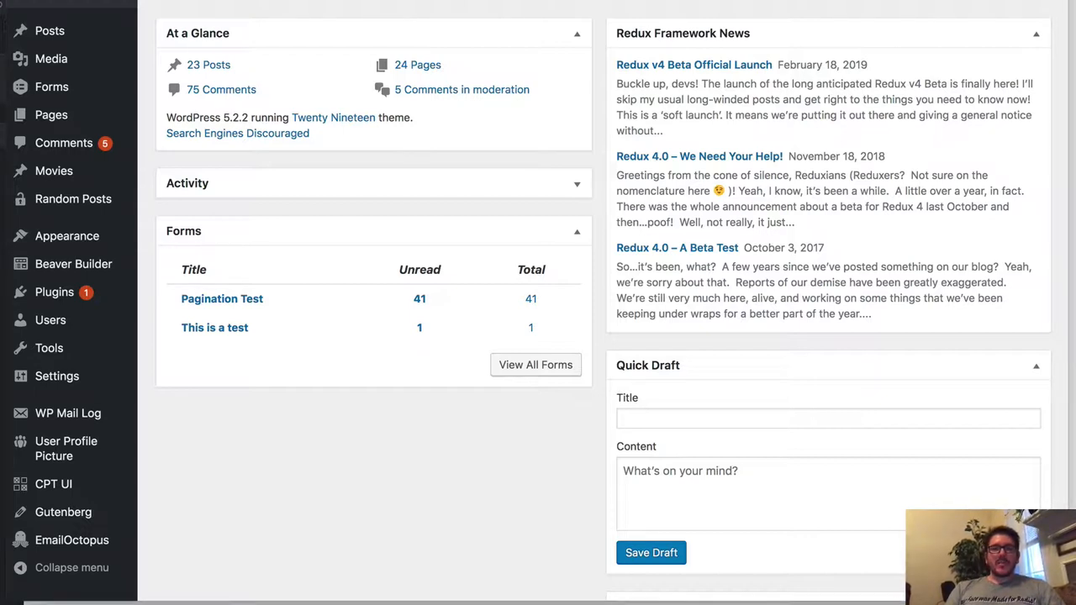
mouse_move(531, 12)
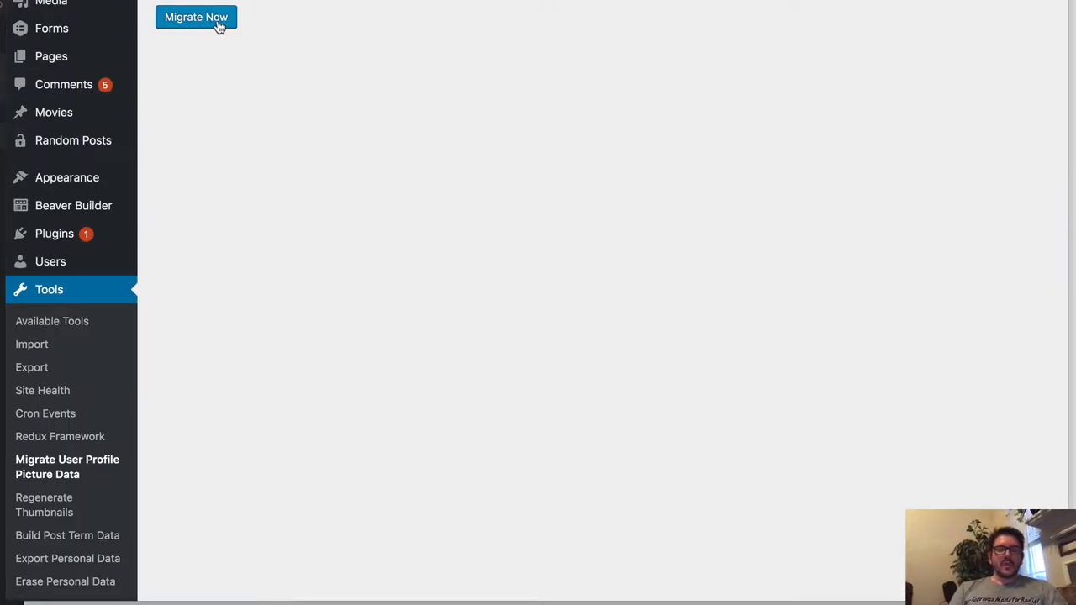
Step: Open the User Profile Picture plugin's settings page from the admin sidebar
left_click(196, 17)
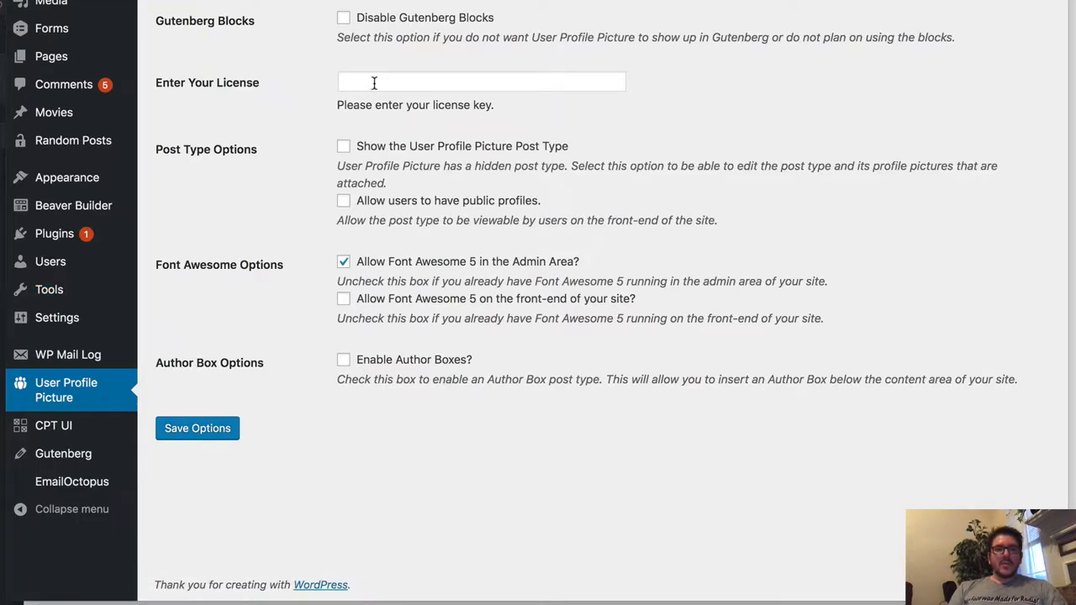
mouse_move(395, 153)
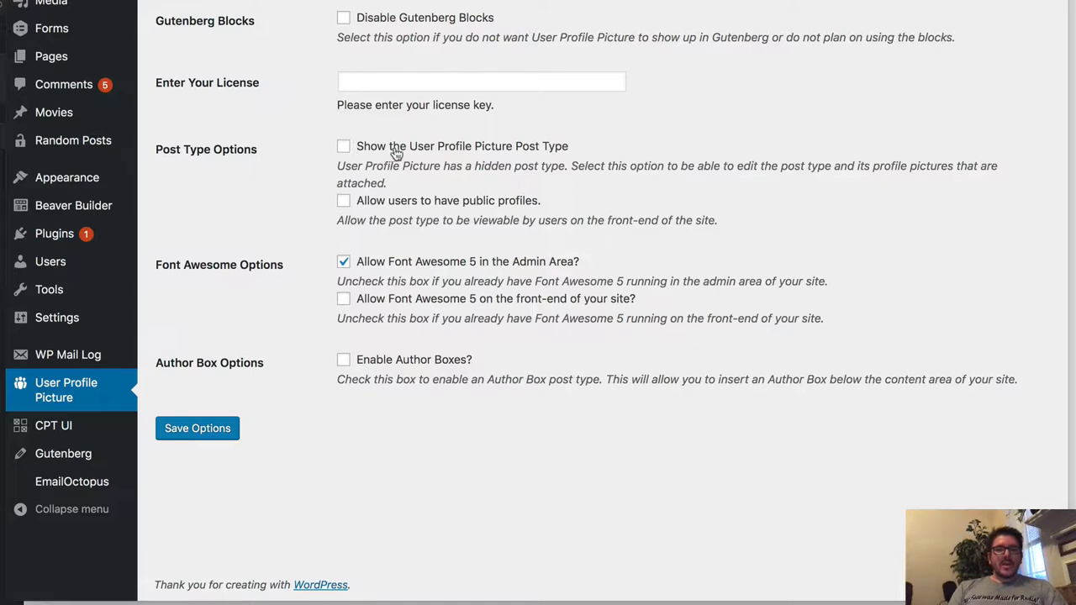
mouse_move(435, 157)
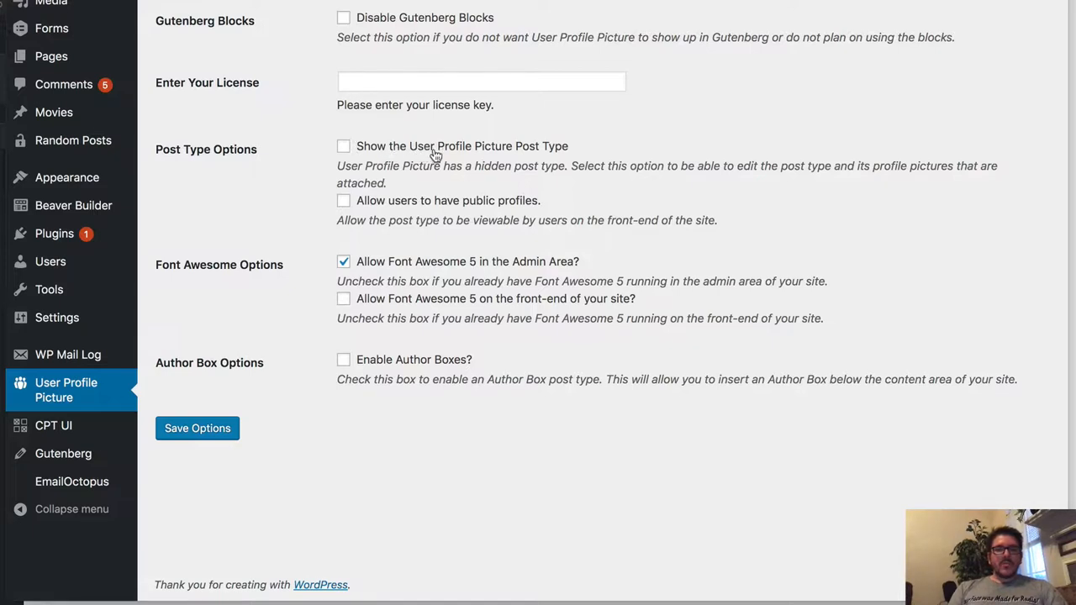
mouse_move(435, 206)
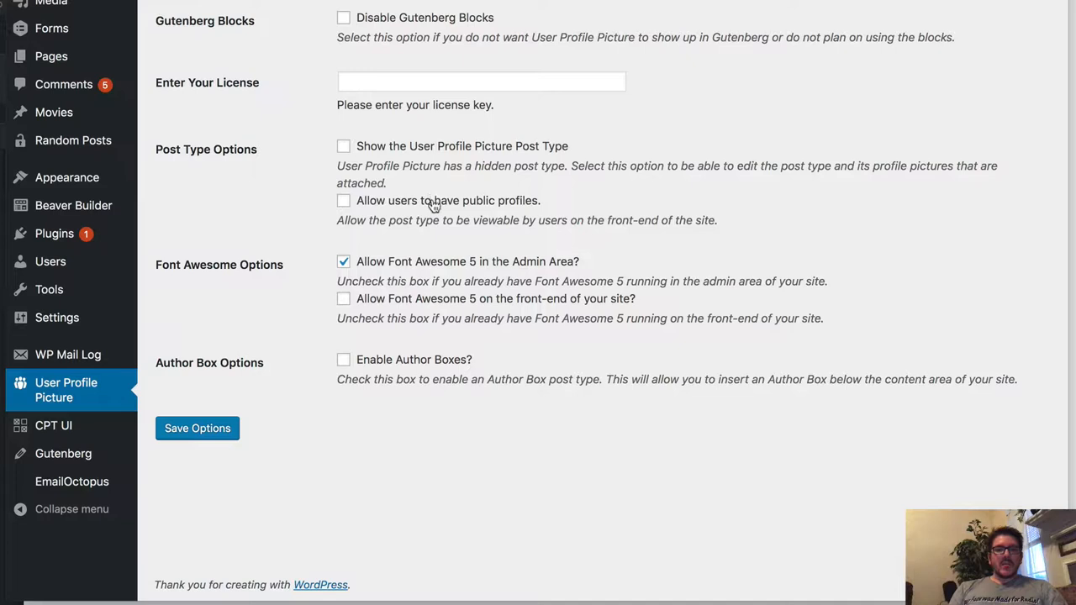
mouse_move(408, 185)
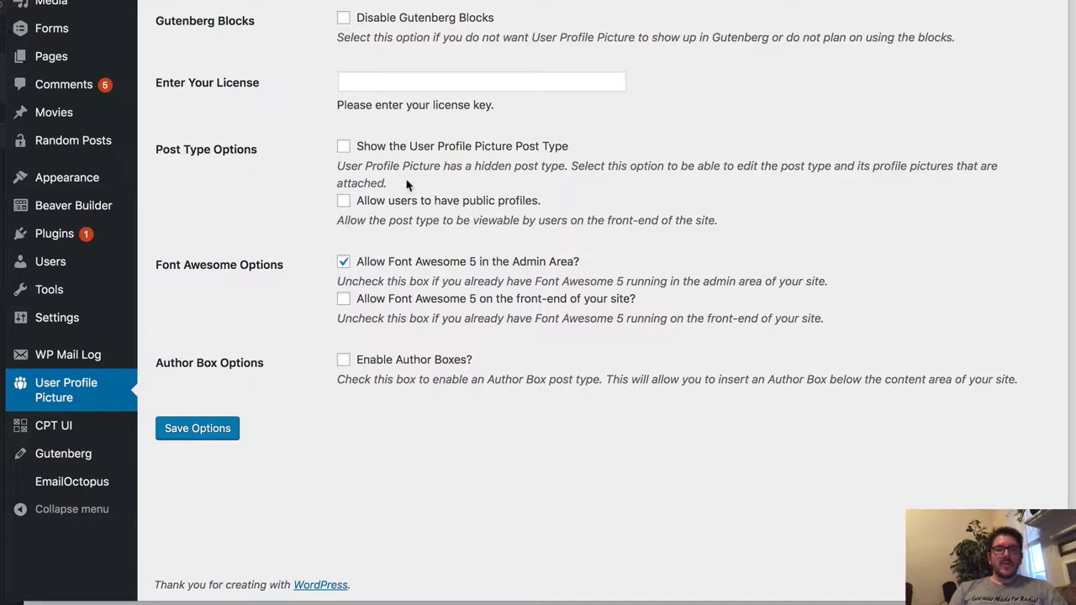
mouse_move(412, 305)
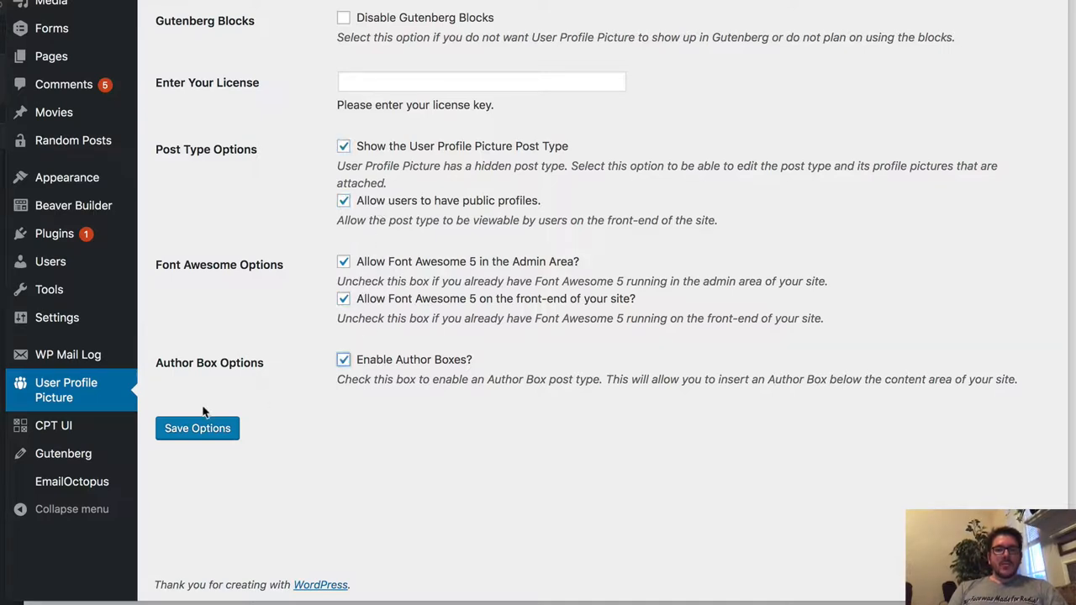
Step: Save the enabled post type, public profile, Font Awesome and author box options
left_click(197, 428)
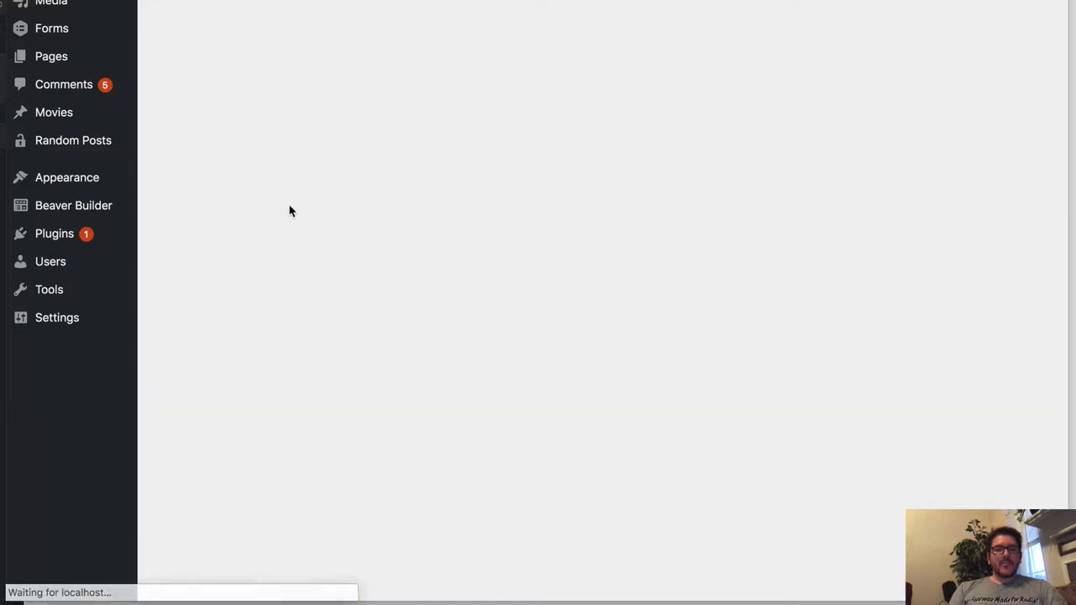
left_click(66, 389)
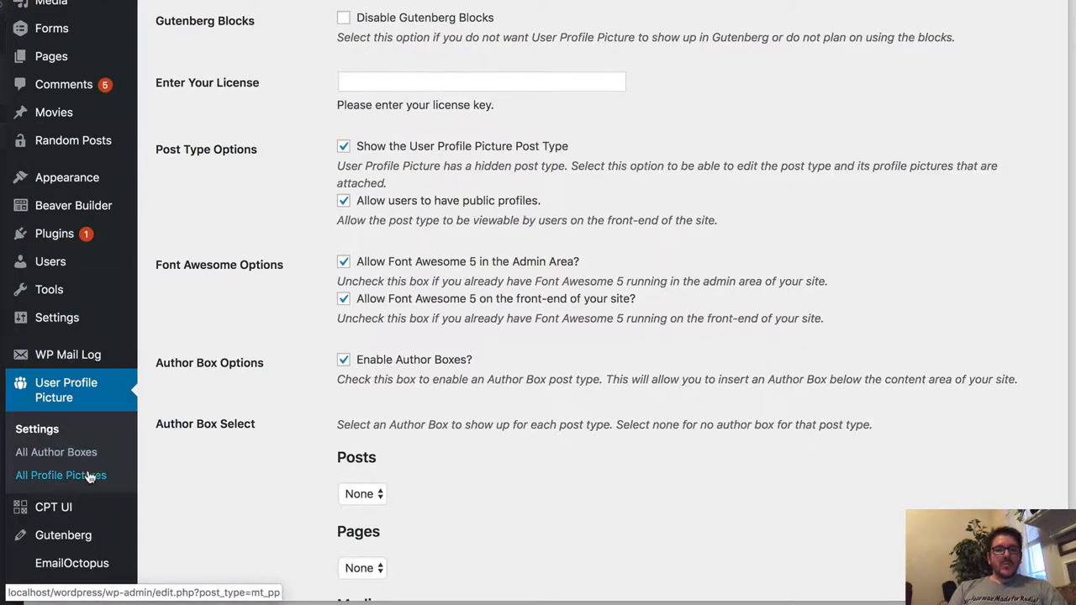
Step: Browse the profile pictures list, then view the empty All Author Boxes list
left_click(61, 475)
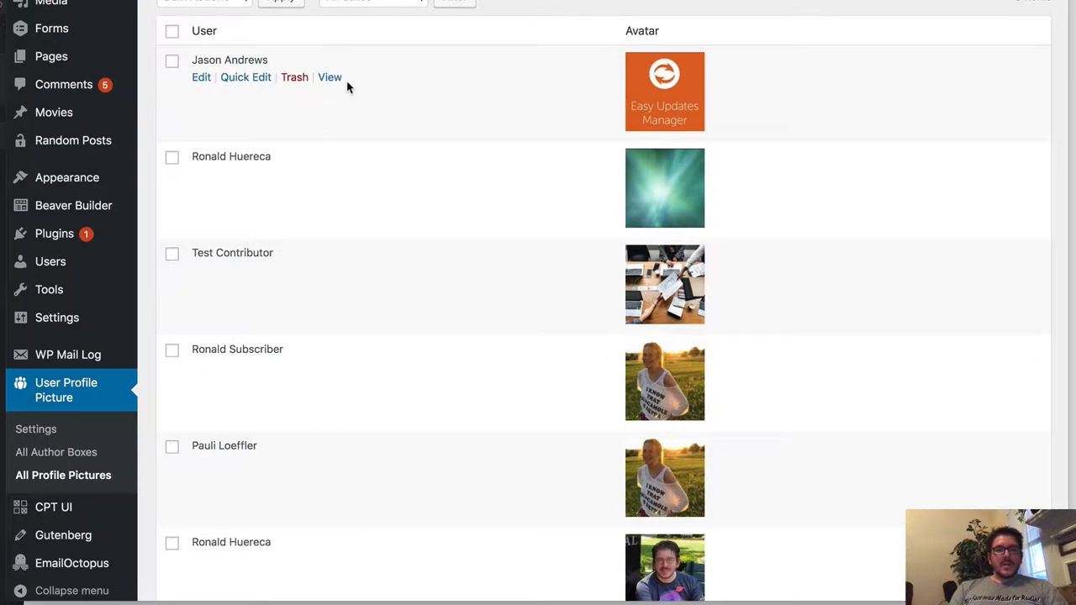
scroll("down", 3)
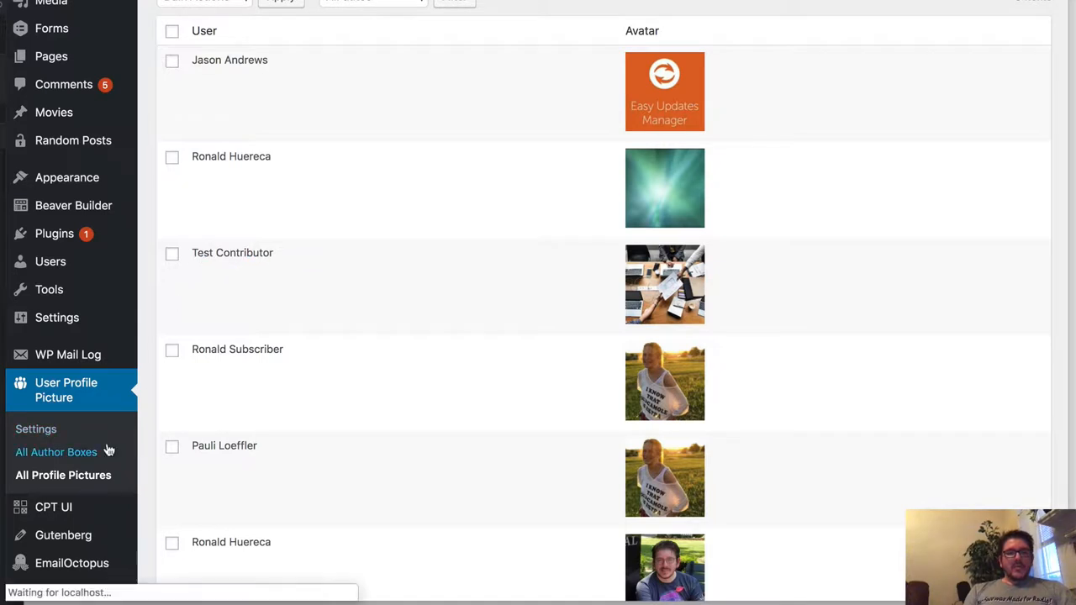
left_click(56, 452)
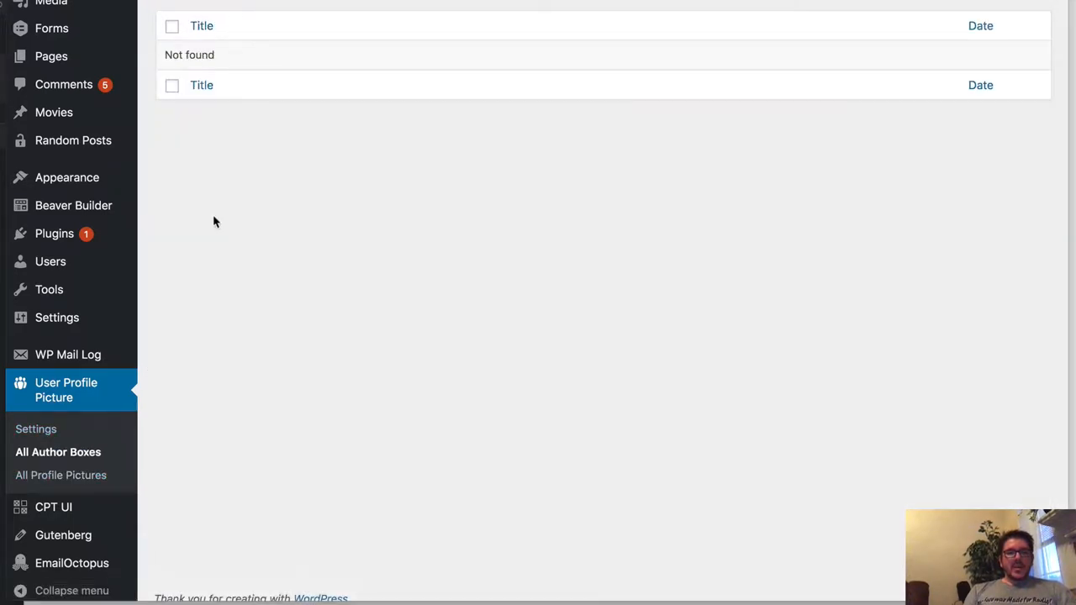
mouse_move(51, 261)
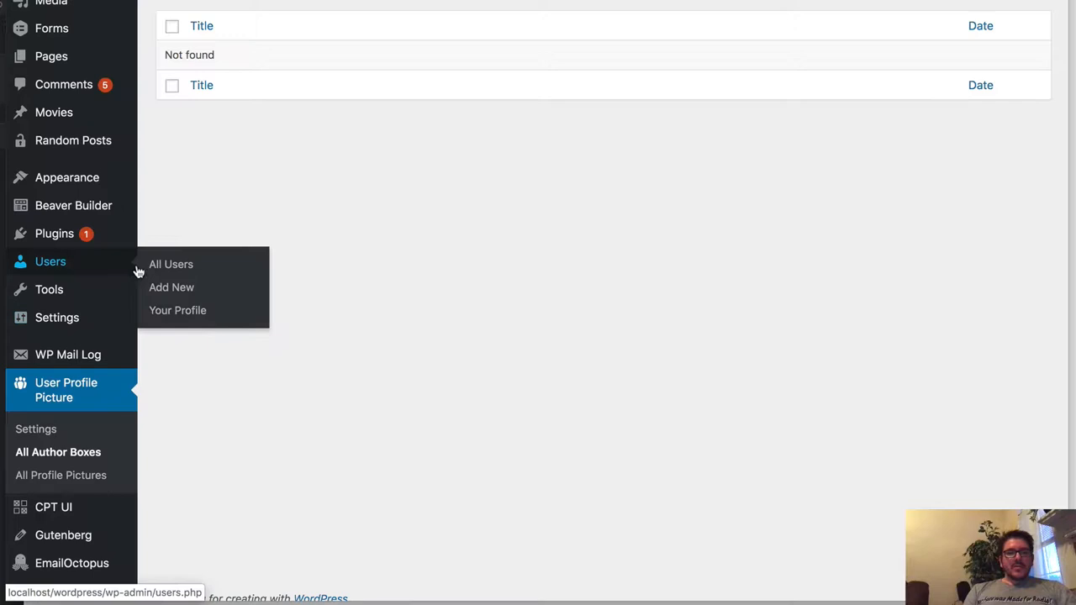
left_click(170, 264)
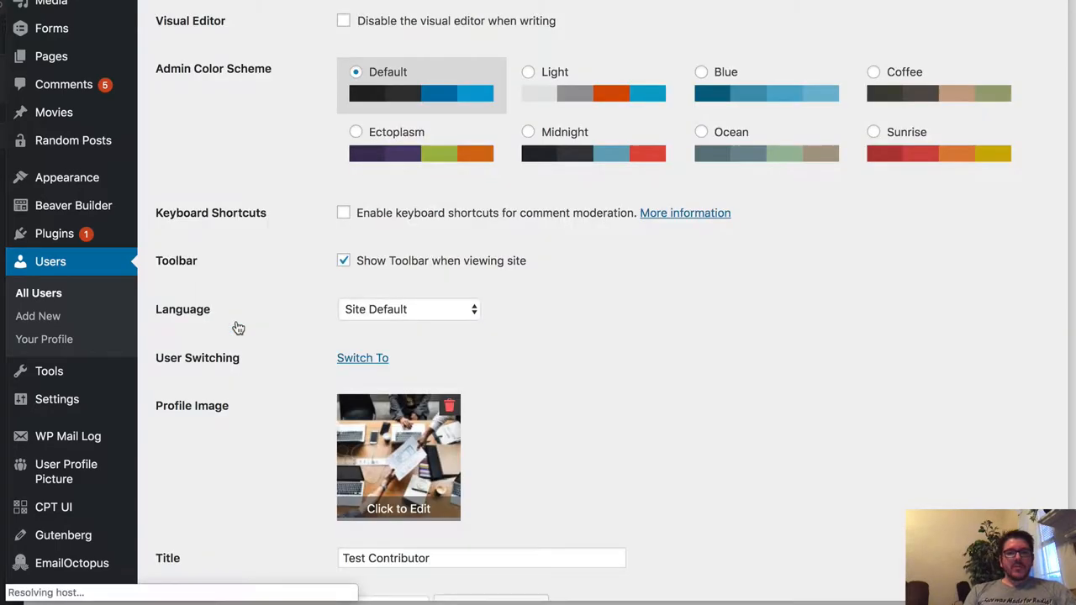
scroll("down", 3)
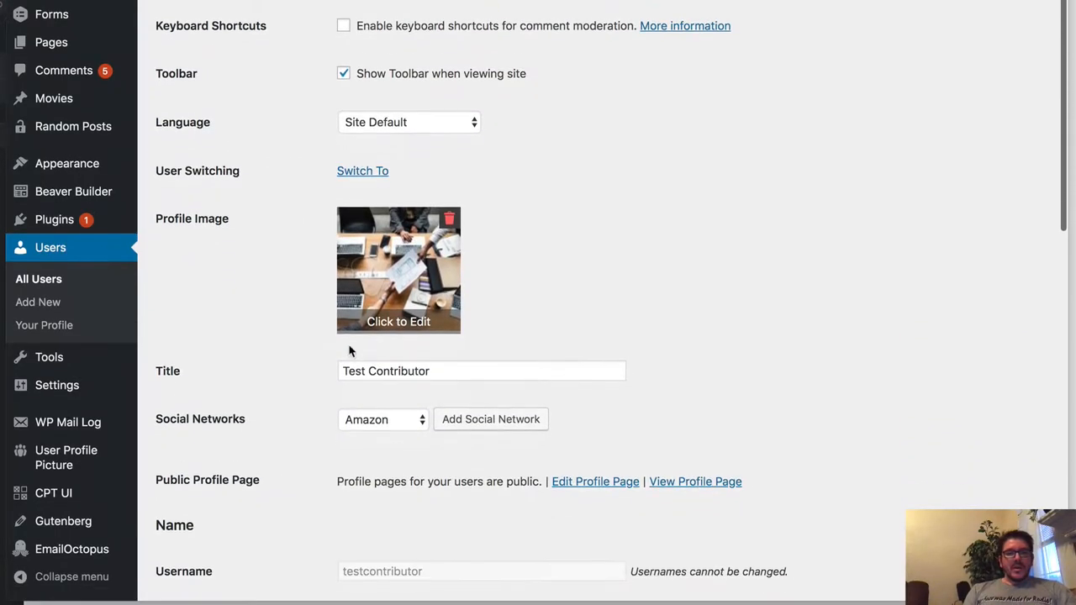
left_click(382, 419)
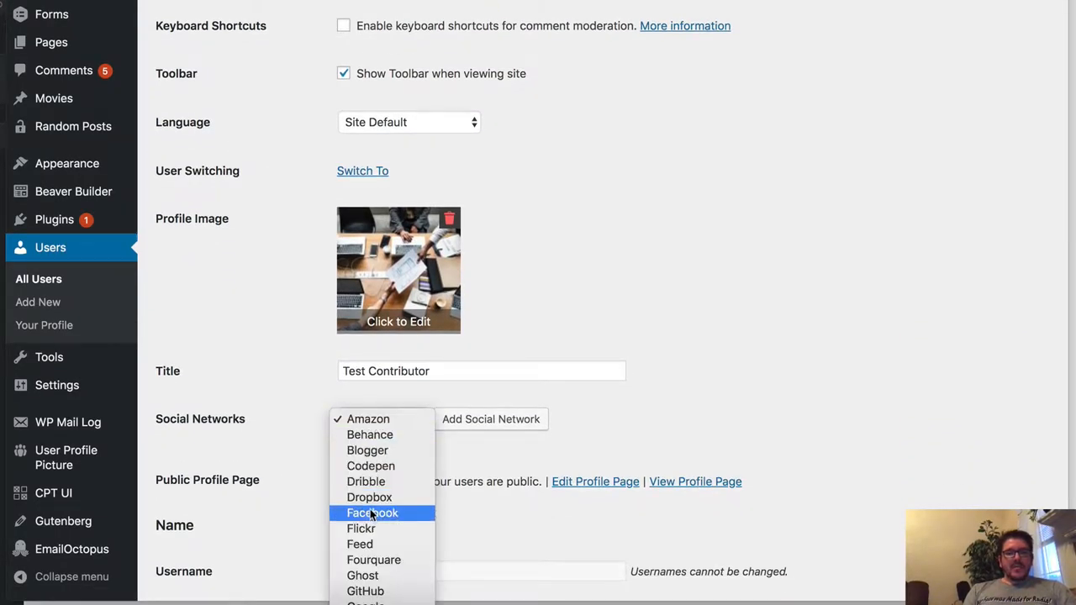
left_click(371, 512)
type("https://facebook.c")
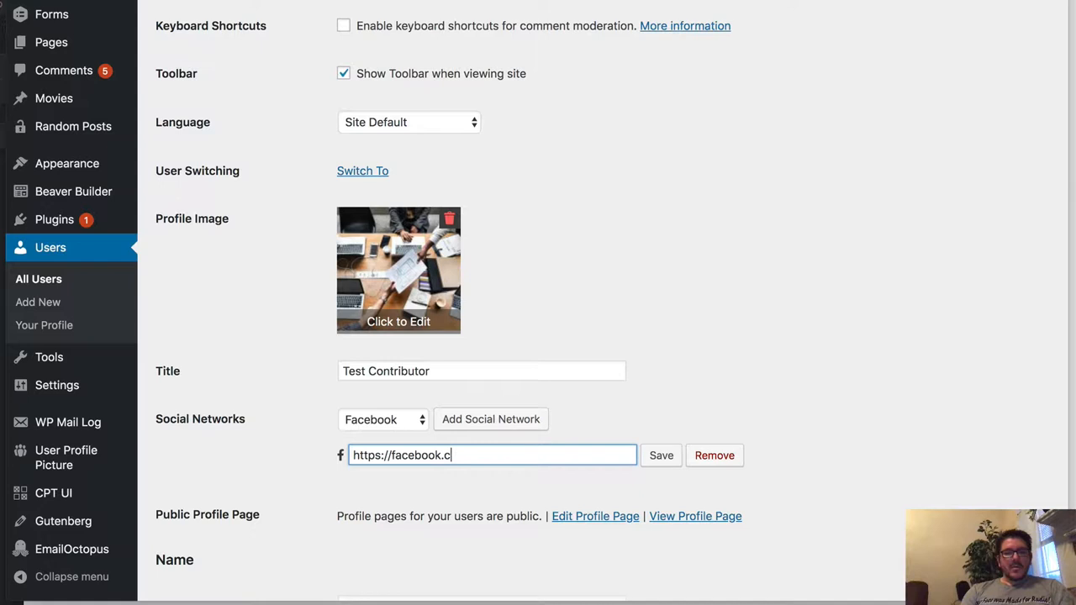
type("om/ronalfy")
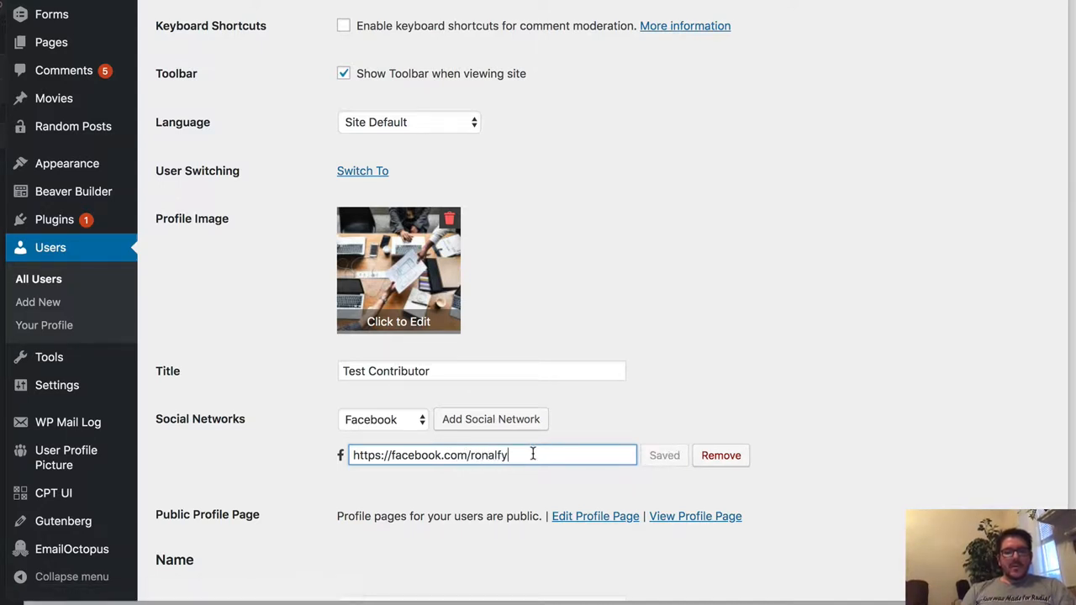
Step: Add and save a GitHub link to github.com/ronalfy, replacing the wrong-icon entry
left_click(491, 419)
type("h")
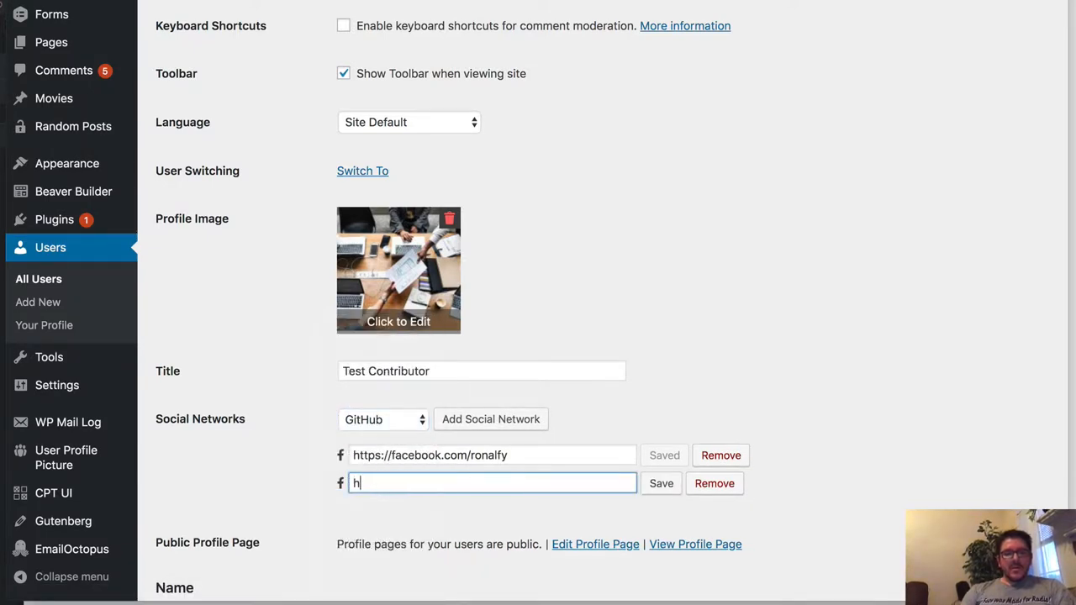
type("ttps://github")
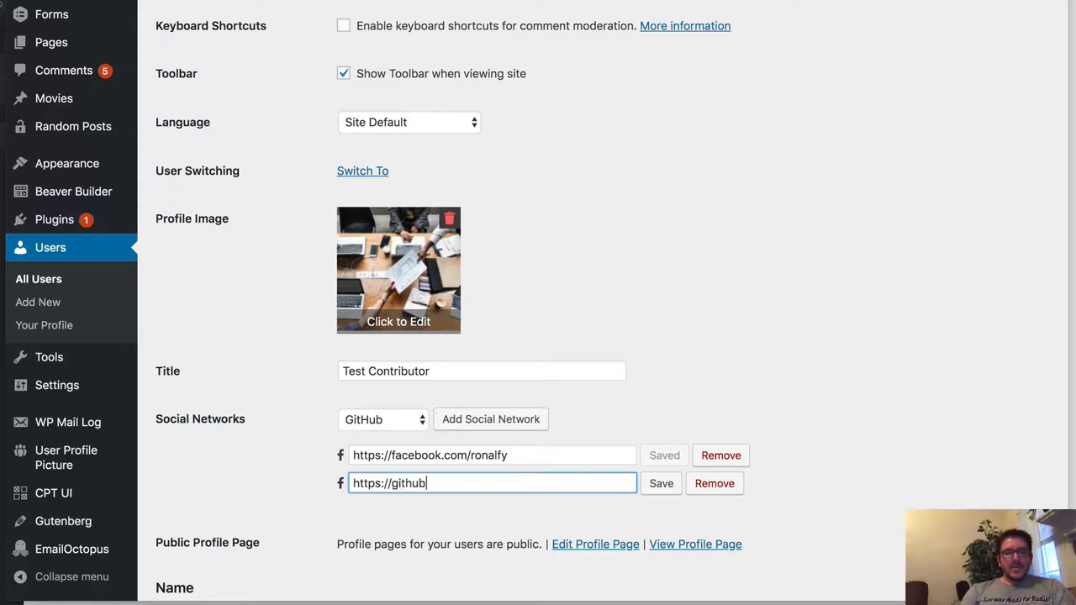
type(".com/ronalfy")
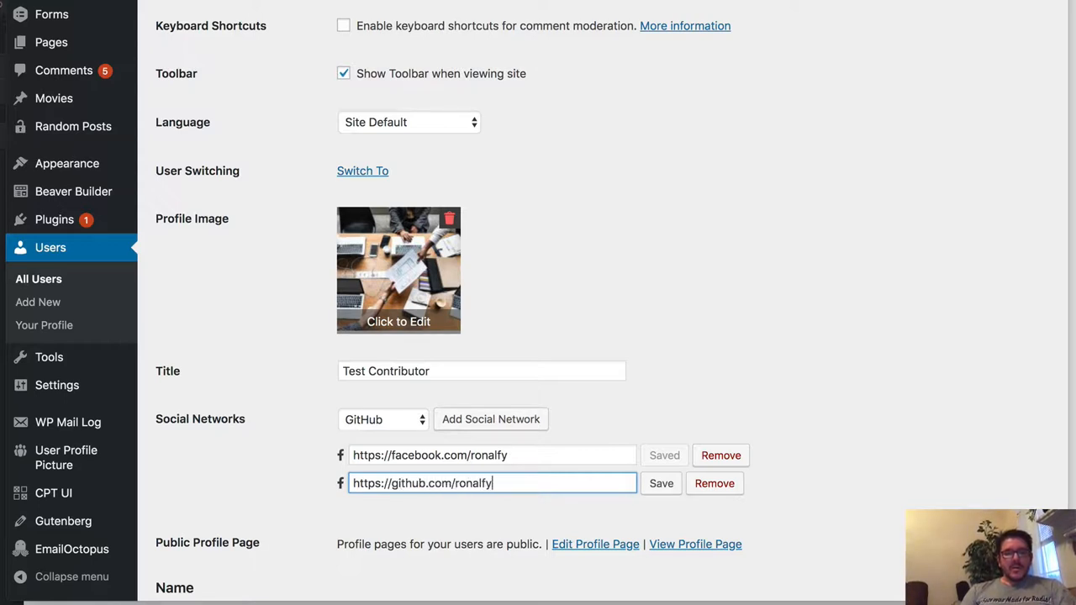
left_click(660, 482)
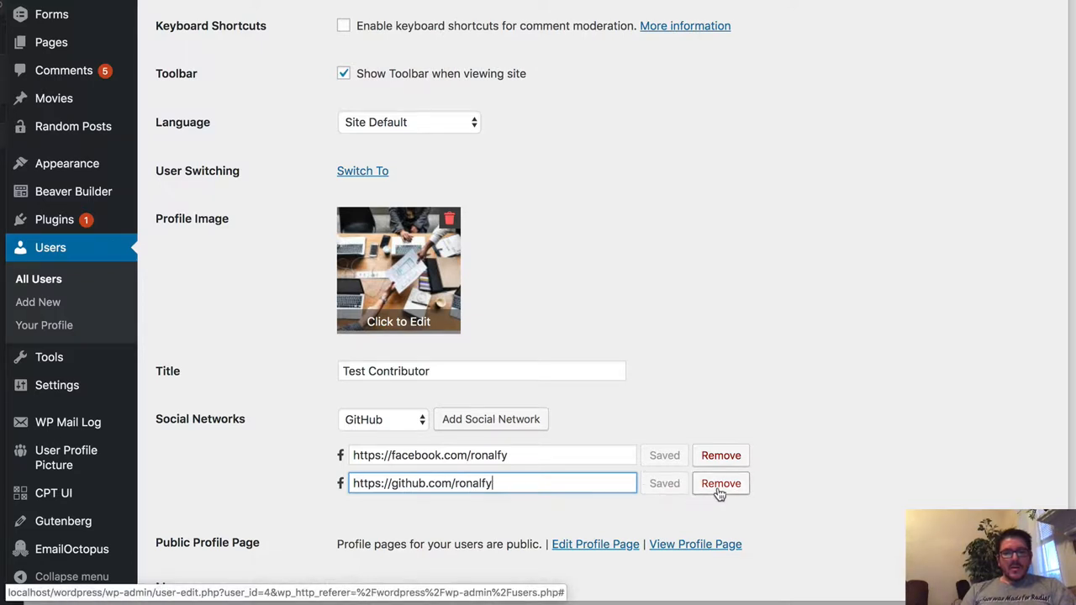
left_click(720, 482)
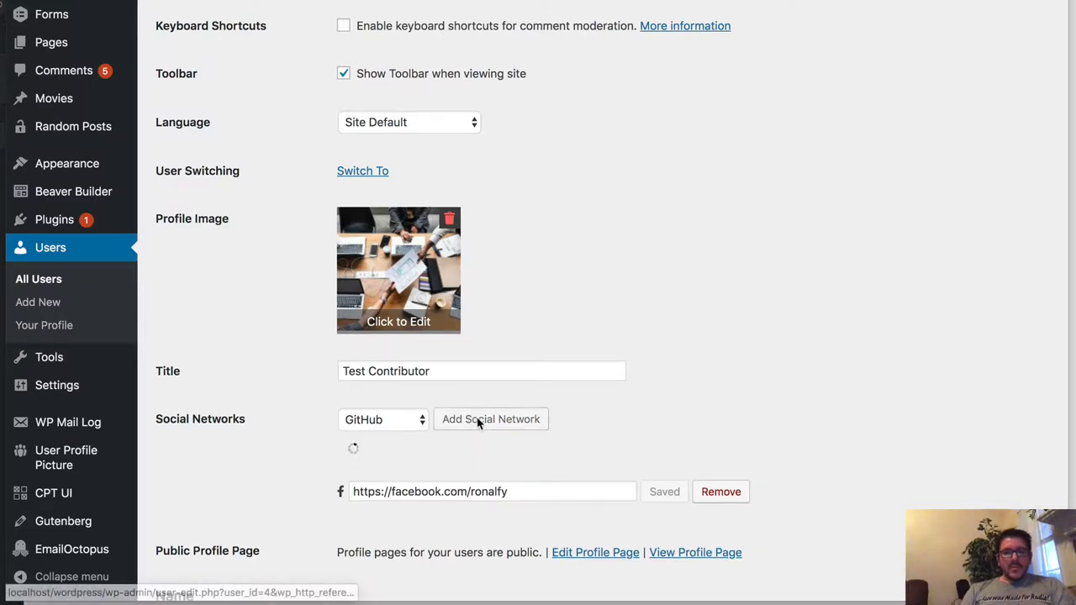
left_click(490, 419)
type("https:/")
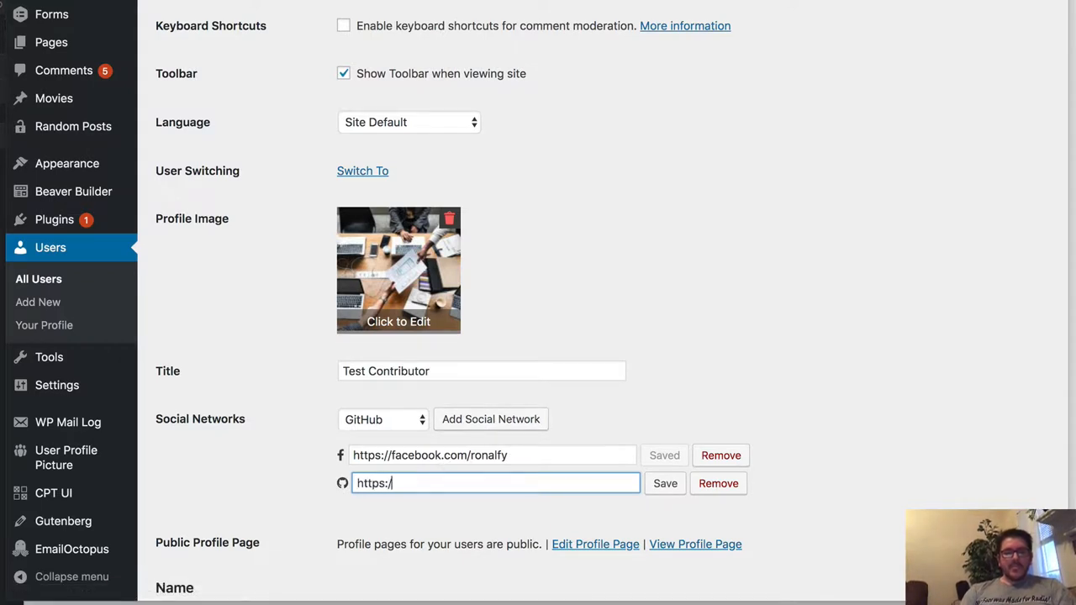
type("github.com/ronalfy")
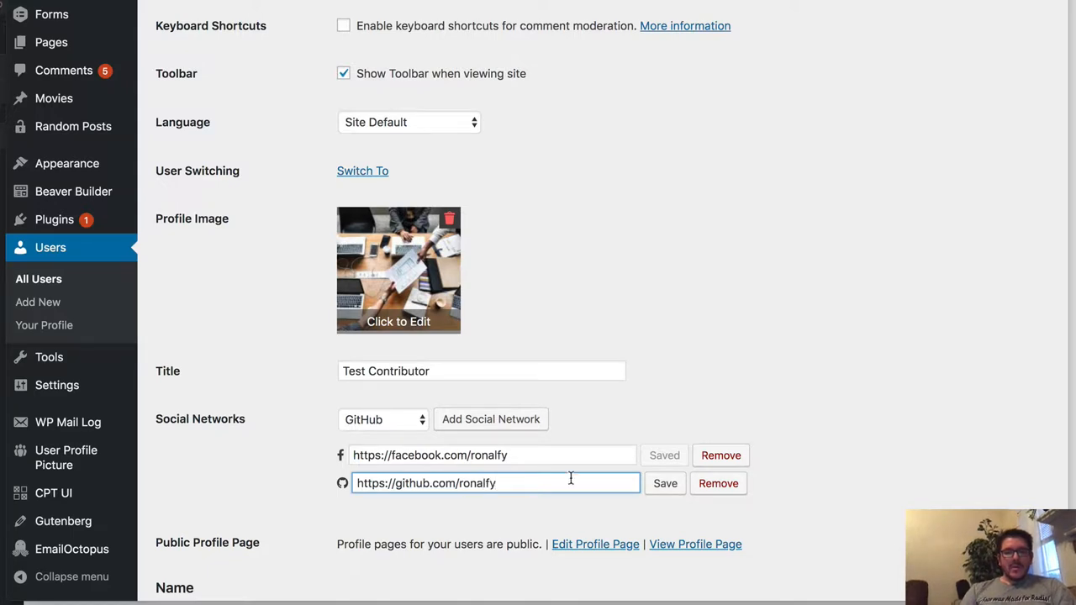
left_click(665, 484)
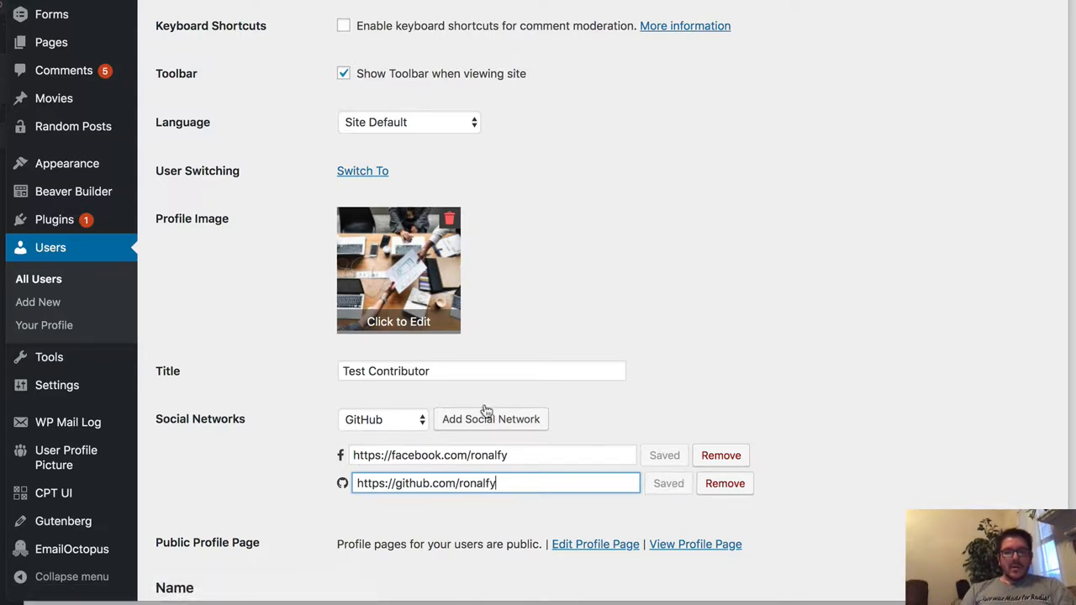
scroll("down", 3)
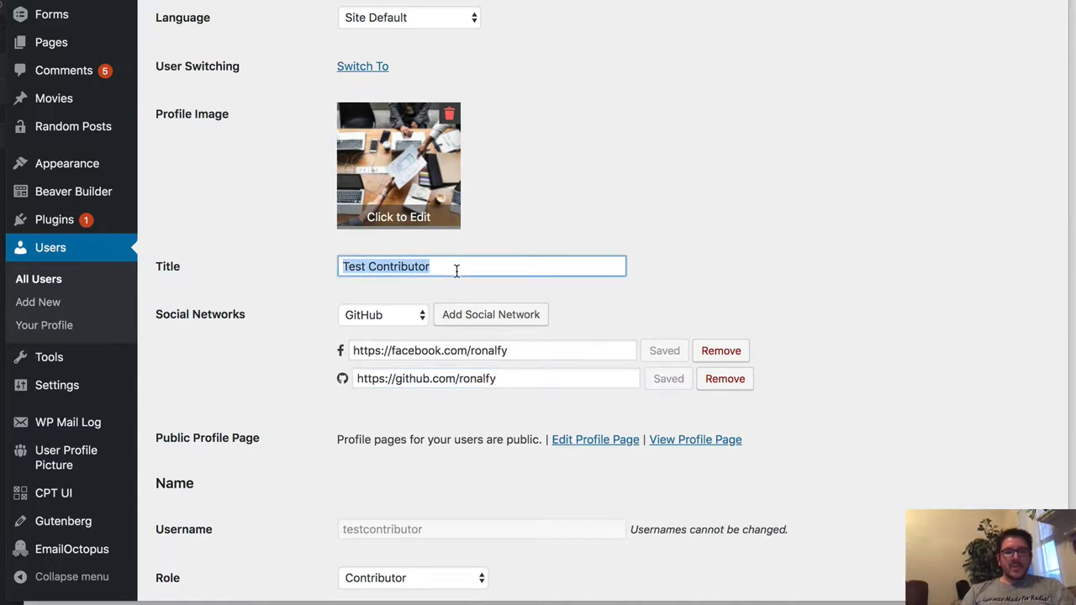
Step: Set the contributor's title to CEO, change the profile image, and update the user
type("CEO of MediaR")
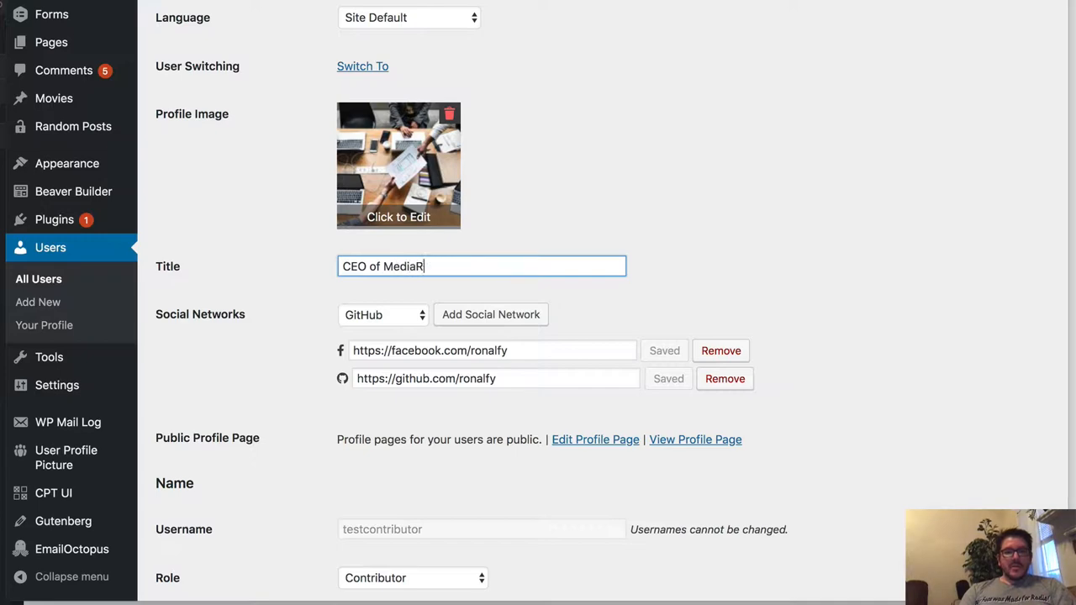
left_click(398, 165)
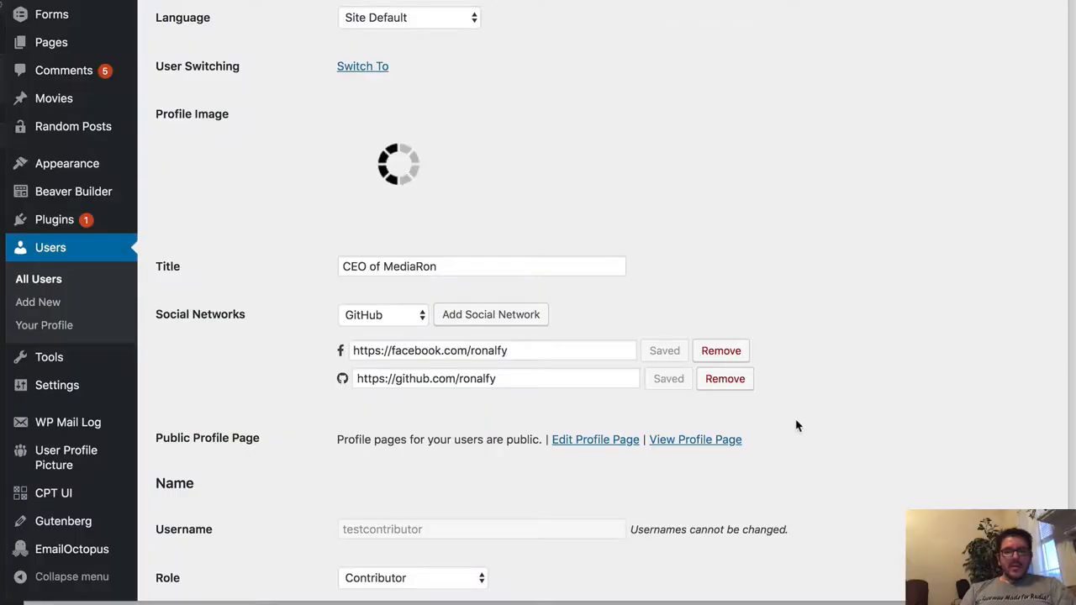
scroll("down", 3)
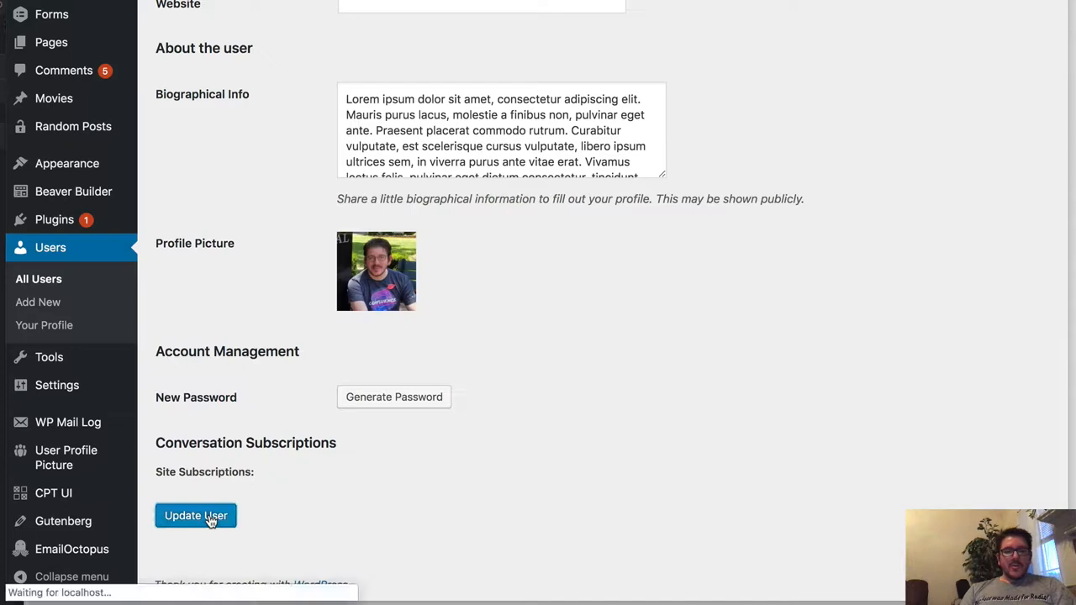
left_click(196, 515)
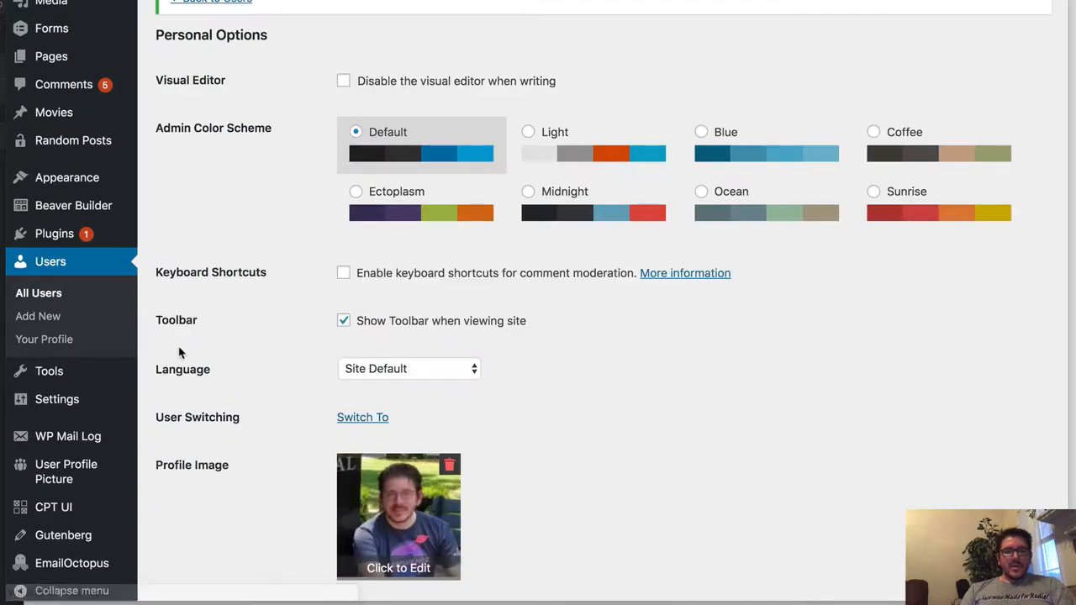
mouse_move(66, 472)
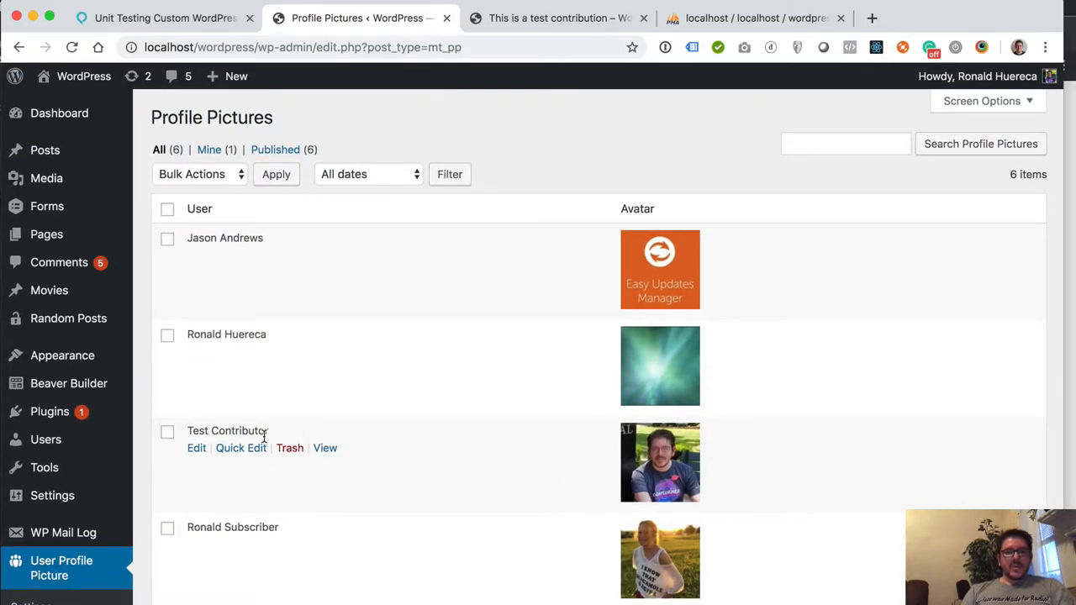
Step: Edit the Test Contributor profile picture entry and select its User Profile Avatar block
scroll("down", 3)
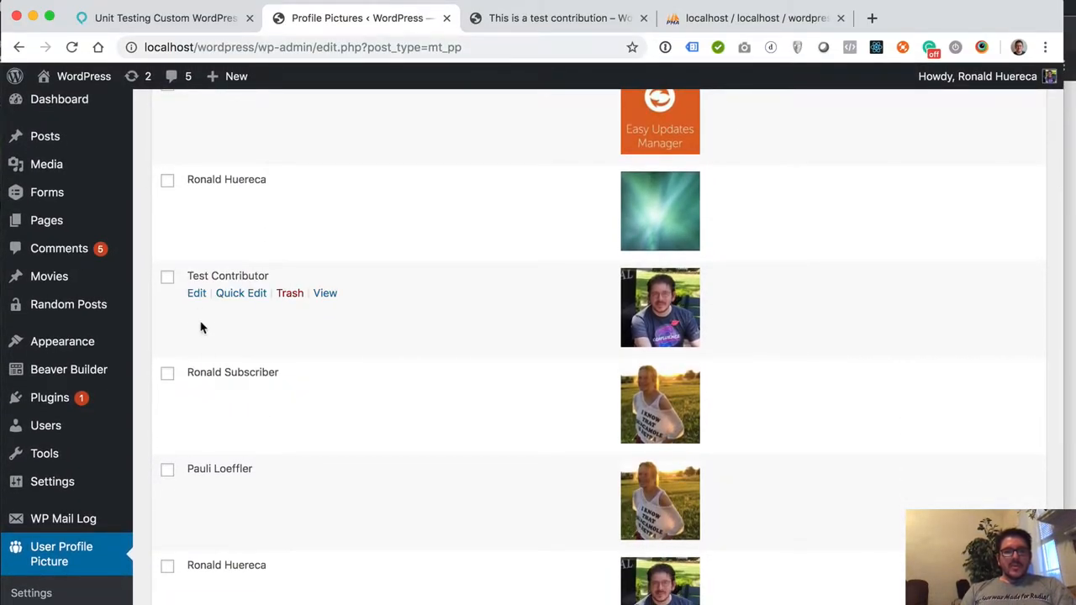
left_click(196, 292)
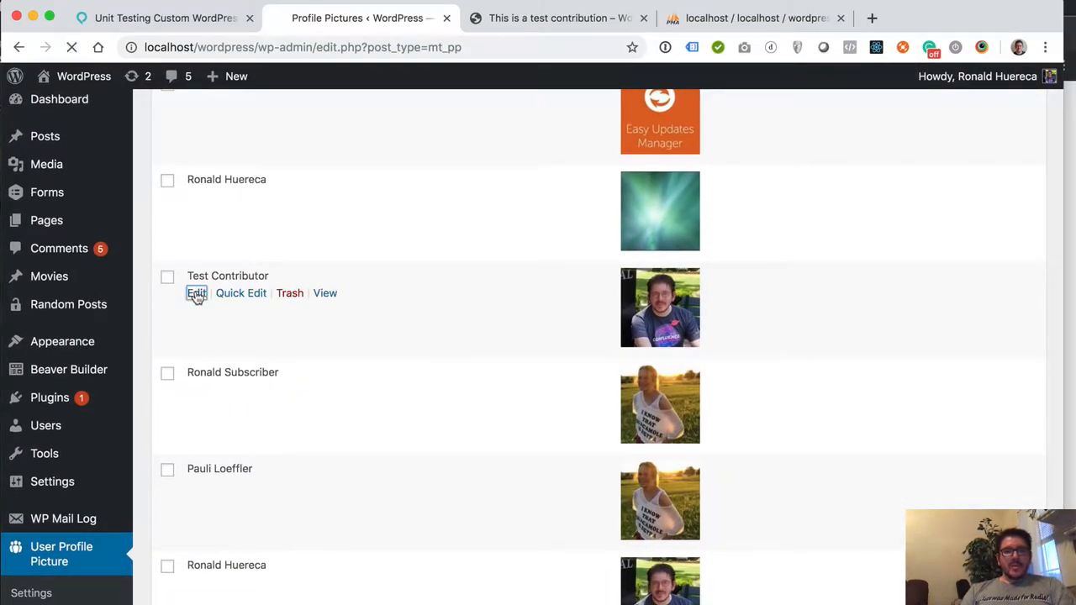
left_click(196, 292)
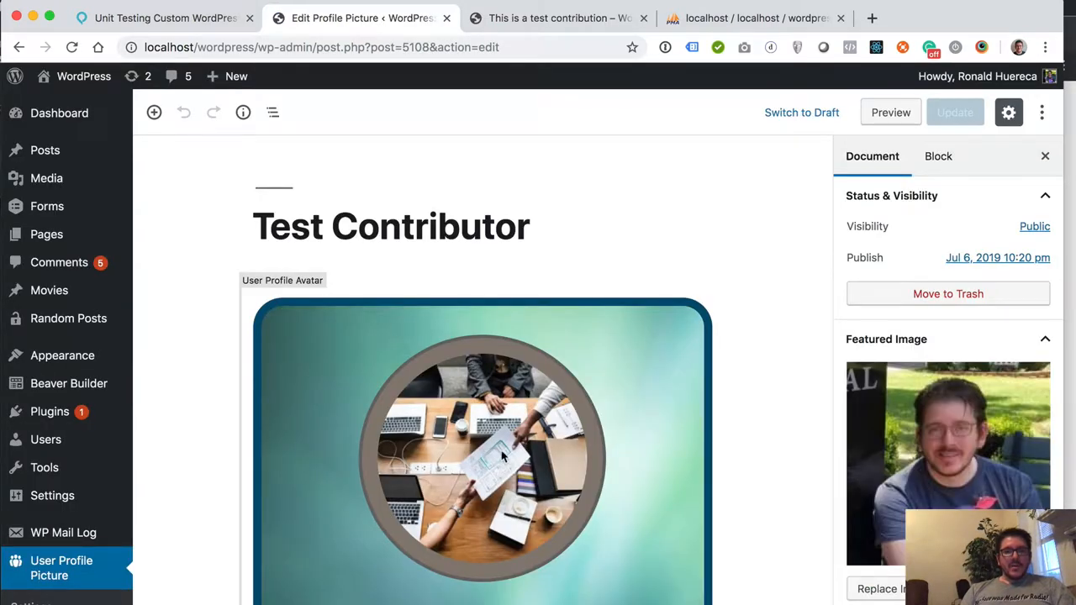
left_click(483, 453)
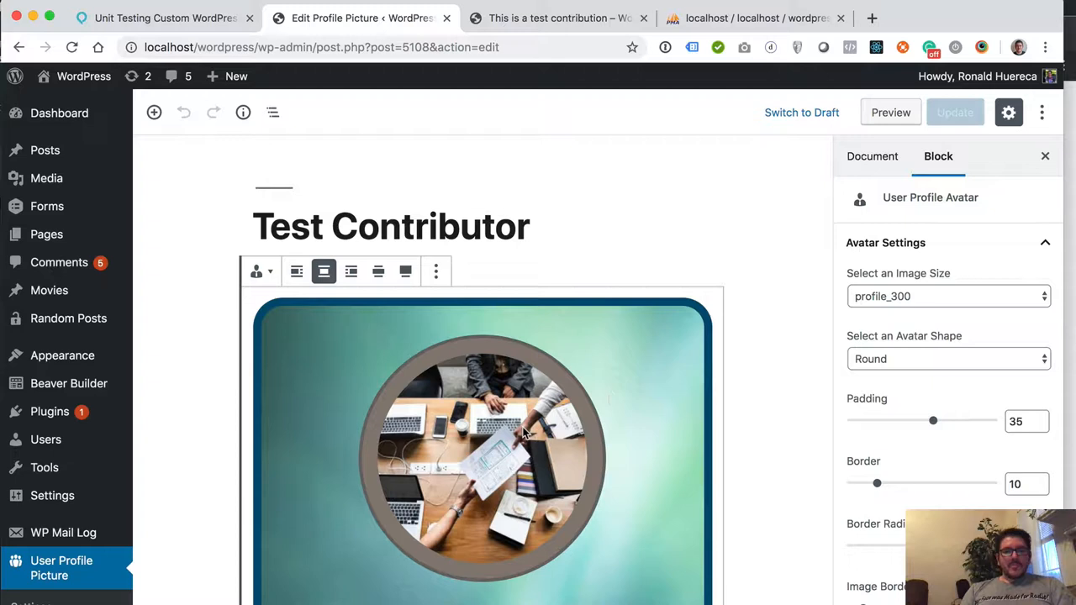
mouse_move(708, 318)
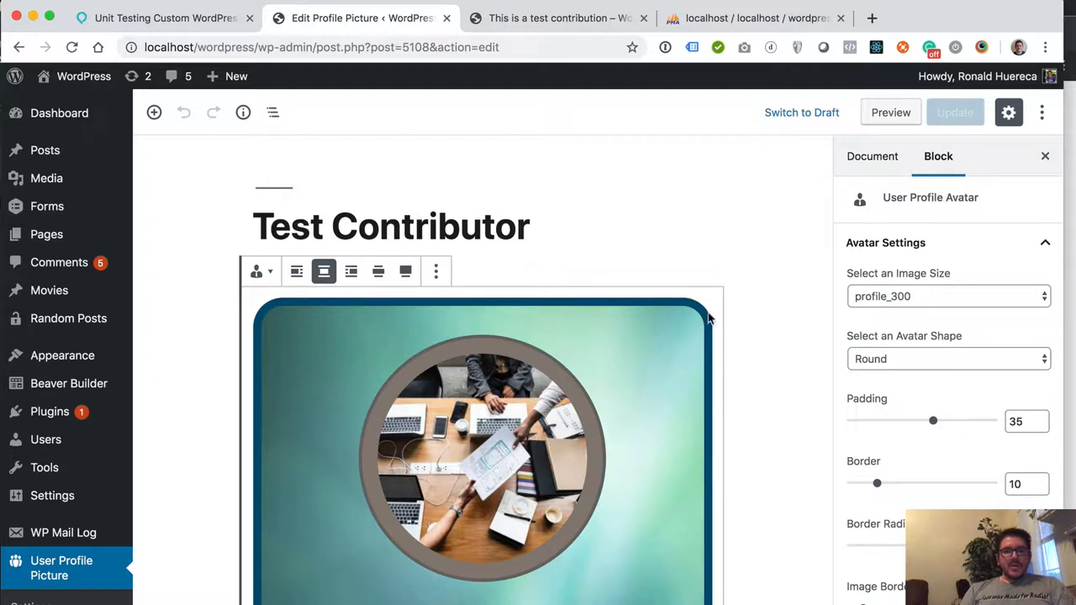
mouse_move(624, 399)
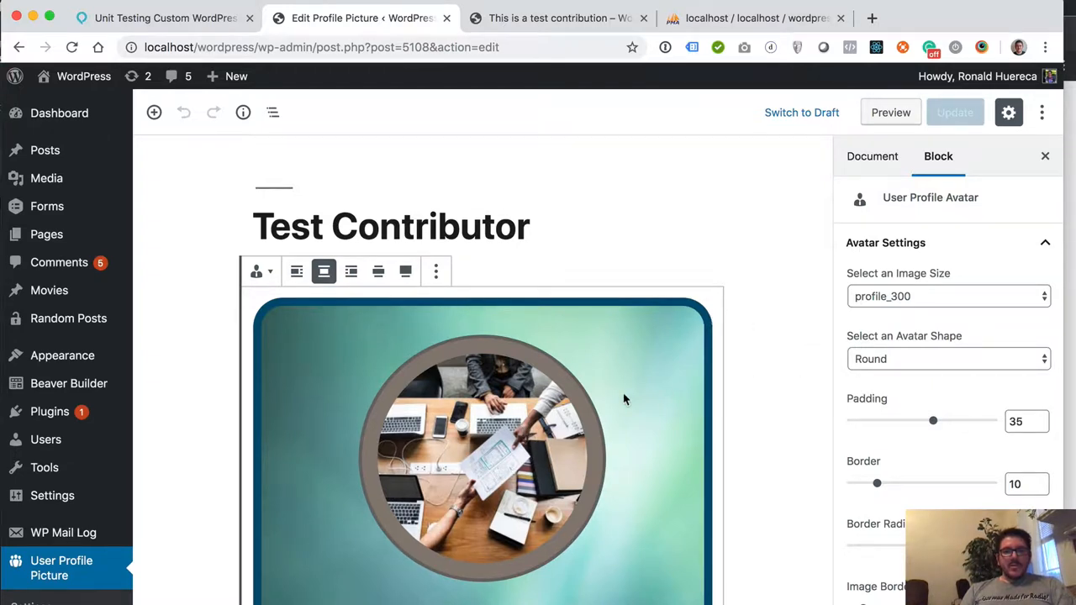
Step: Remove the lorem ipsum paragraph blocks one by one through their options menus
scroll("down", 3)
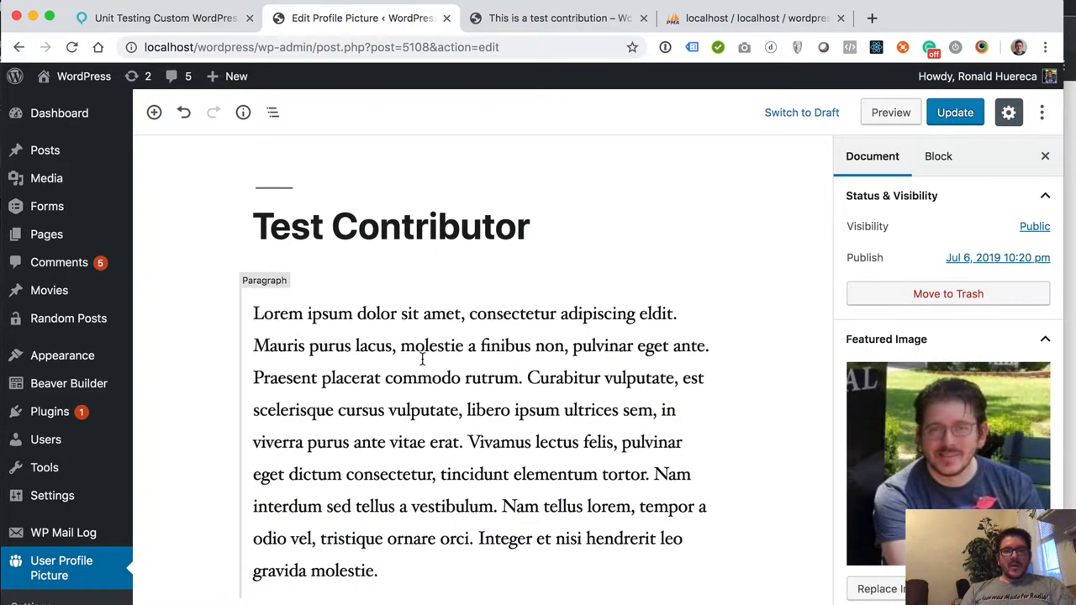
left_click(494, 272)
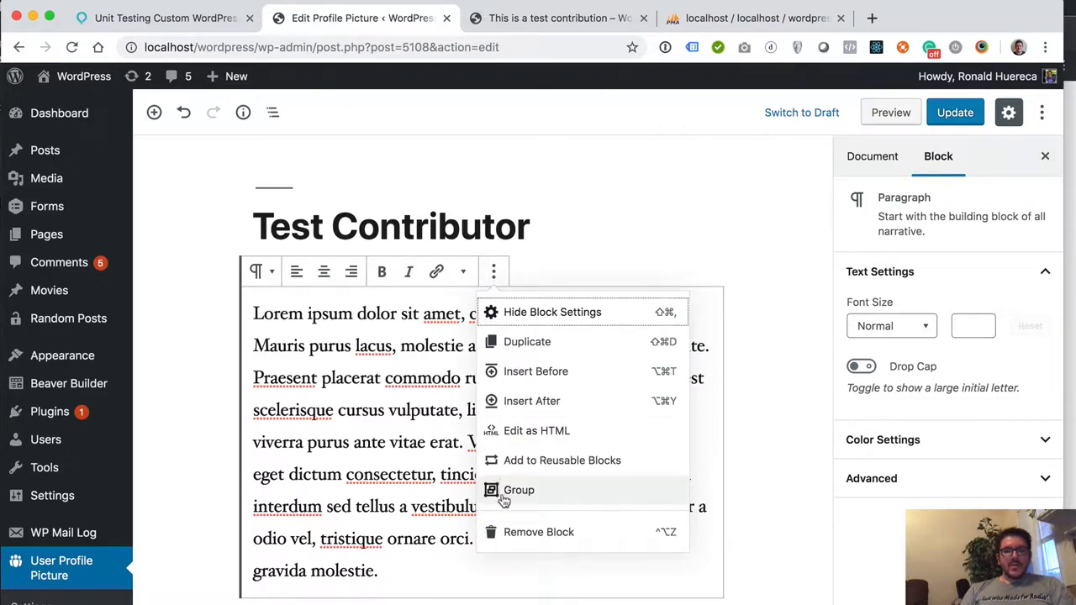
left_click(494, 271)
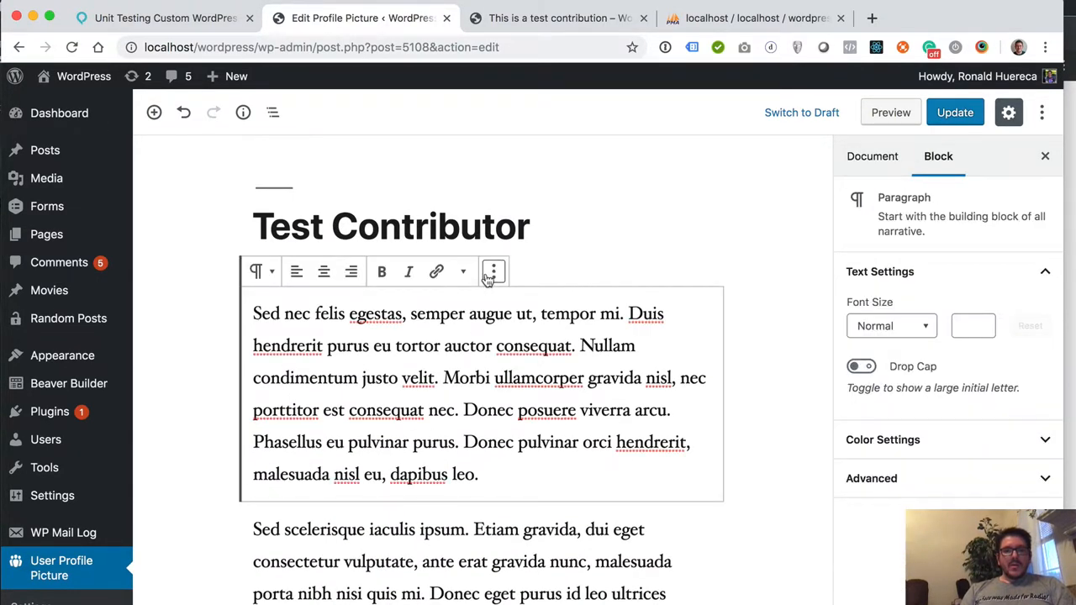
left_click(872, 155)
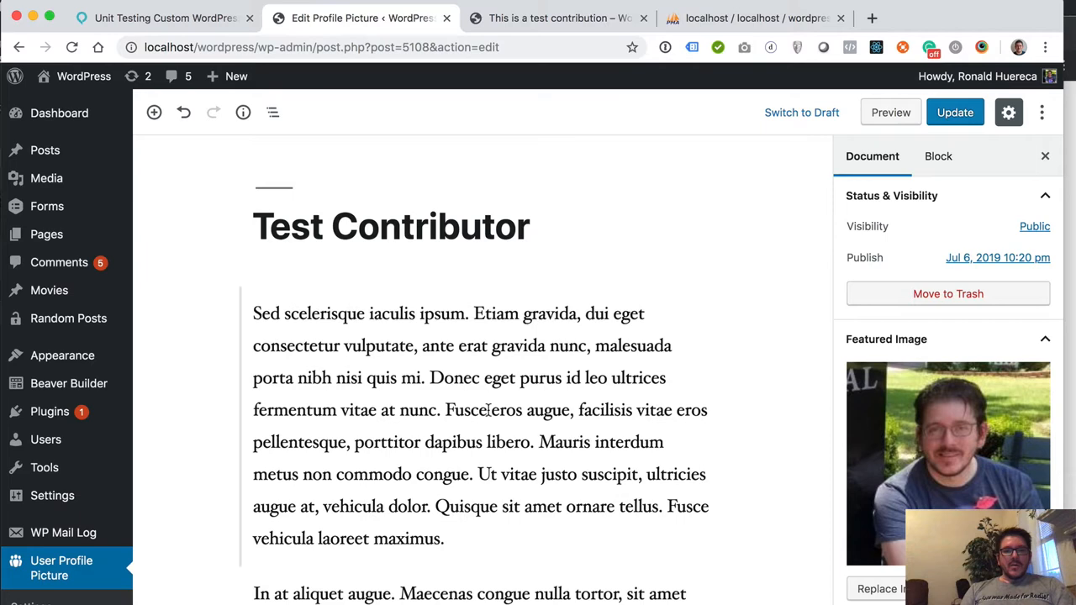
left_click(493, 271)
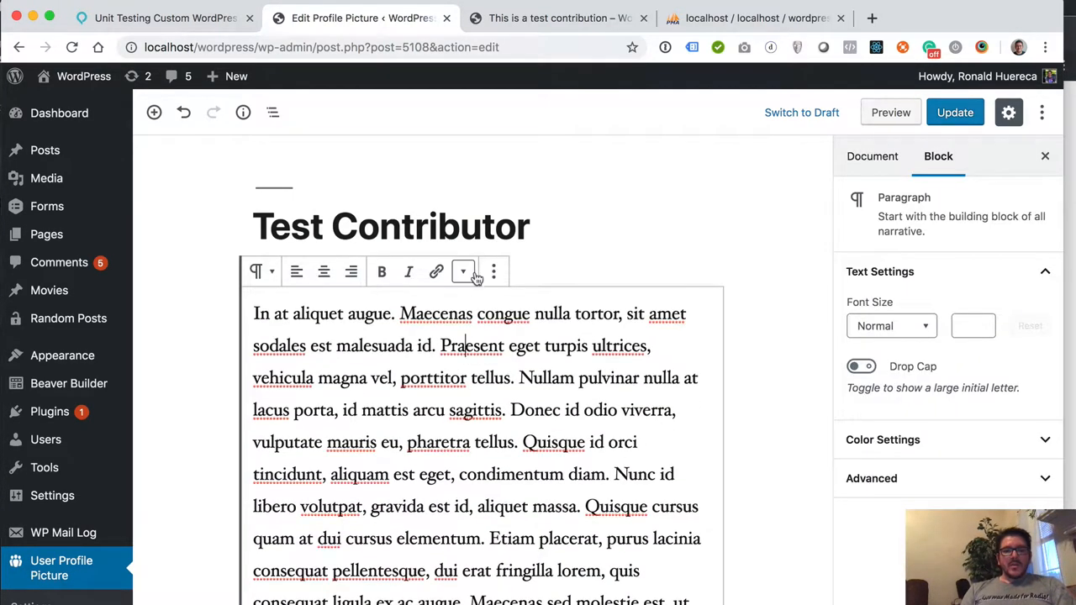
left_click(494, 271)
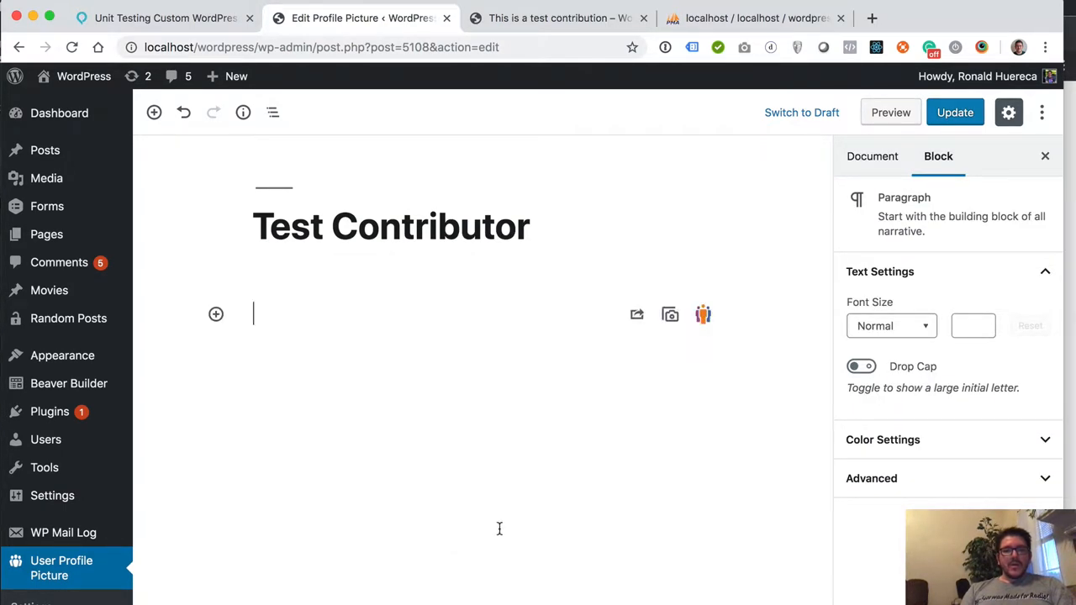
mouse_move(274, 347)
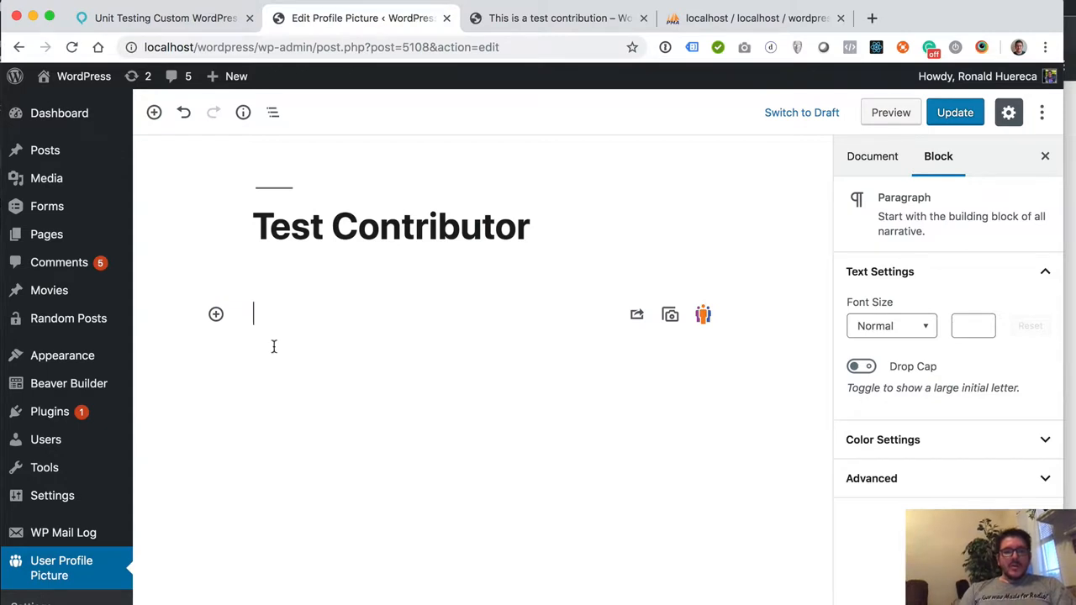
Step: Insert a User Profile Avatar block with round shape and large image size
left_click(216, 313)
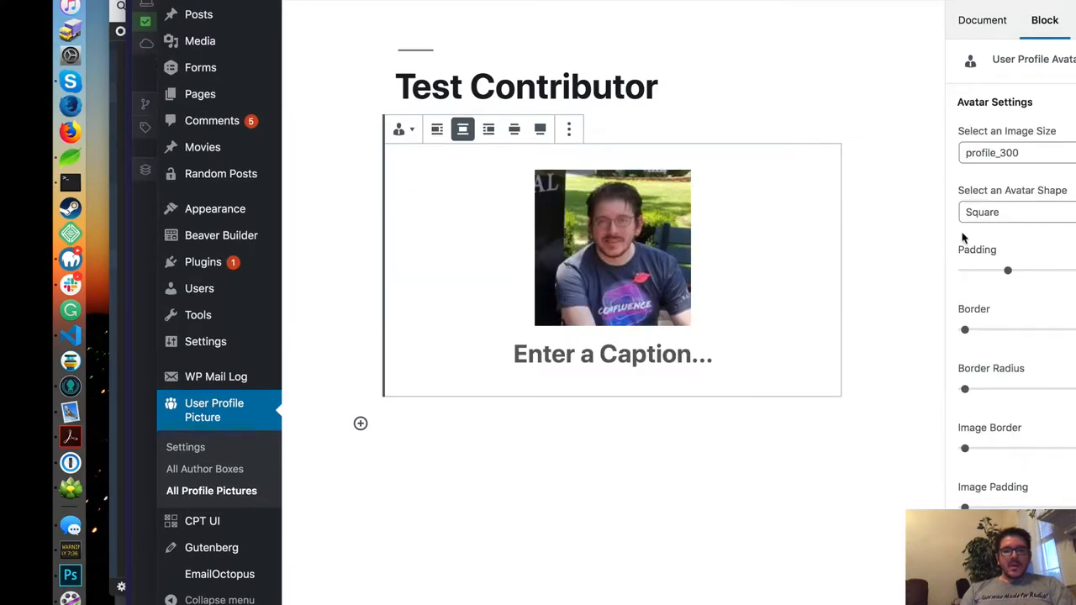
left_click(1008, 211)
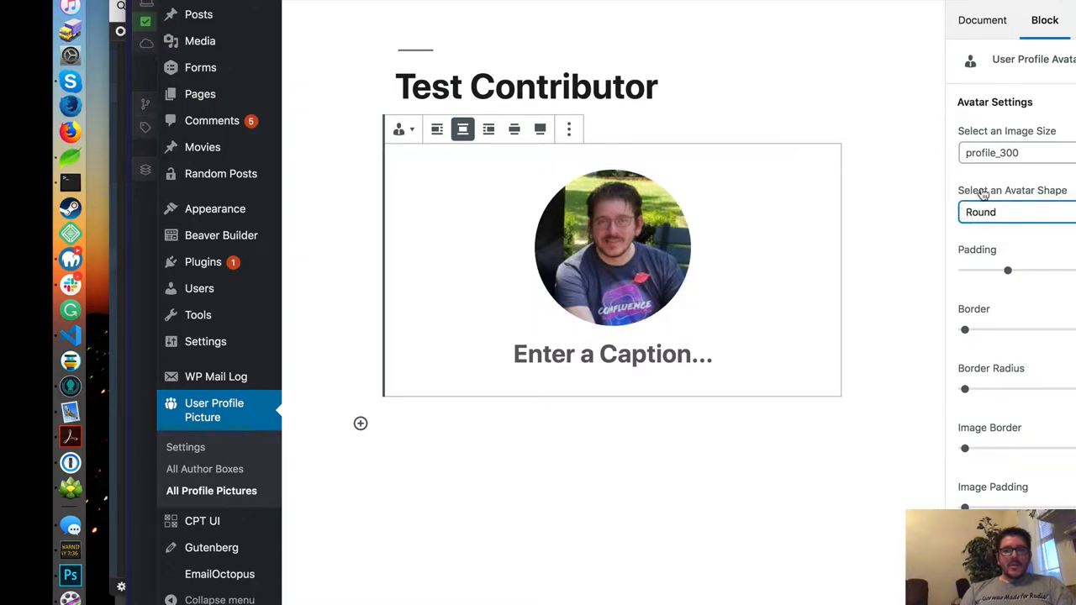
left_click(1017, 152)
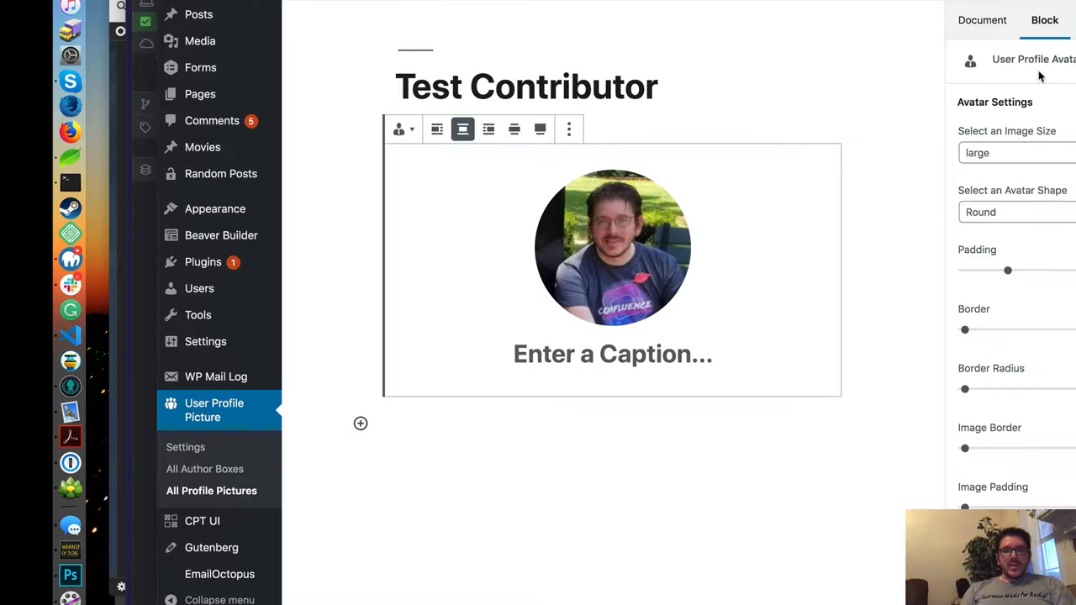
mouse_move(1004, 73)
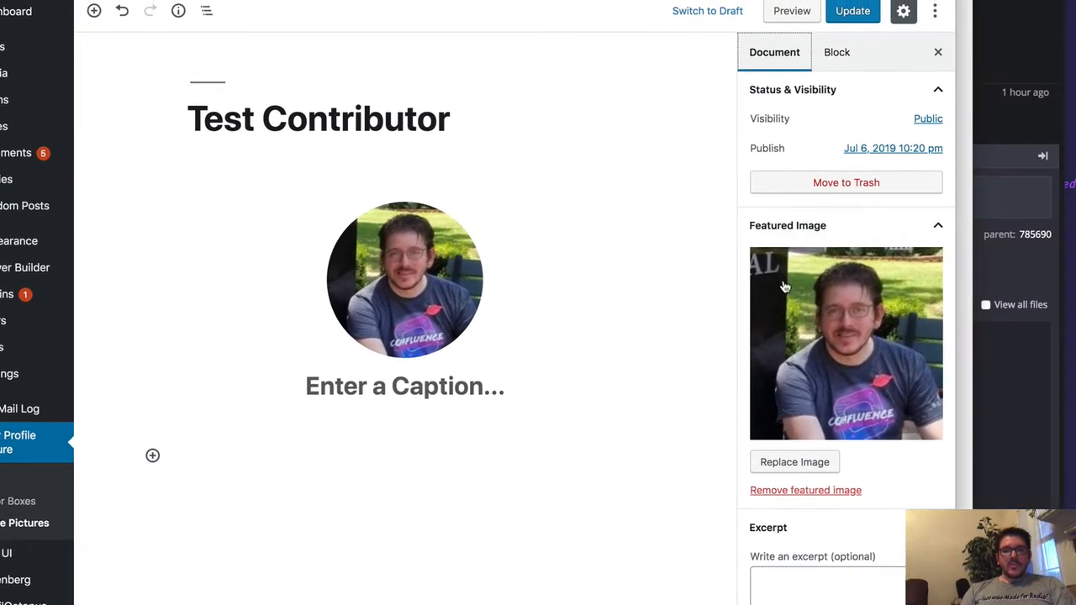
Step: Set the yellow leaves photo as the featured image and update the entry
left_click(794, 461)
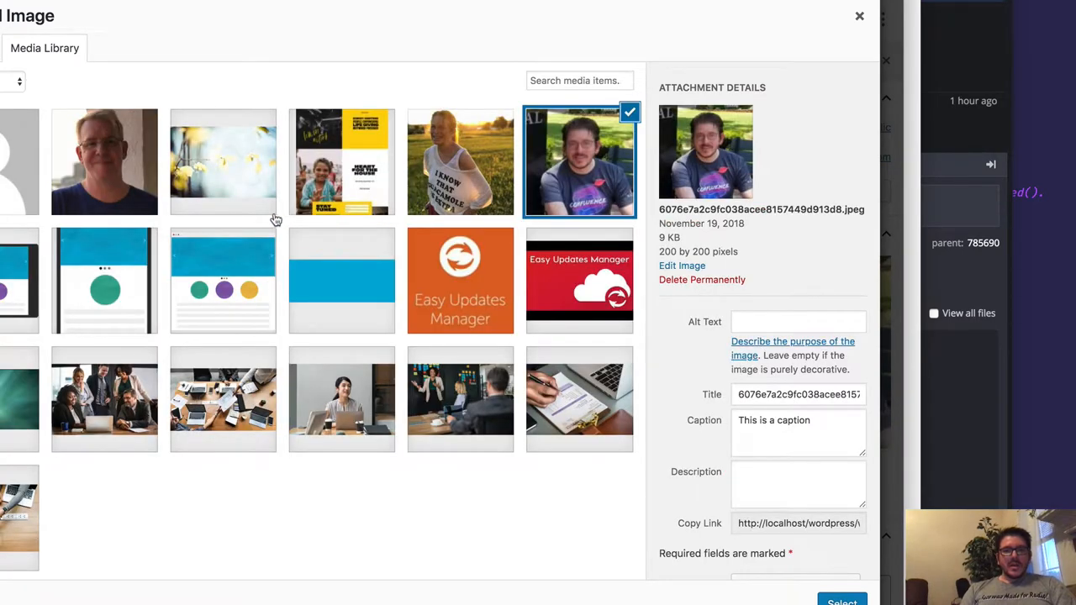
left_click(223, 162)
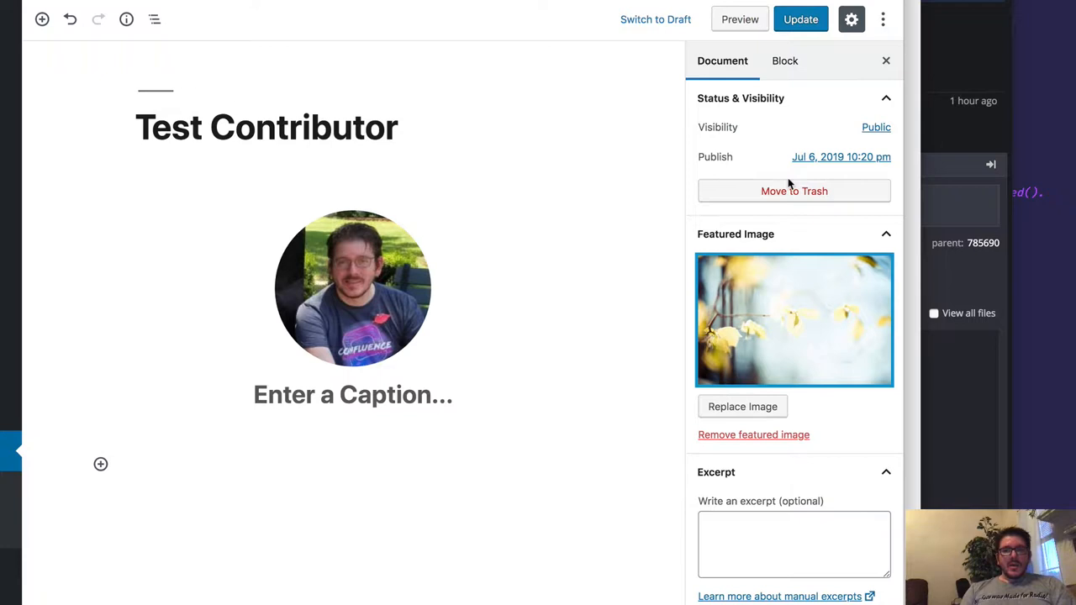
left_click(800, 19)
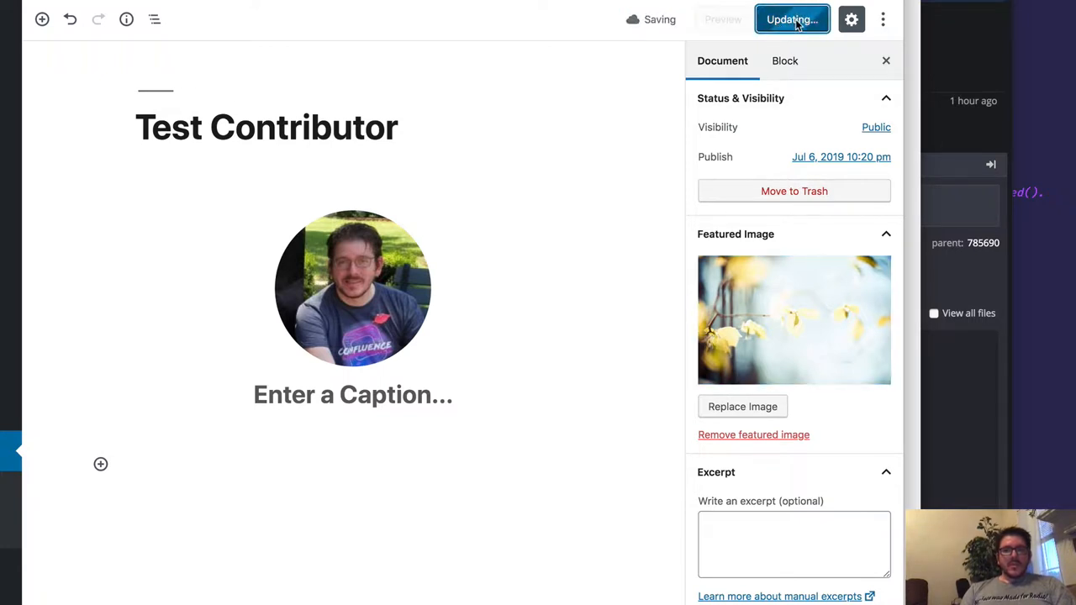
left_click(790, 19)
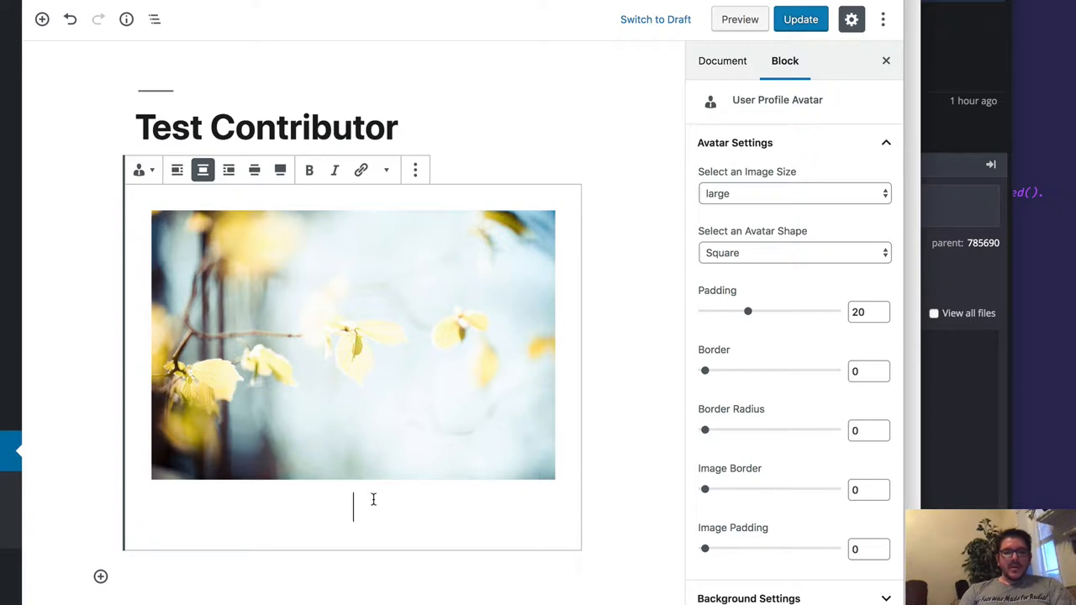
Step: Caption the avatar 'User Profile For User' and begin a /rece block search
type("User Profile For User")
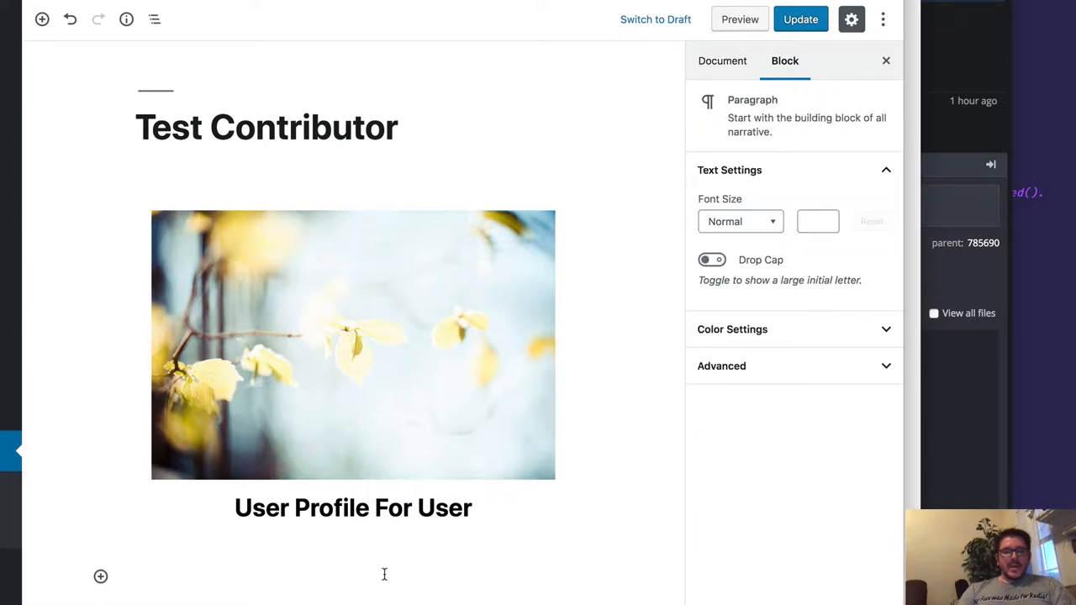
type("/rece")
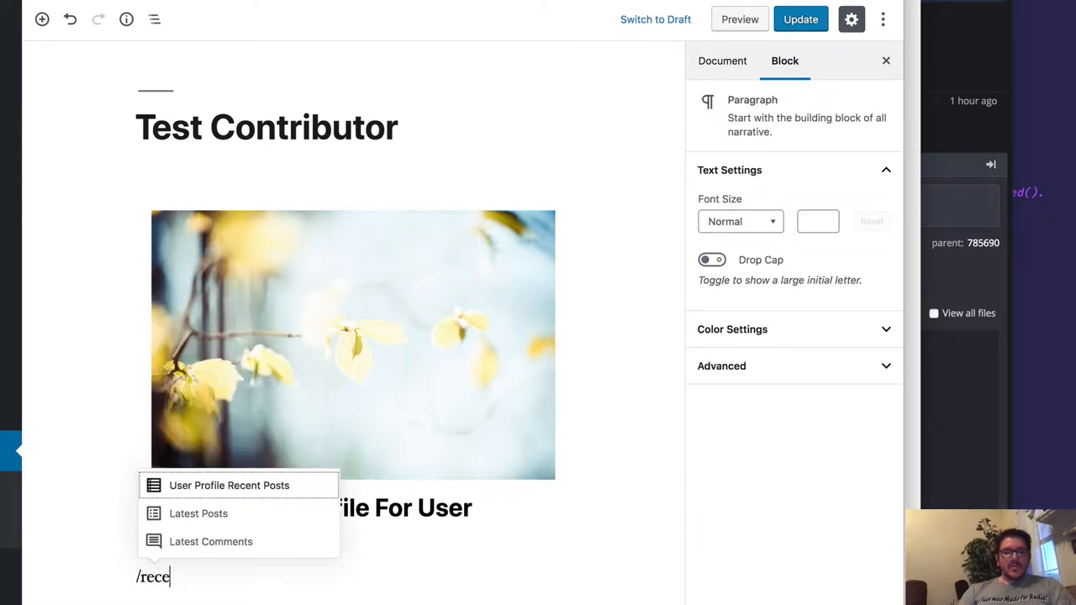
Step: Insert a User Profile Recent Posts block below the caption and set its post theme to Blue
left_click(228, 484)
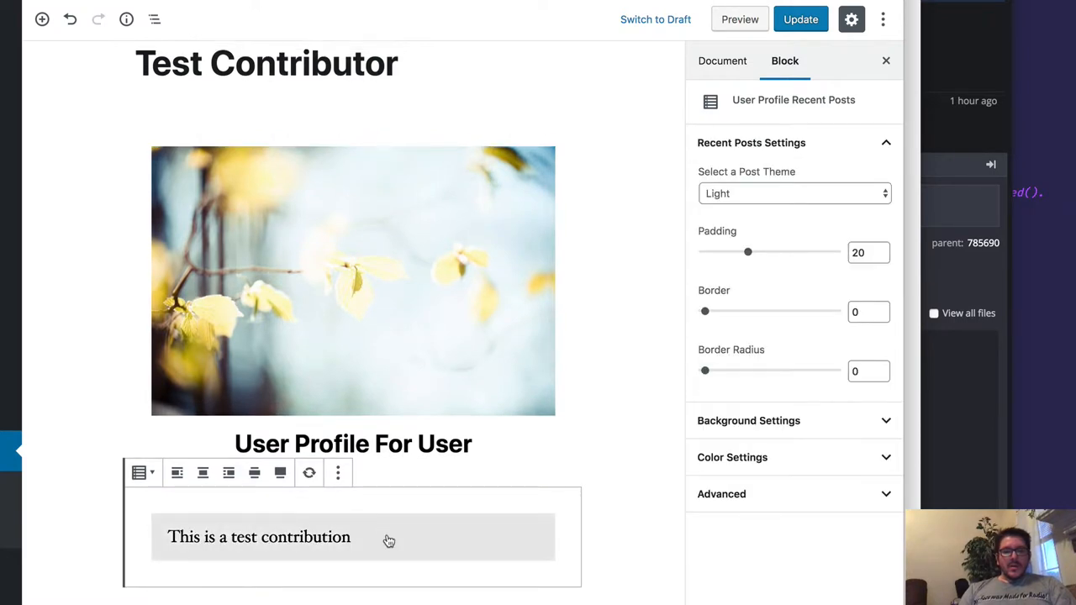
mouse_move(738, 200)
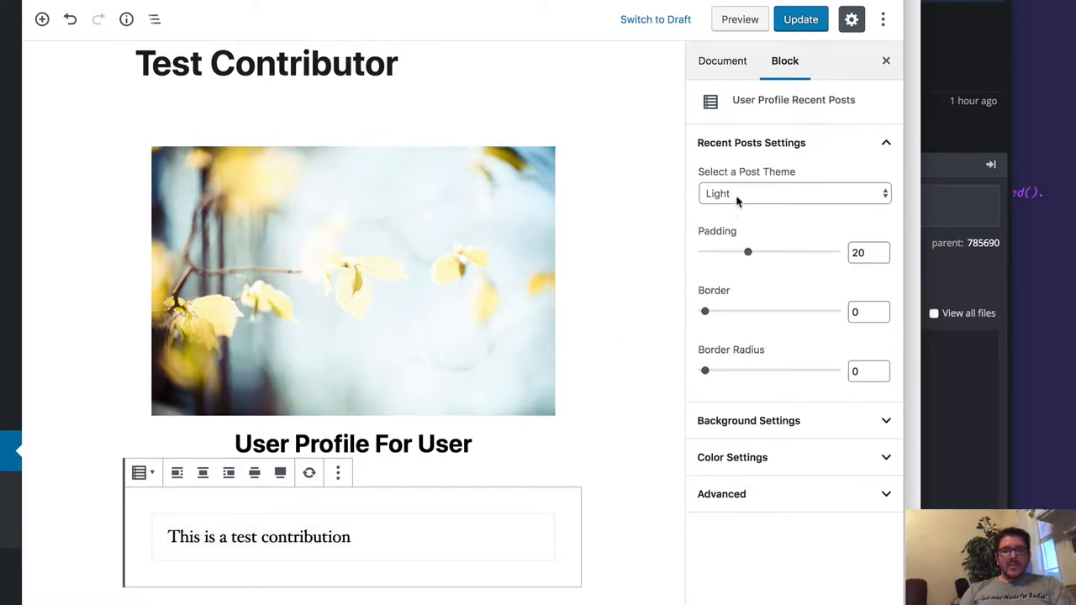
left_click(794, 193)
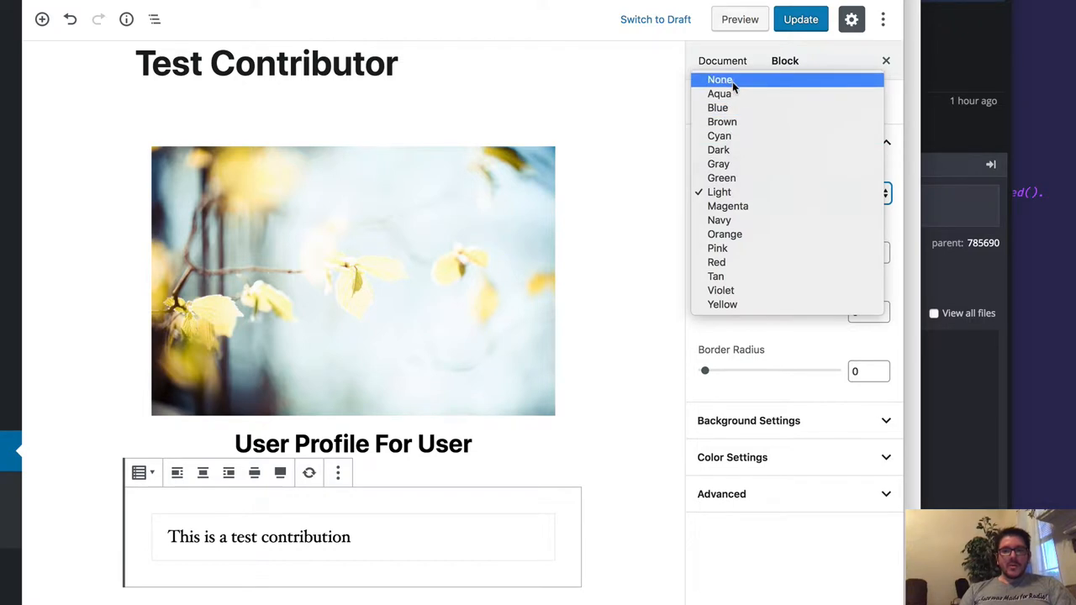
left_click(718, 108)
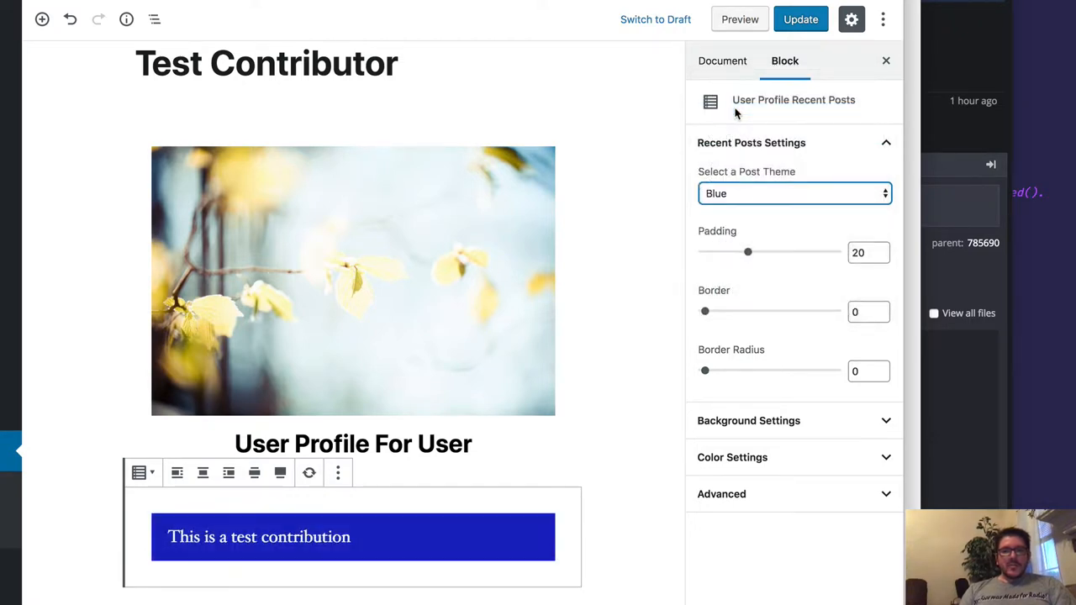
left_click(794, 193)
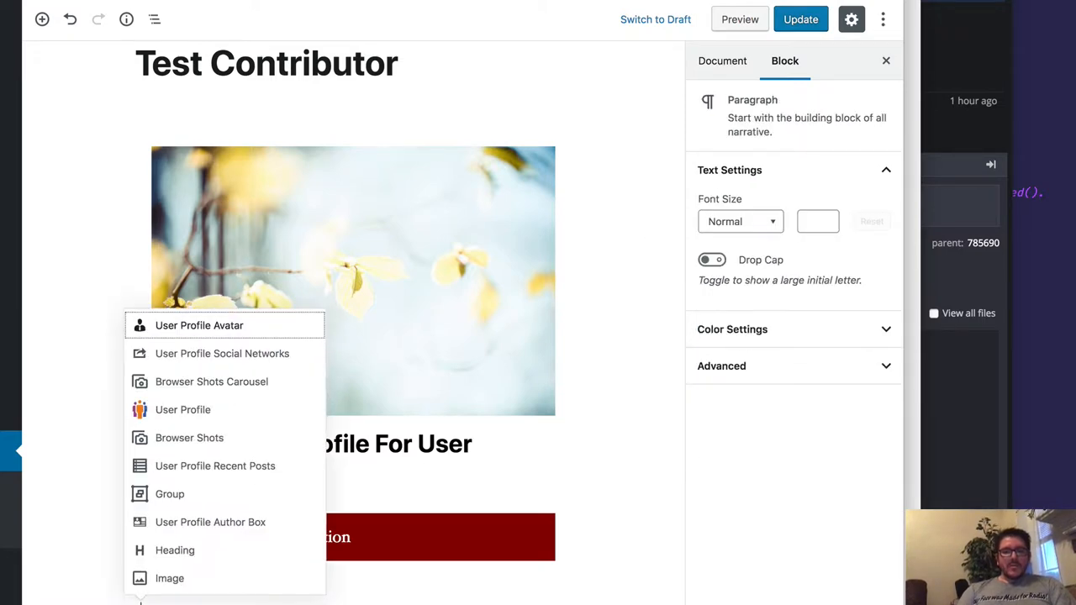
Step: Insert the User Profile Social Networks block with icon size 77, padding 0 and vertical orientation
left_click(222, 353)
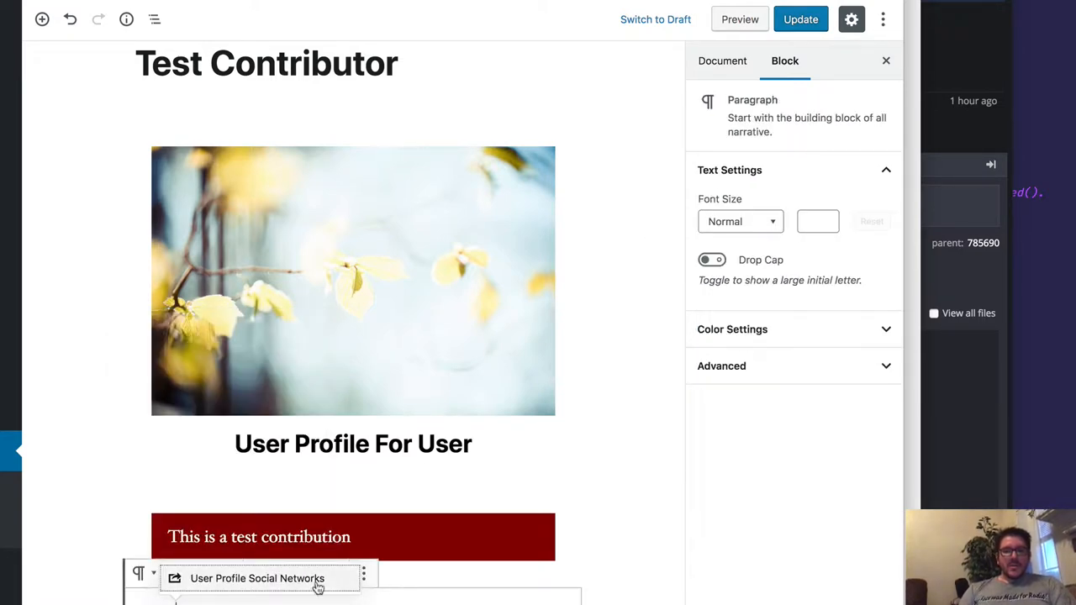
left_click(256, 578)
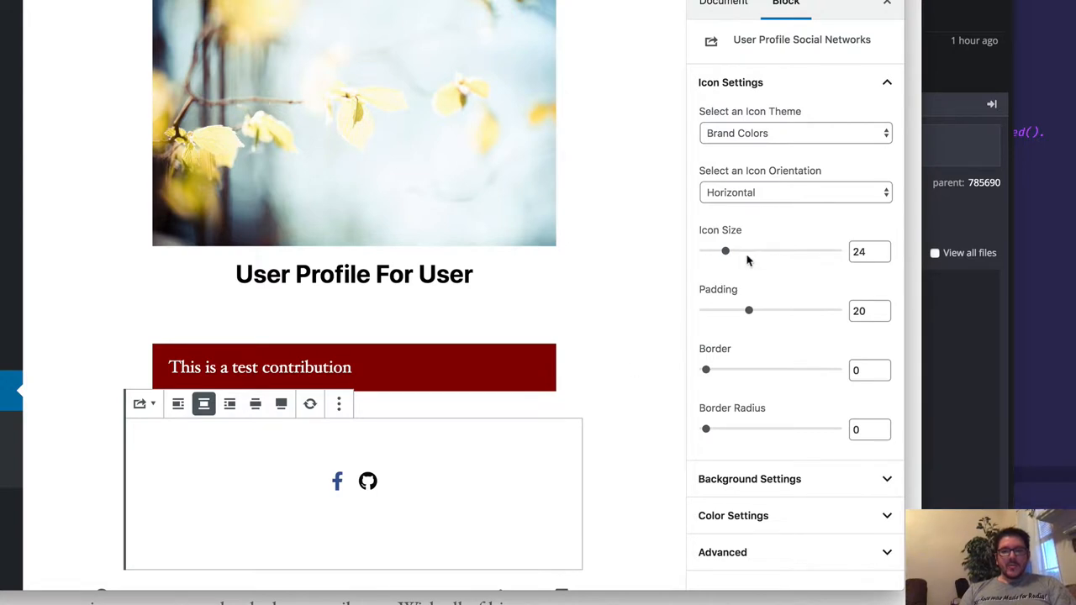
left_click_drag(725, 250, 766, 250)
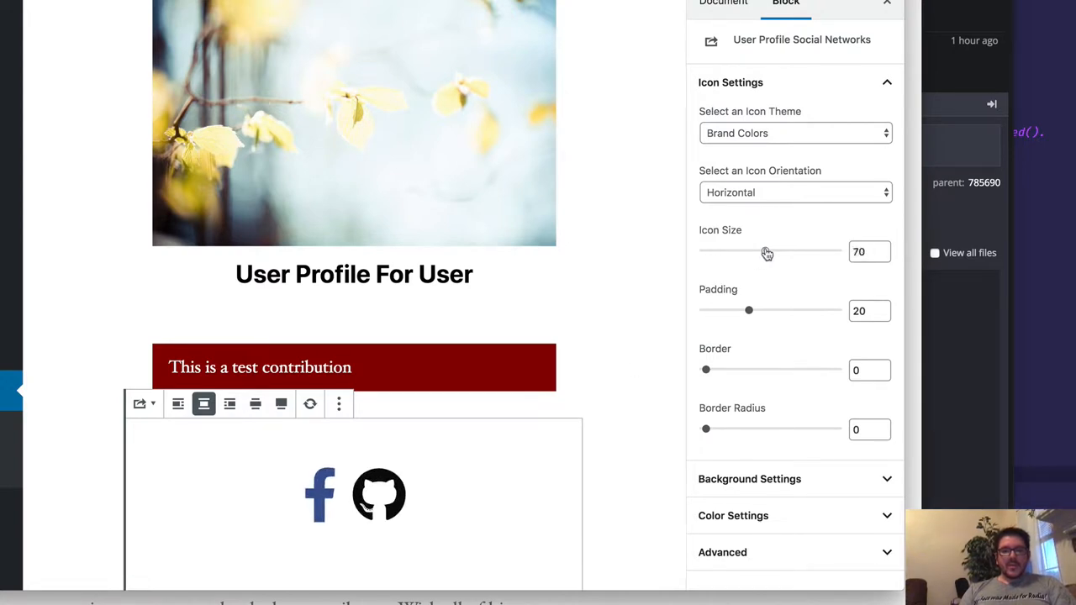
left_click_drag(750, 251, 771, 251)
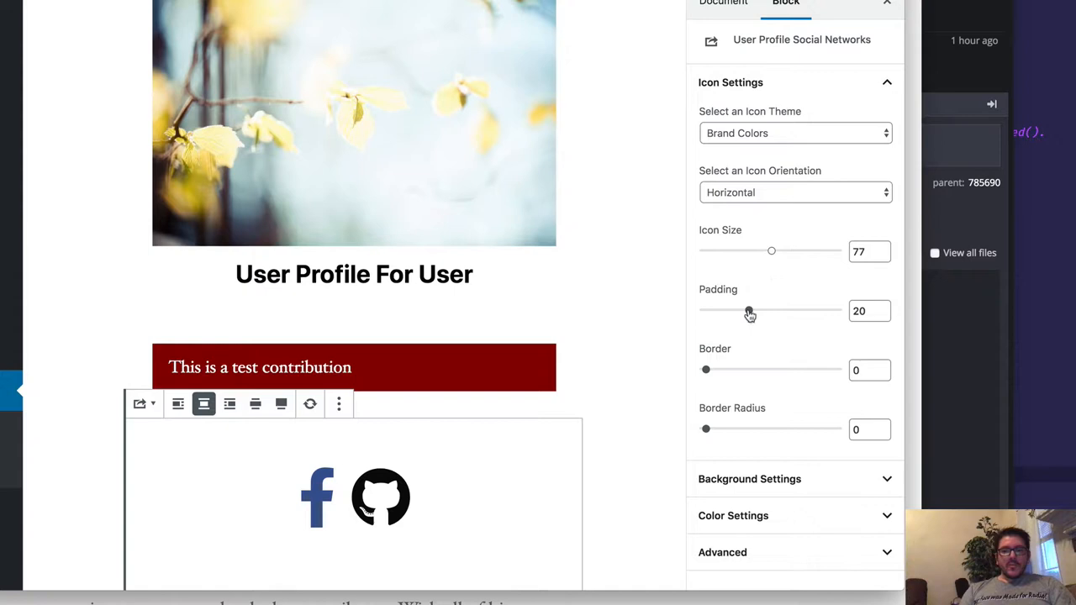
left_click_drag(749, 310, 706, 310)
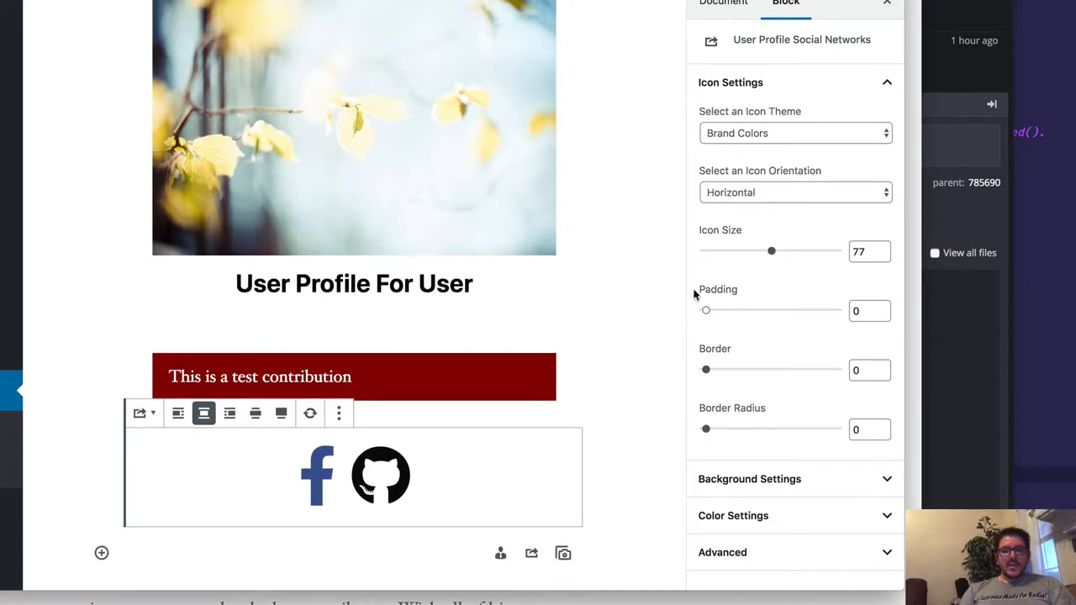
mouse_move(705, 377)
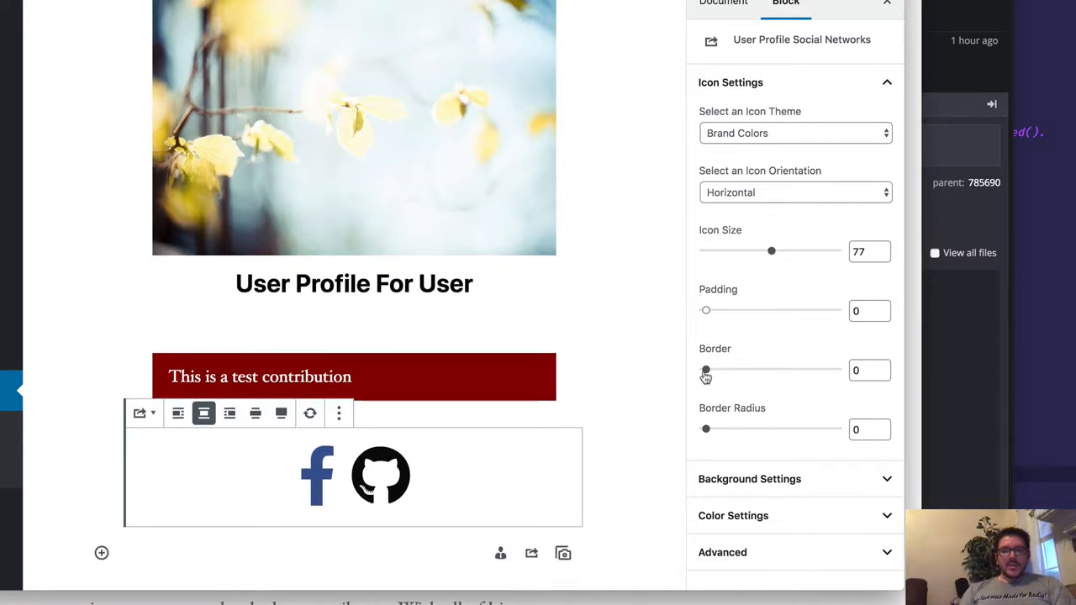
left_click_drag(705, 369, 711, 370)
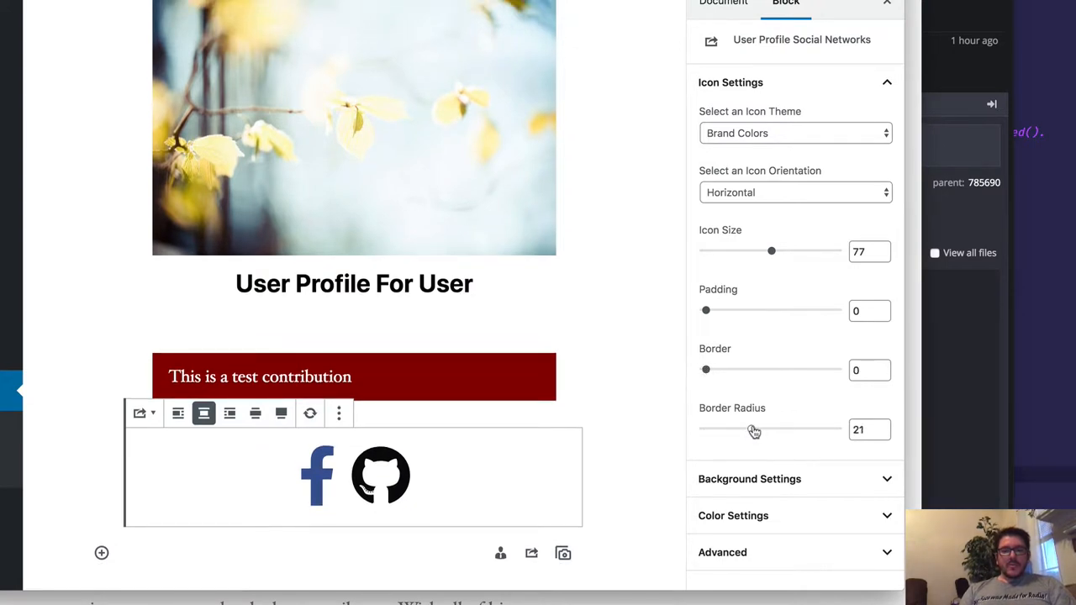
left_click_drag(706, 370, 715, 370)
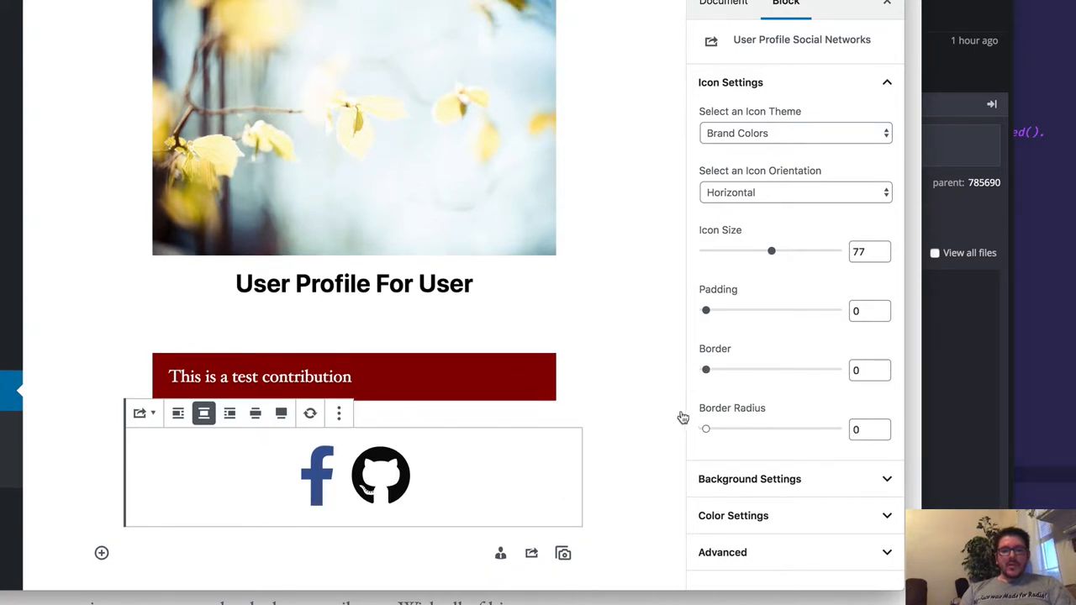
left_click(794, 192)
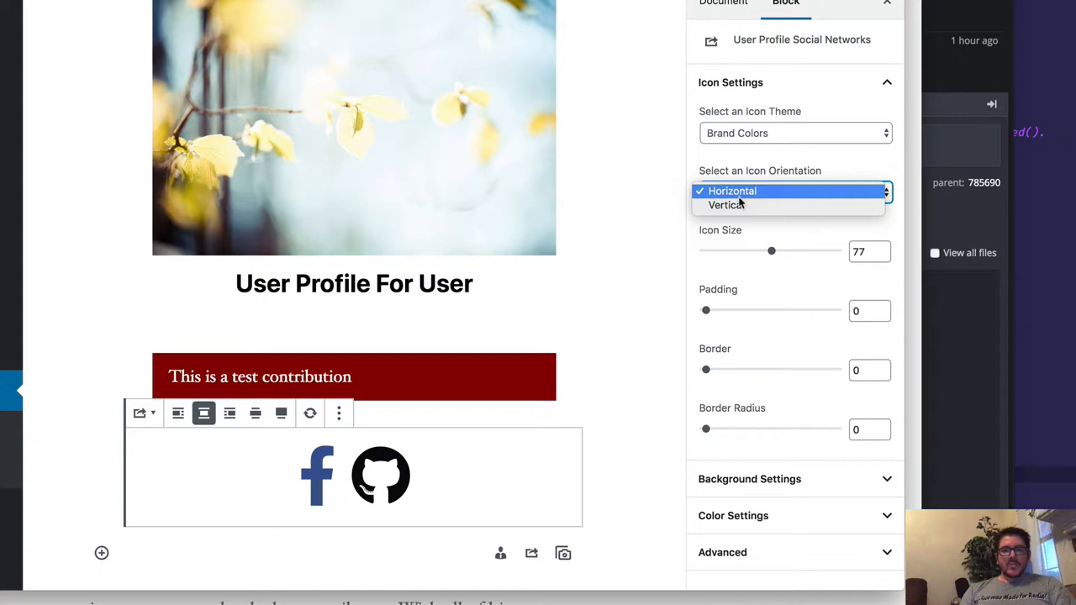
left_click(726, 205)
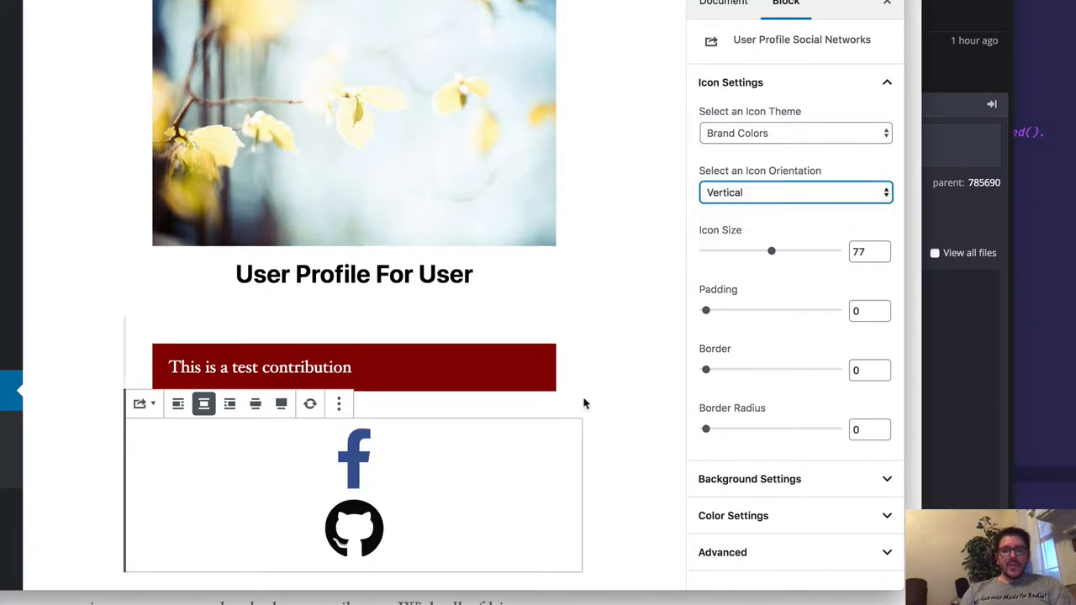
mouse_move(471, 441)
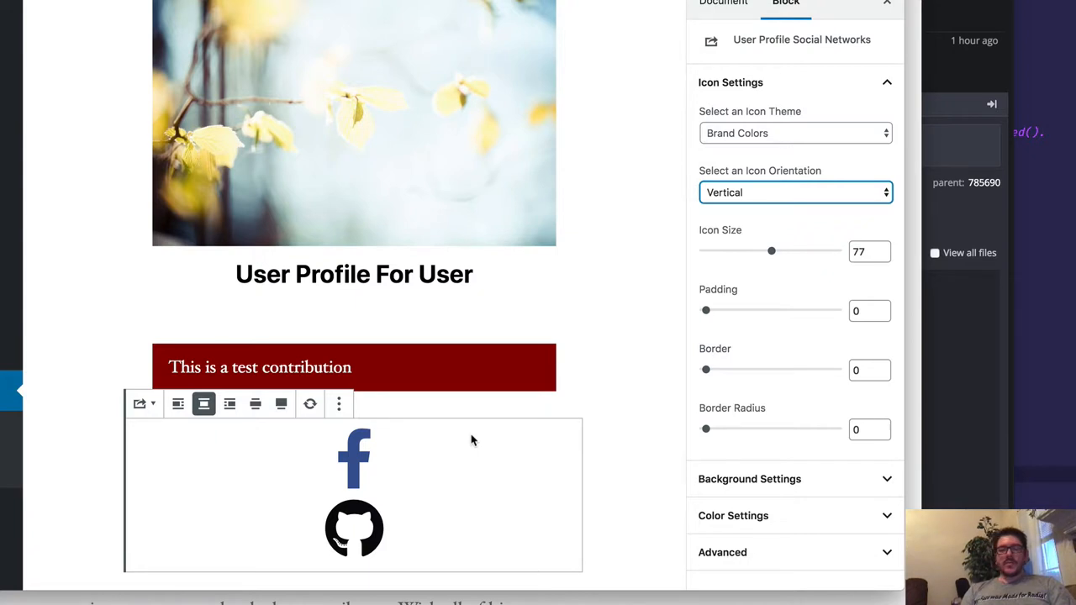
mouse_move(519, 420)
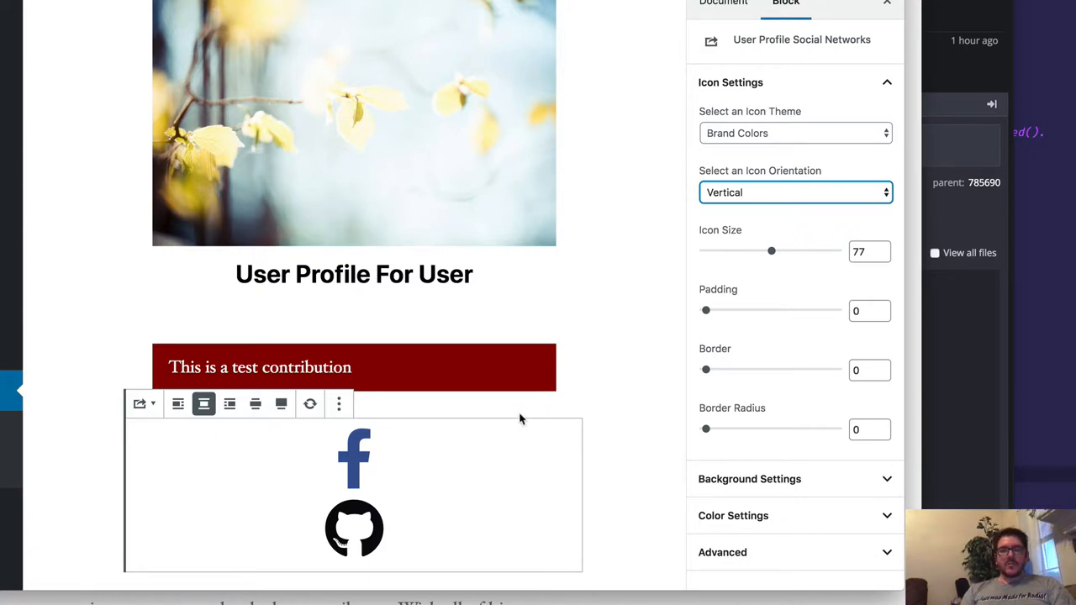
left_click(794, 191)
type("/bio")
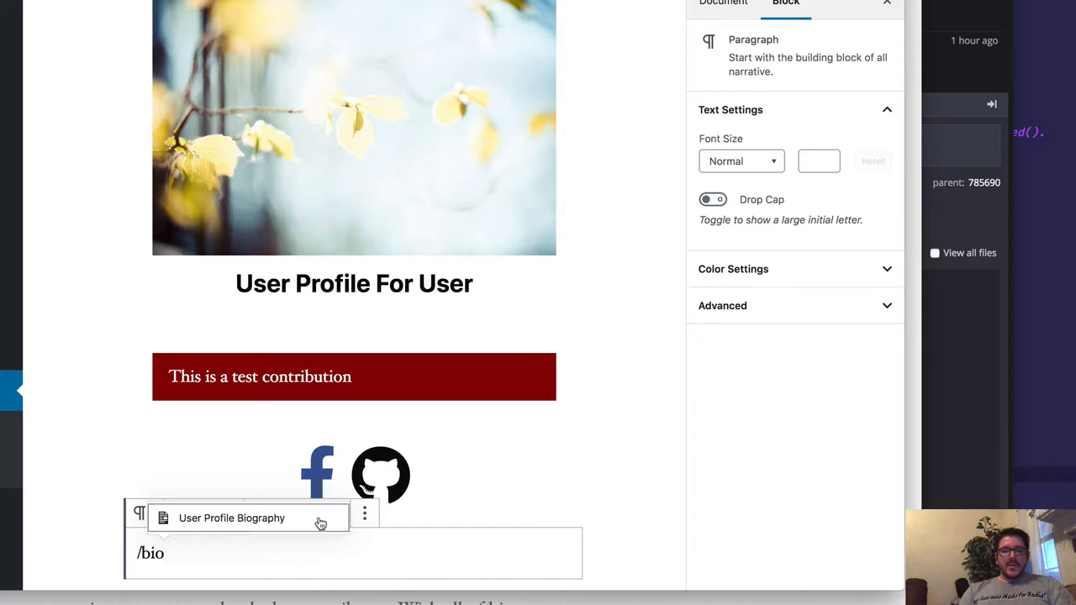
Step: Insert a User Profile Biography block headed 'Biography for Ronald Huereca' with padding reduced to 3
left_click(231, 517)
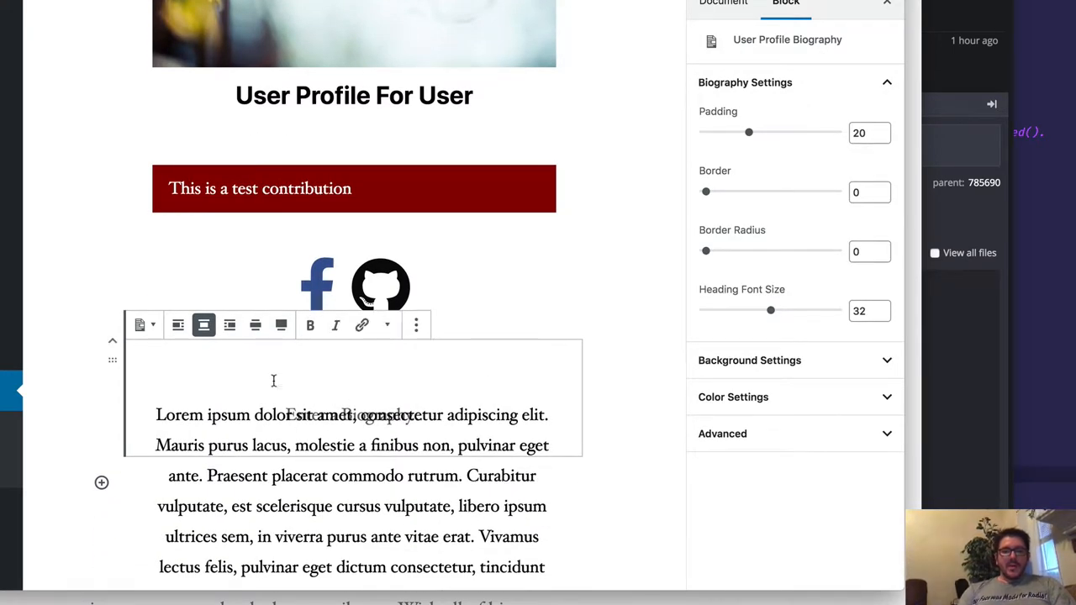
type("Biography for Ronald H")
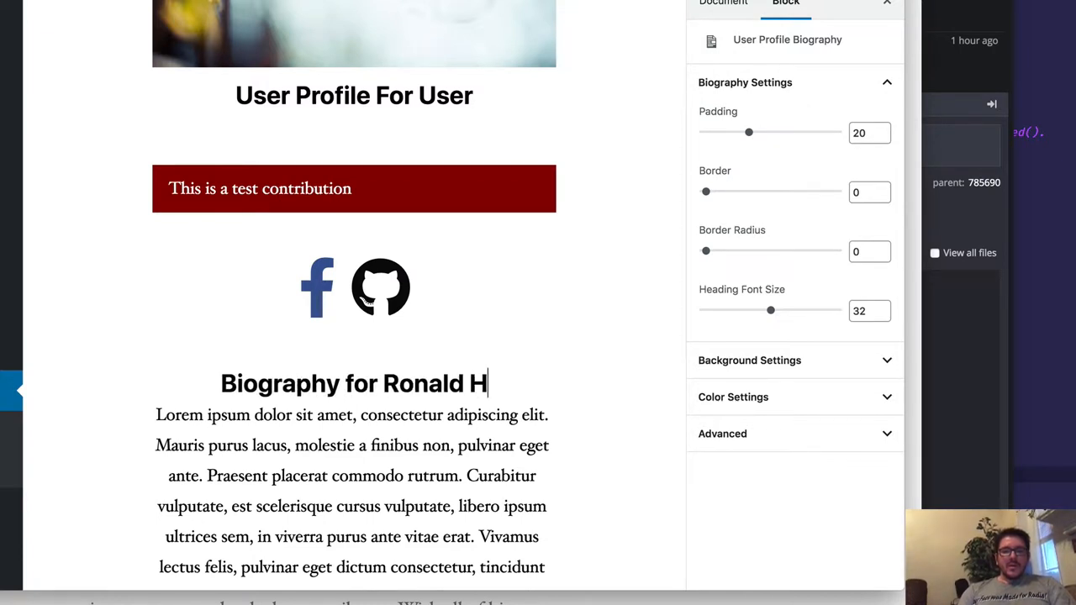
type("uereca")
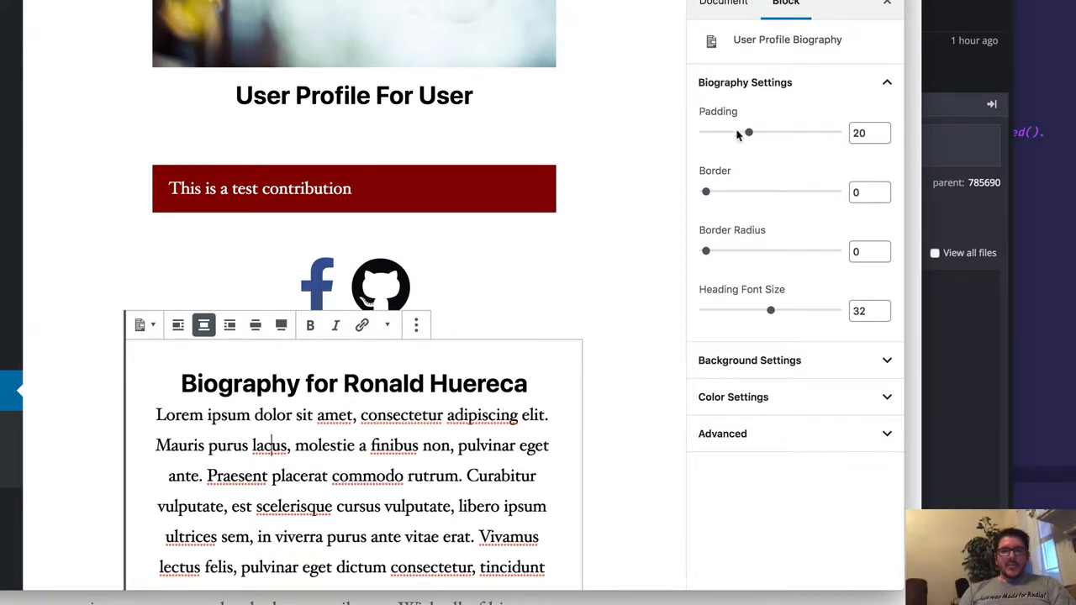
left_click_drag(748, 132, 714, 132)
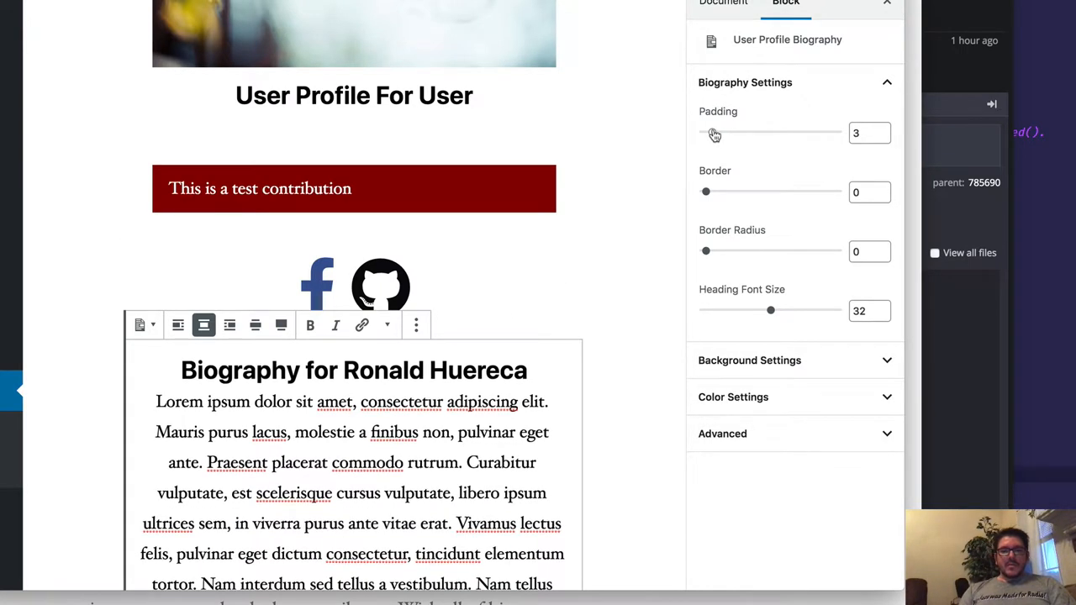
left_click_drag(699, 132, 714, 131)
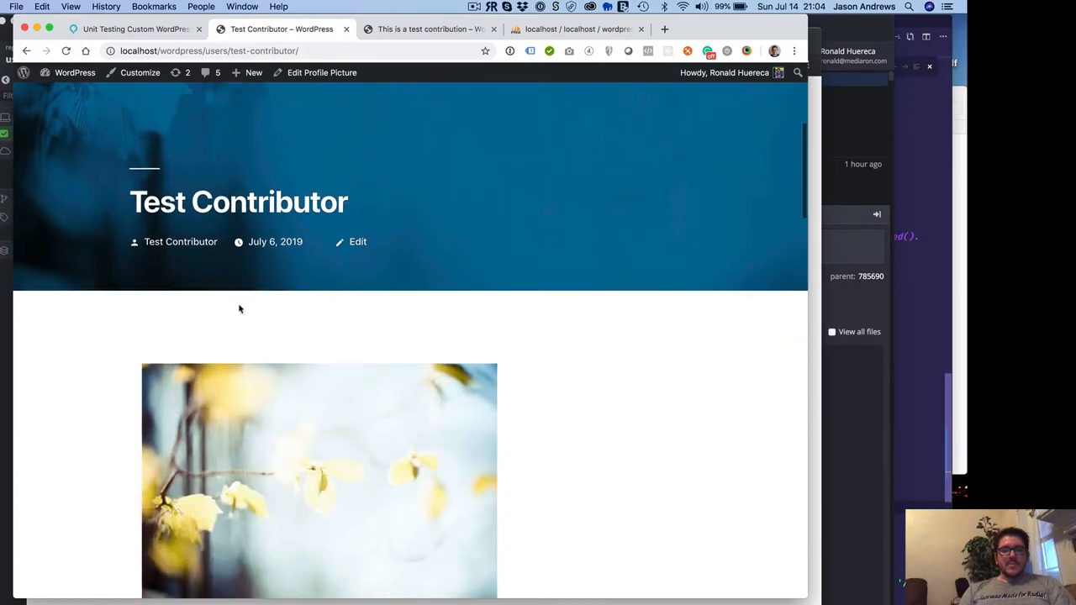
Step: Scroll the live Test Contributor page to check the social icons and biography
scroll("down", 3)
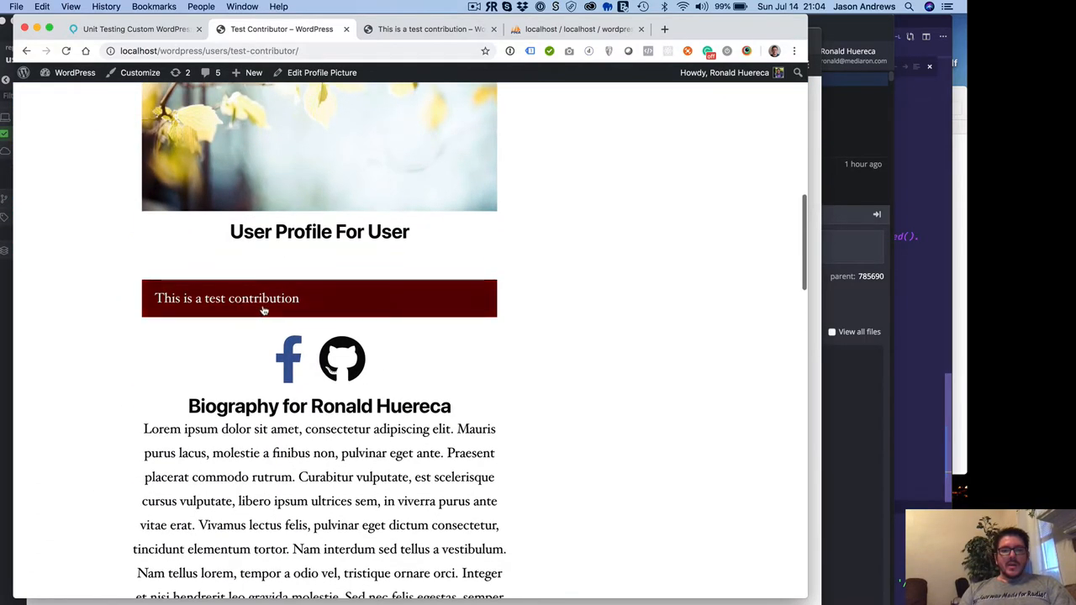
scroll("down", 3)
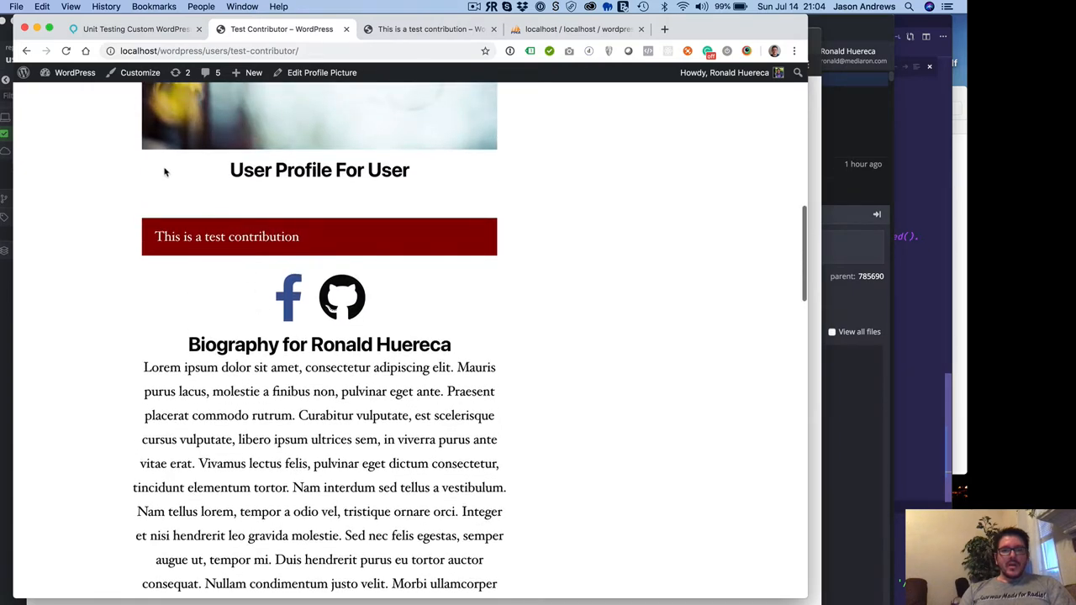
scroll("down", 3)
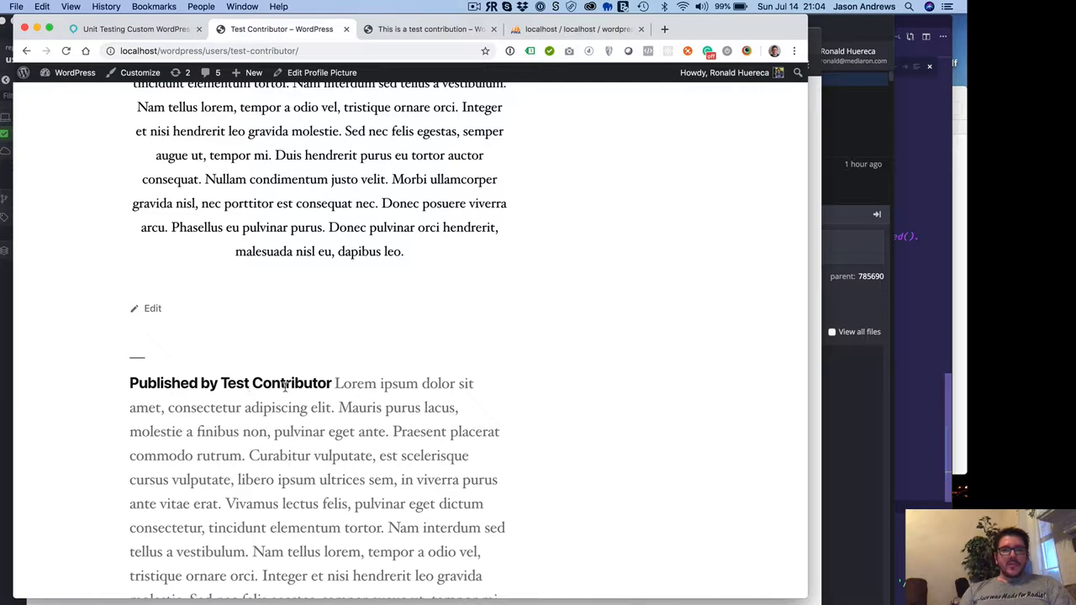
scroll("down", 3)
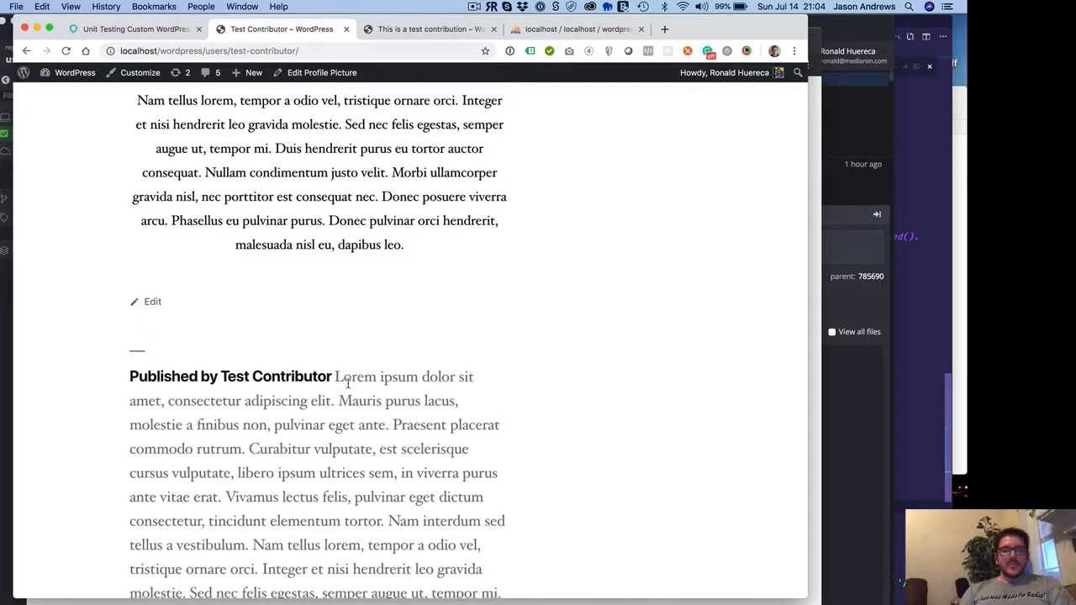
scroll("down", 3)
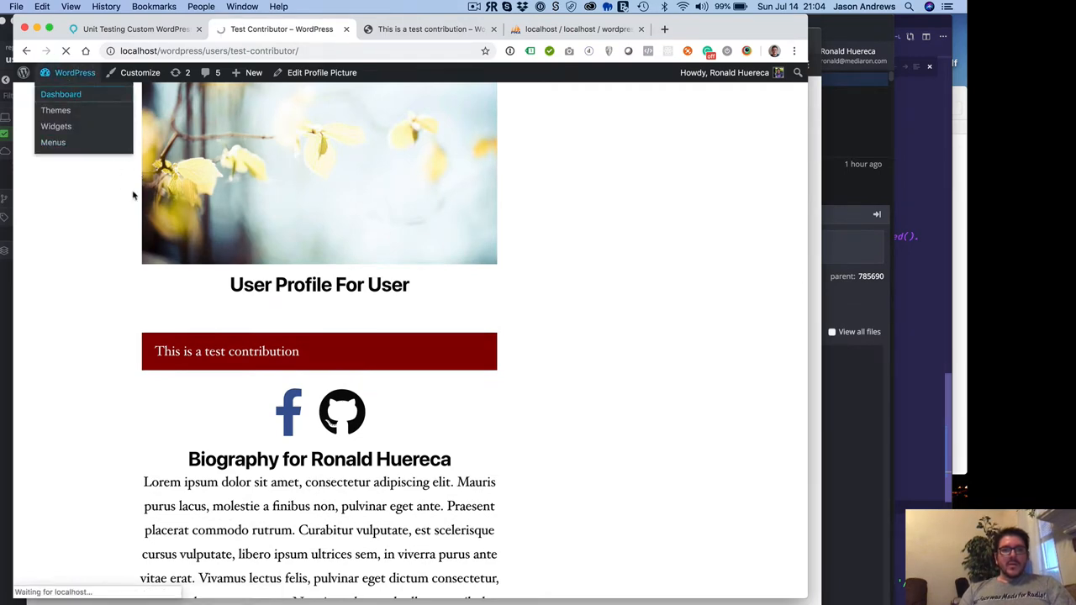
Step: Add a new author box from All Author Boxes and title it 'Author Block Bold'
left_click(61, 93)
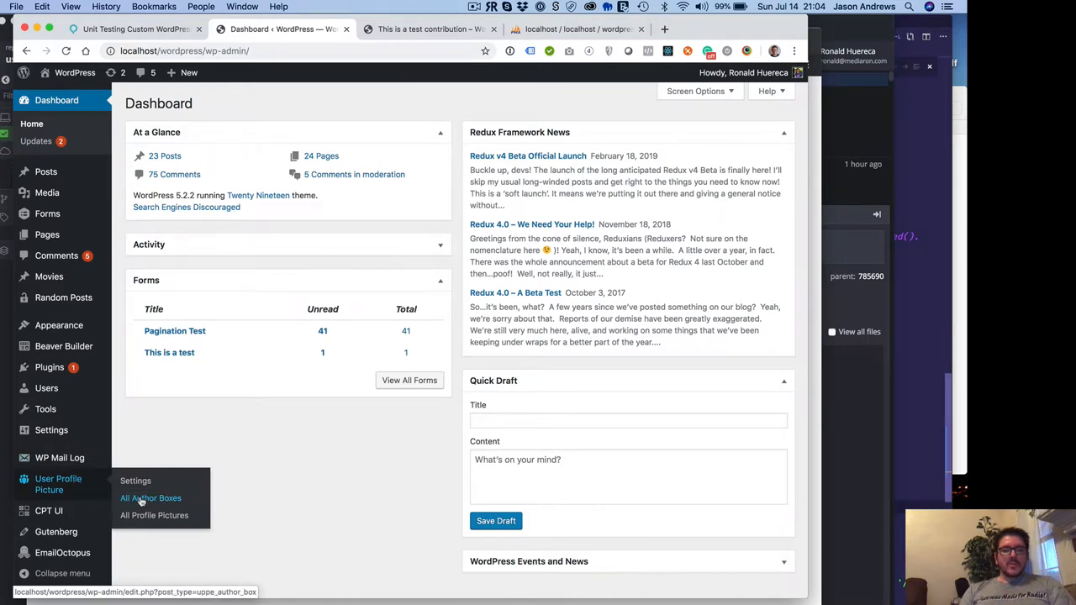
left_click(151, 498)
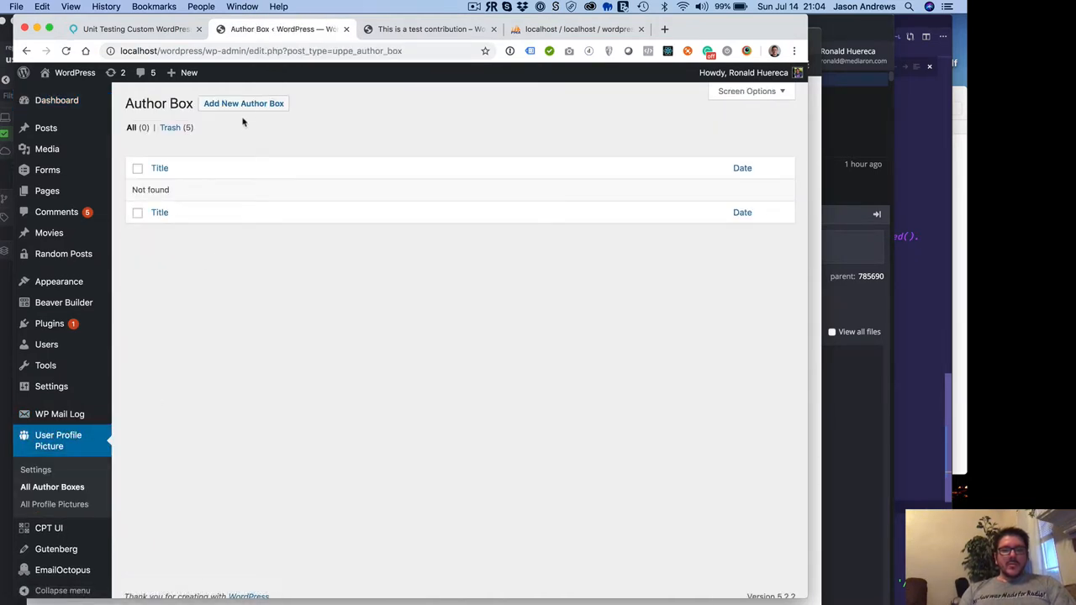
left_click(243, 103)
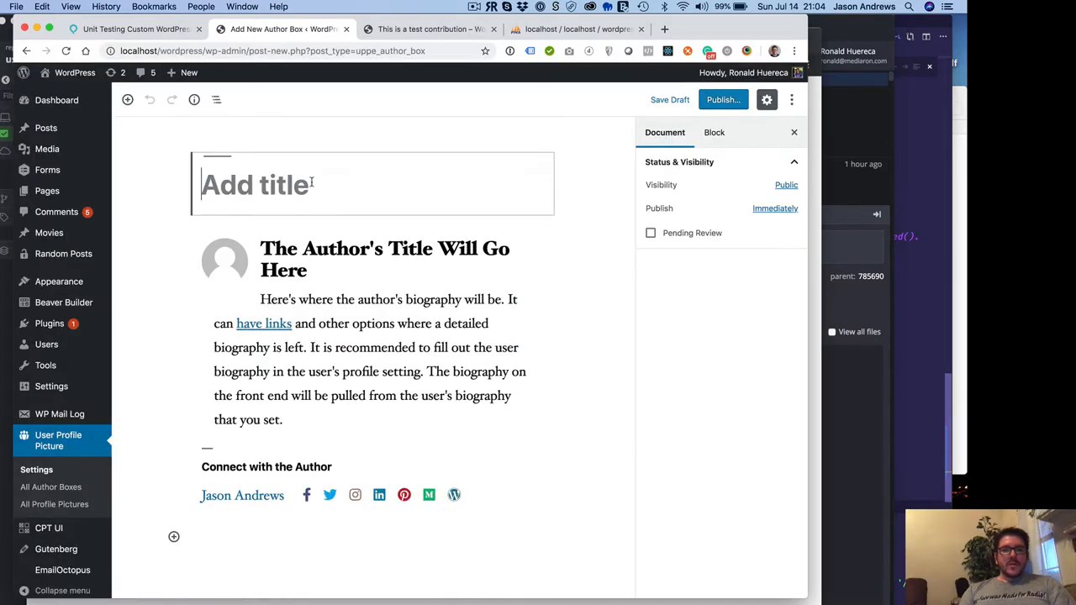
type("Au")
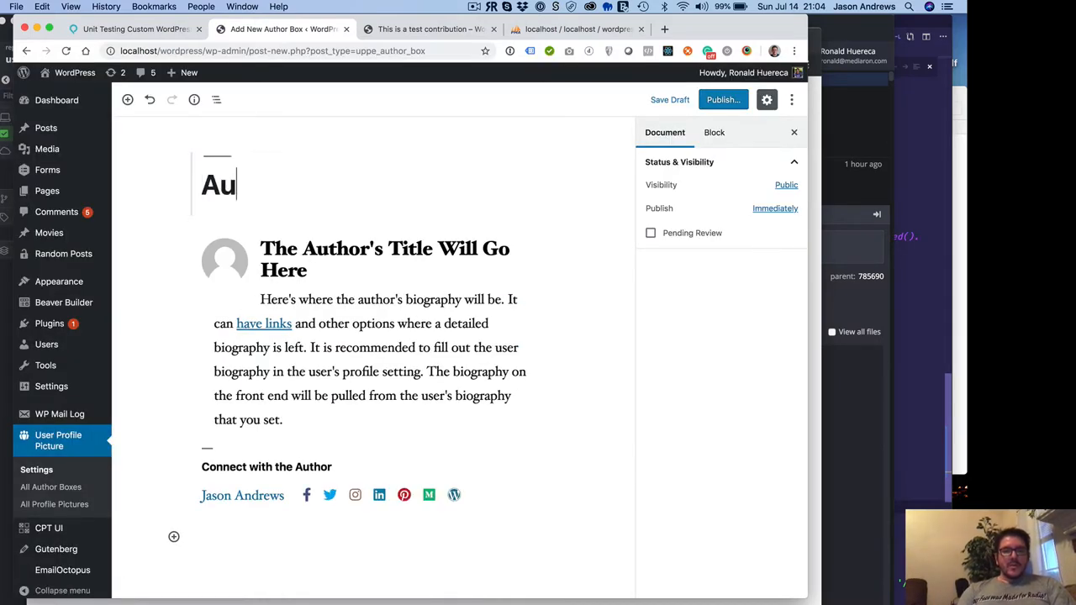
type("thor Block")
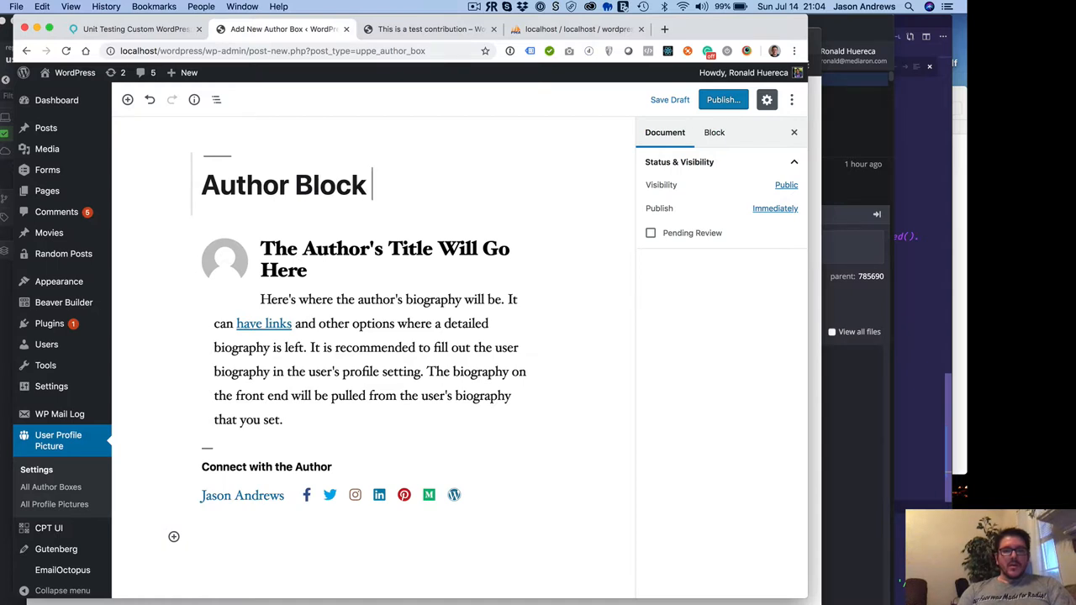
type("Bold")
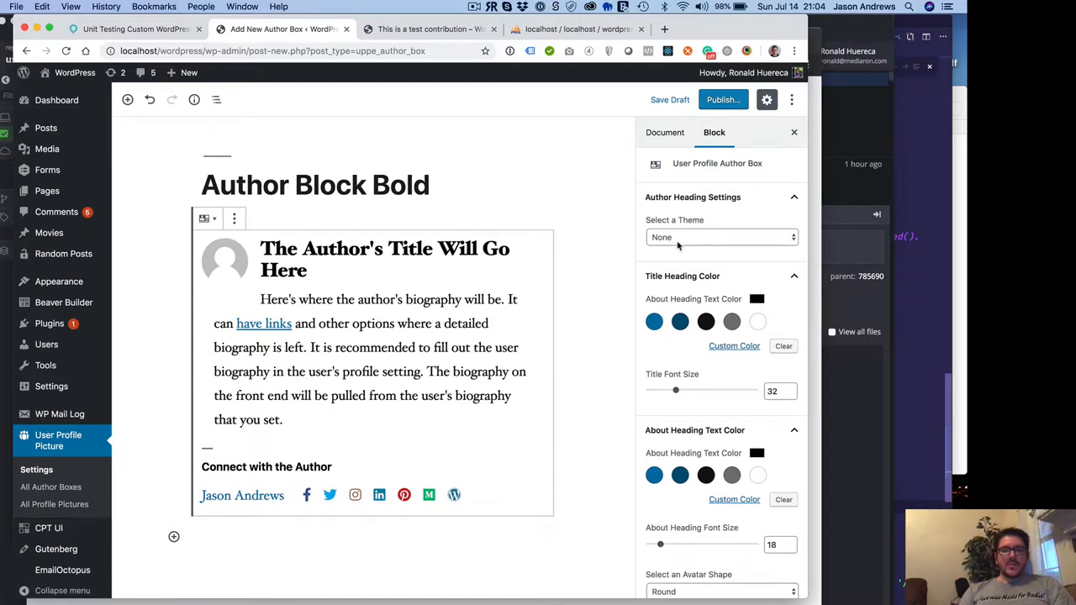
Step: Leave the author box unthemed, make the title grey at size 36, and the about heading dark blue
left_click(721, 237)
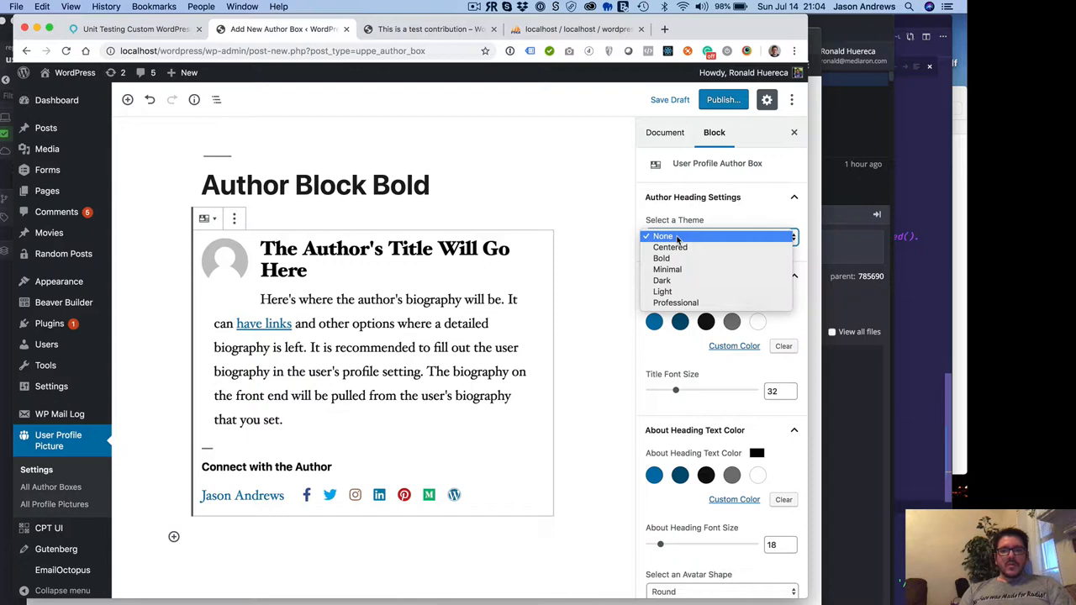
mouse_move(666, 269)
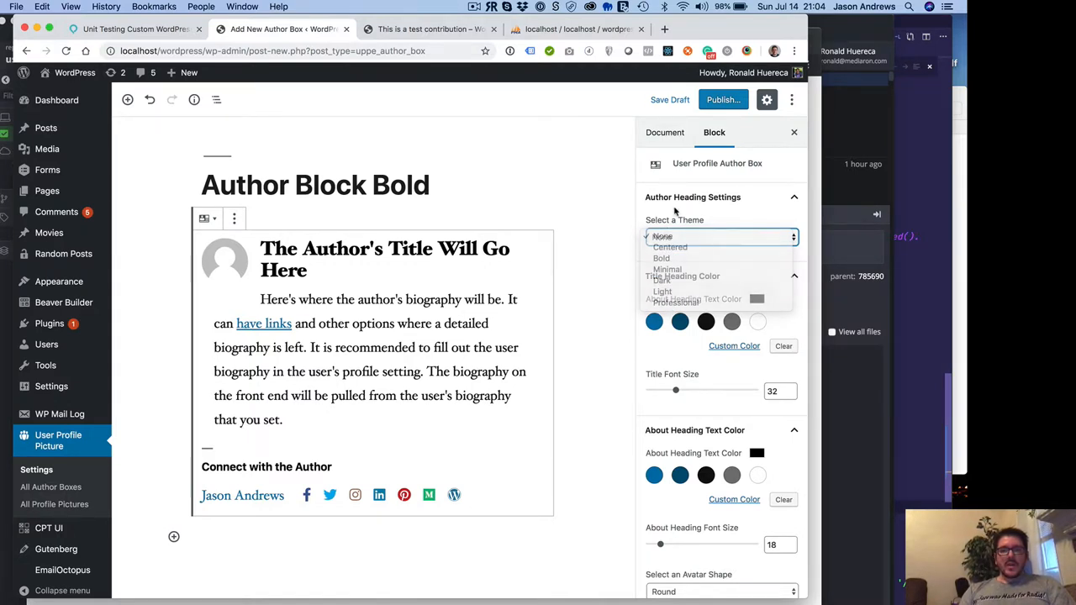
left_click(721, 236)
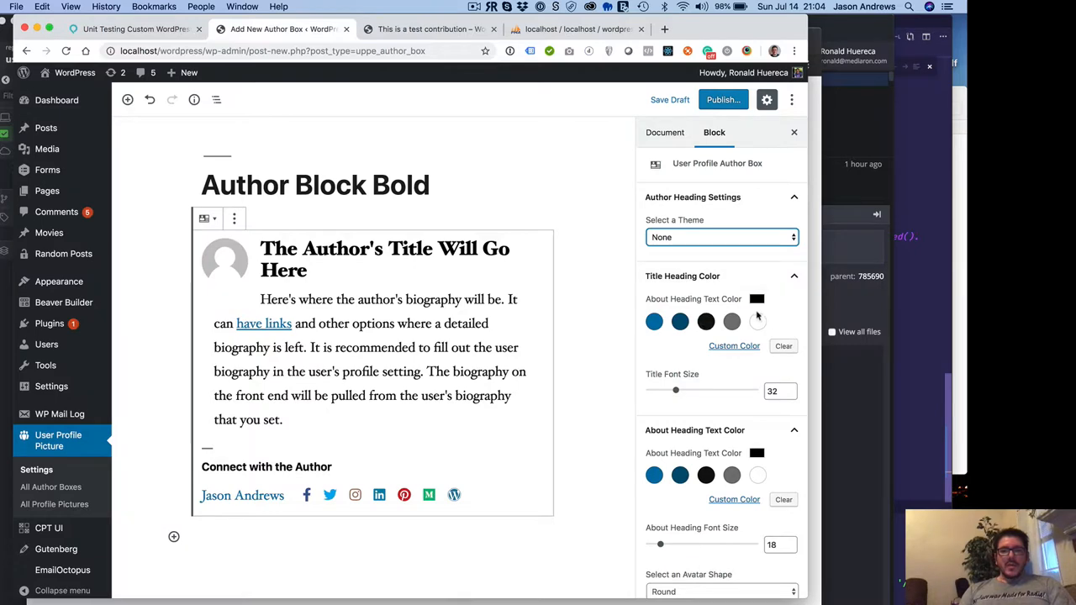
left_click(706, 321)
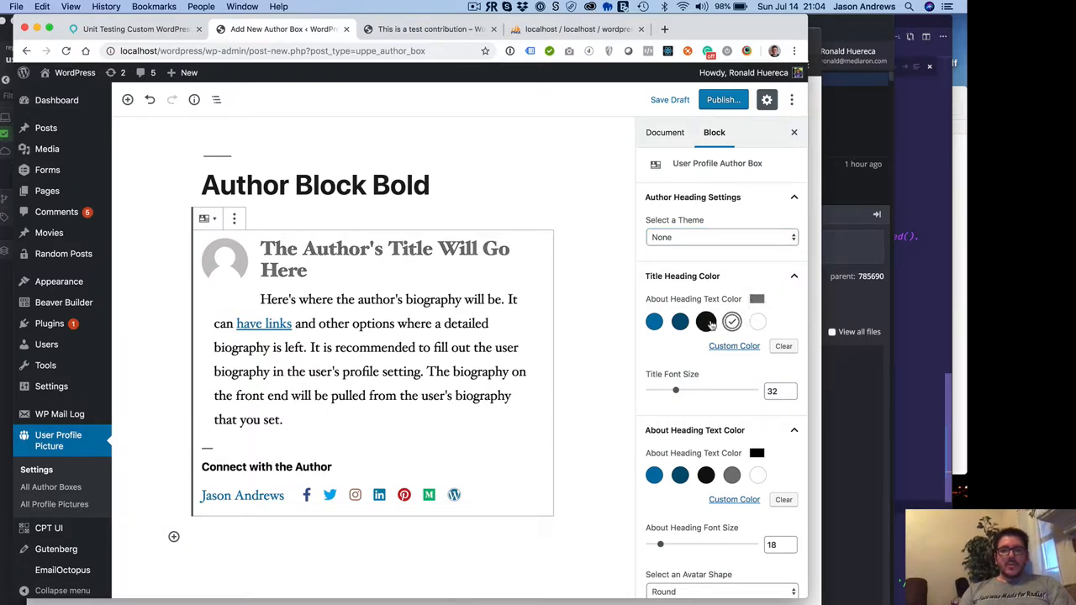
left_click_drag(676, 389, 658, 389)
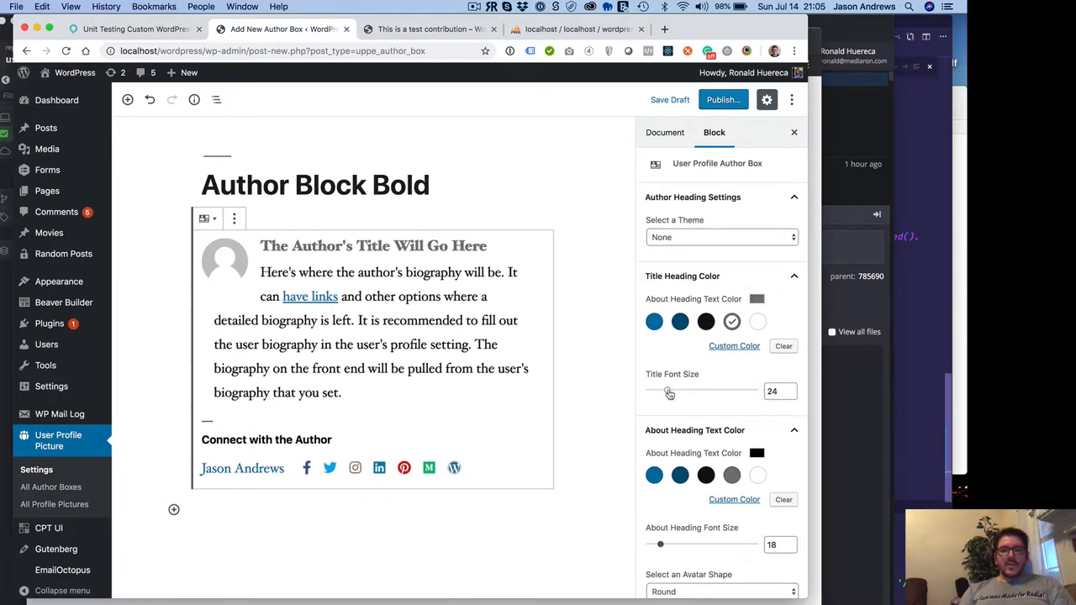
left_click_drag(669, 391, 681, 391)
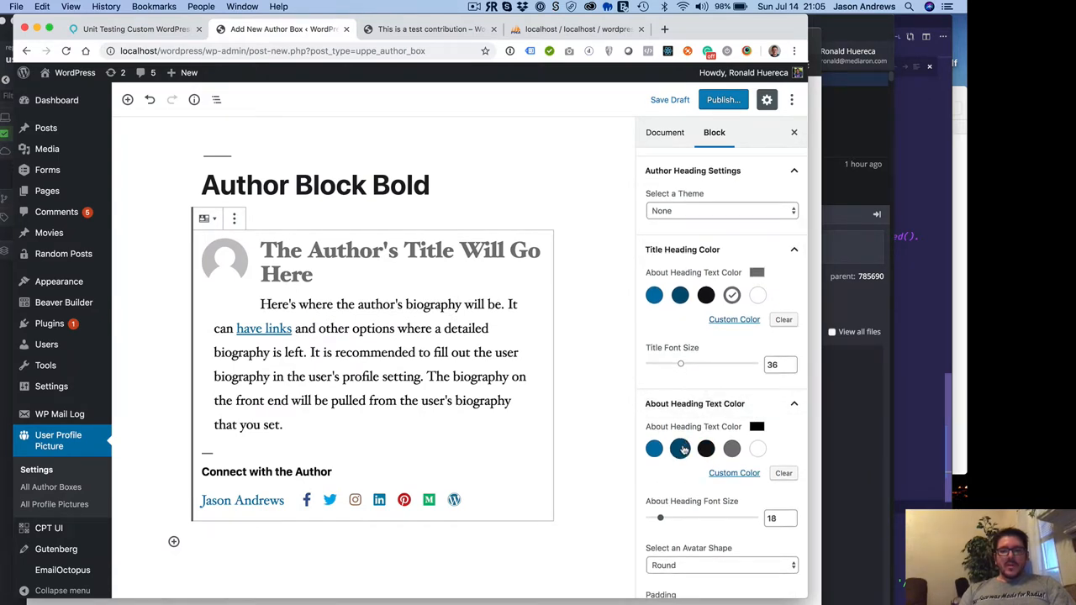
left_click(654, 448)
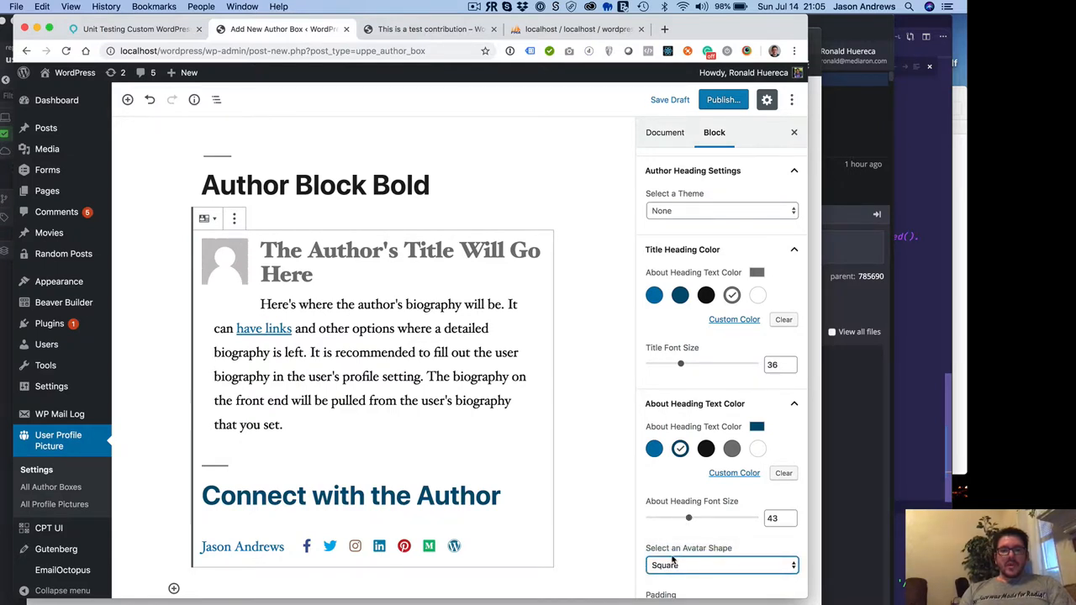
Step: Keep the avatar round, clear the background colour, and expand the colour and default image settings
left_click(721, 564)
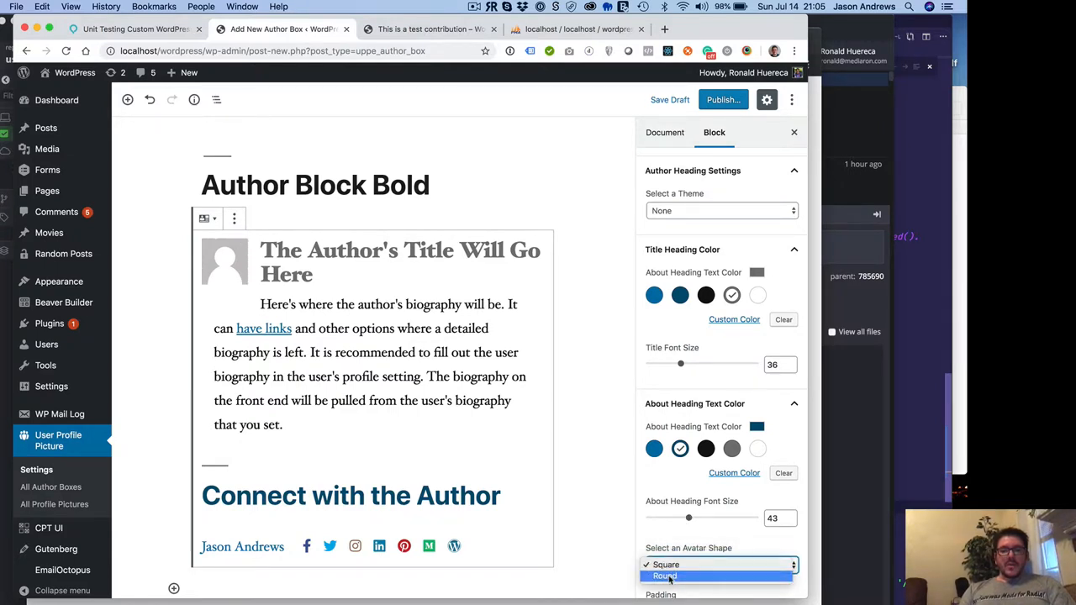
left_click(665, 575)
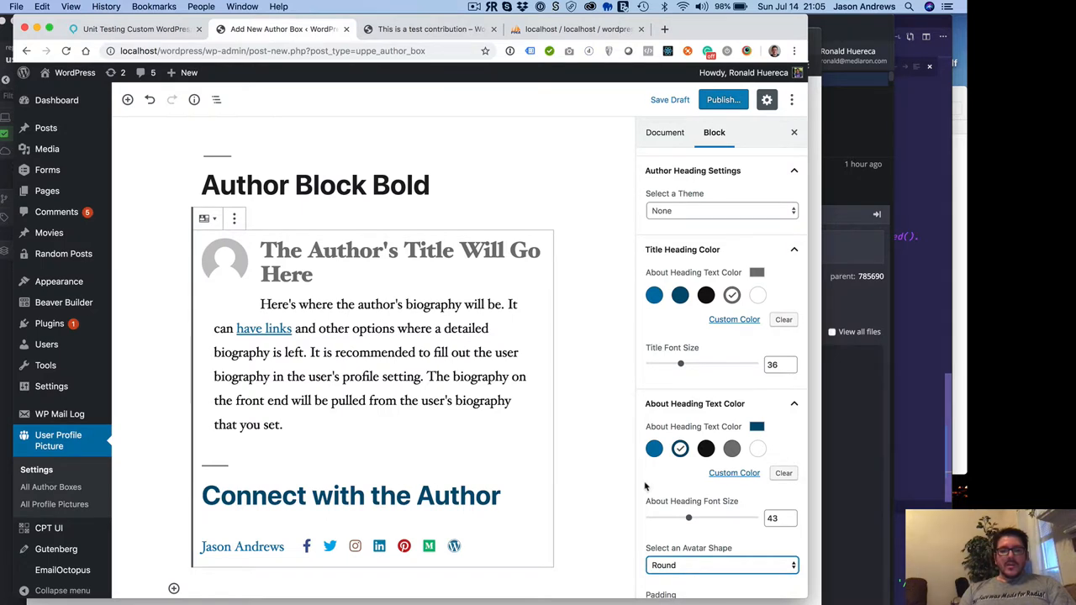
scroll("down", 3)
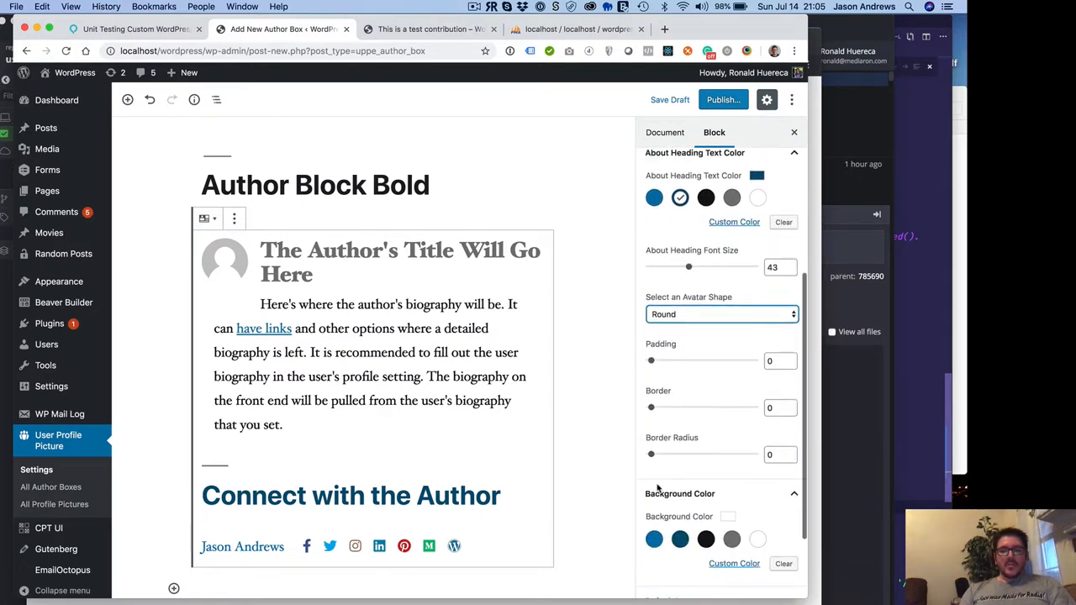
left_click(654, 437)
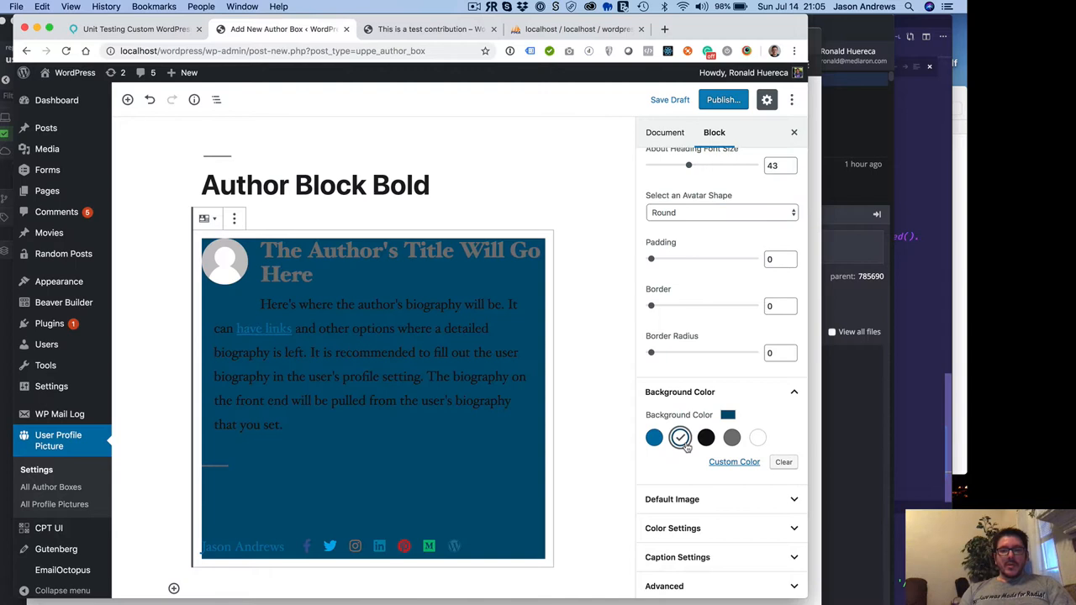
left_click(782, 461)
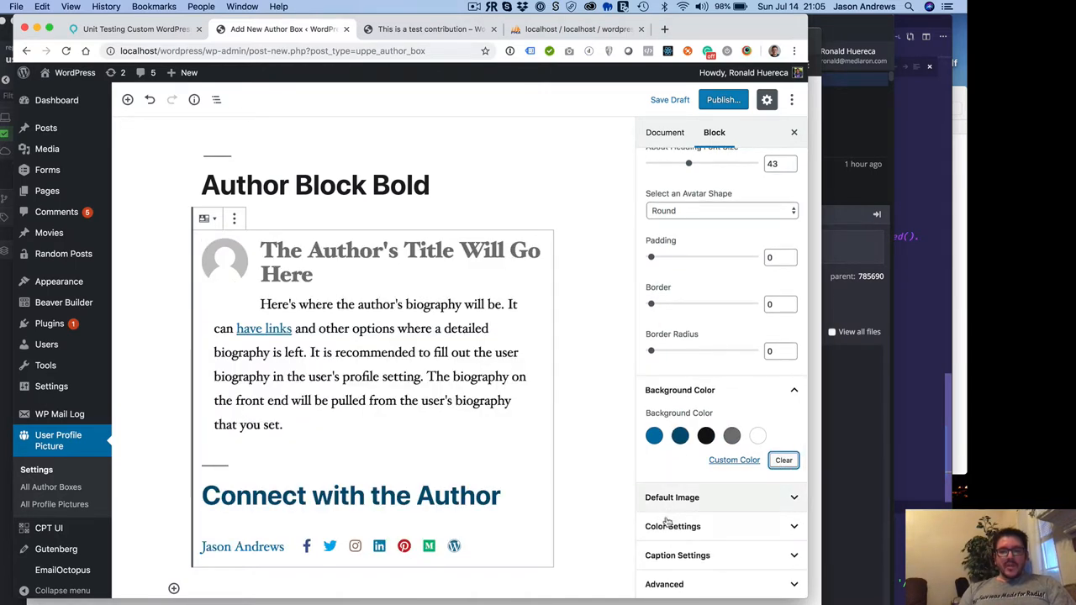
left_click(672, 526)
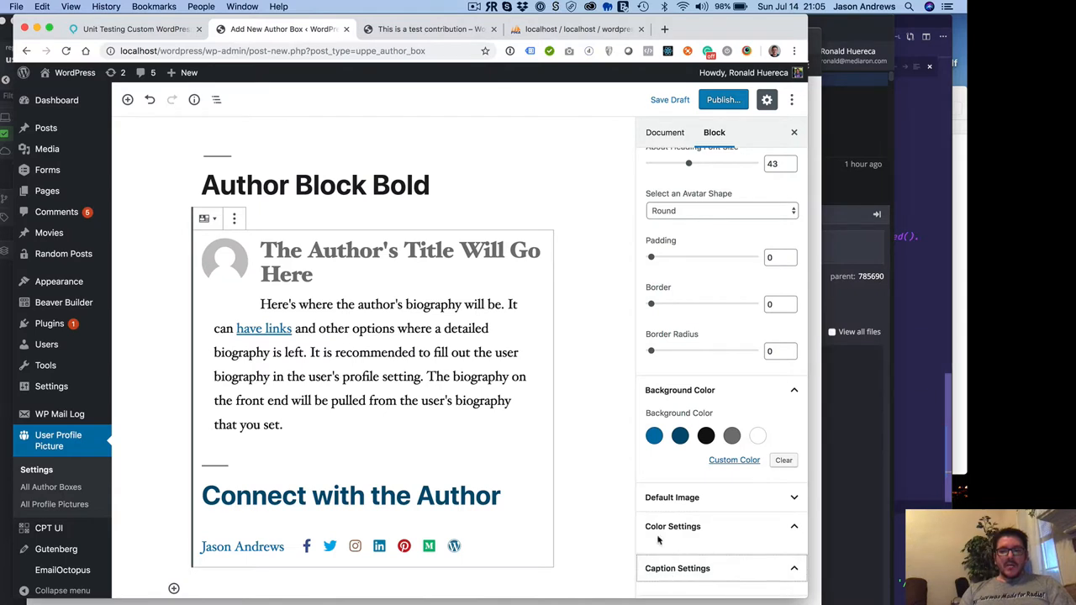
left_click(671, 497)
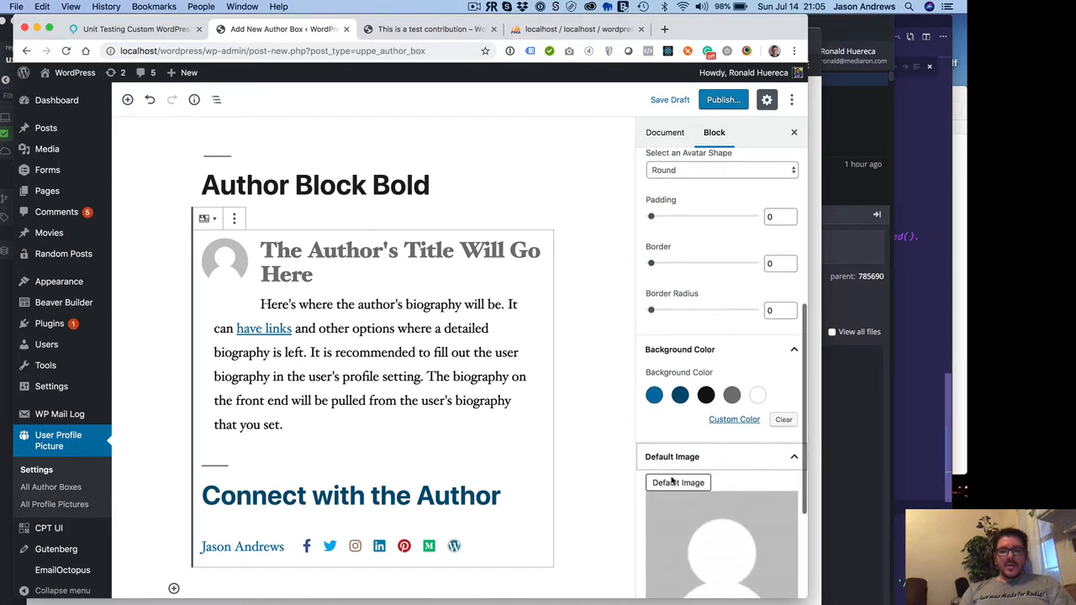
scroll("down", 3)
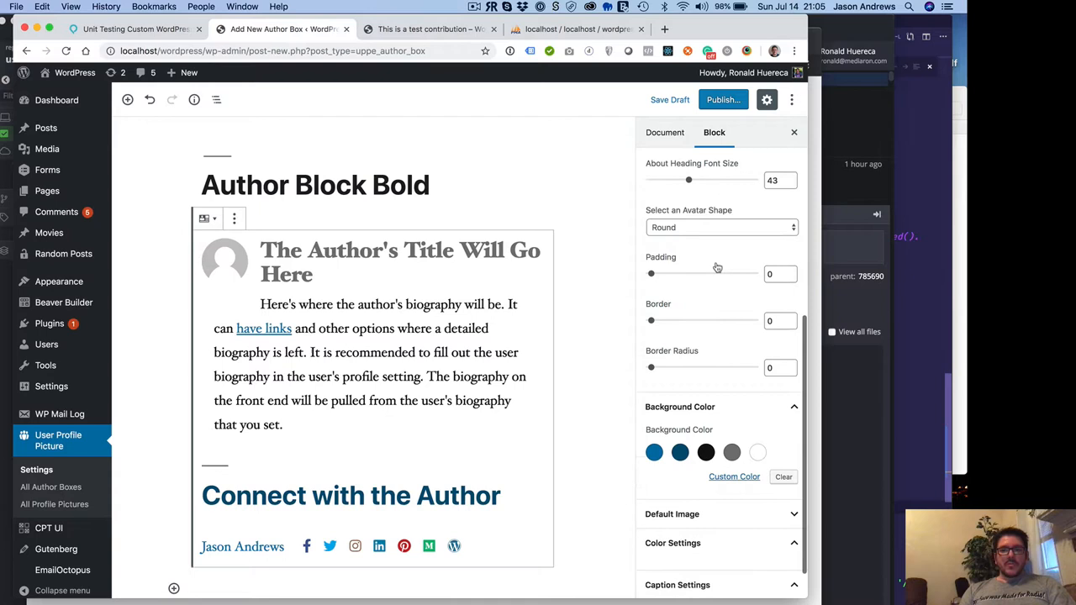
Step: Try the Centered and Bold themes, adding padding, a border of 4 and corner rounding 15
left_click(719, 228)
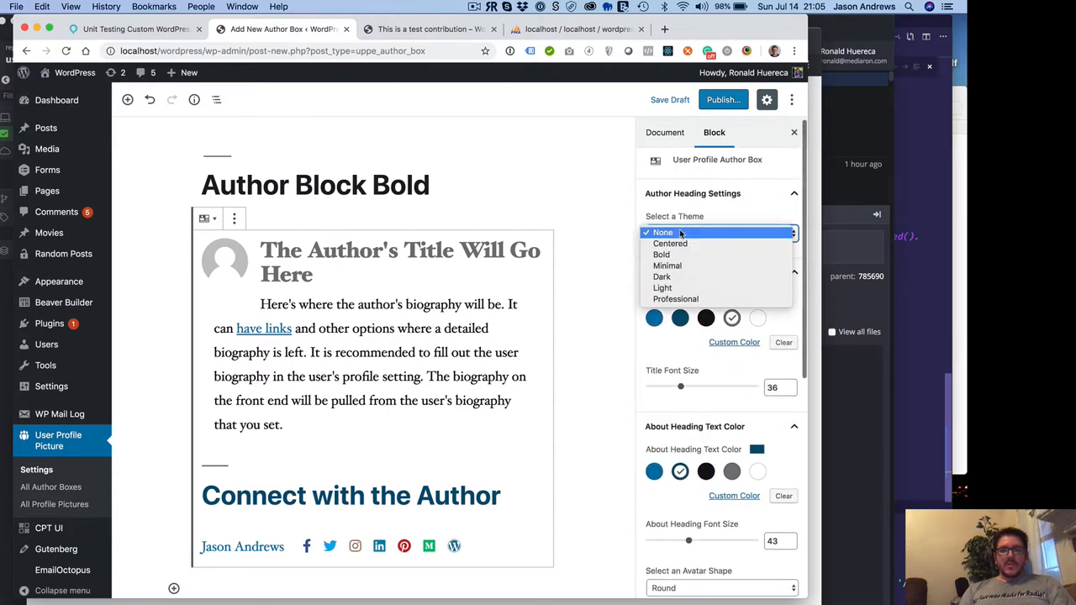
left_click(670, 243)
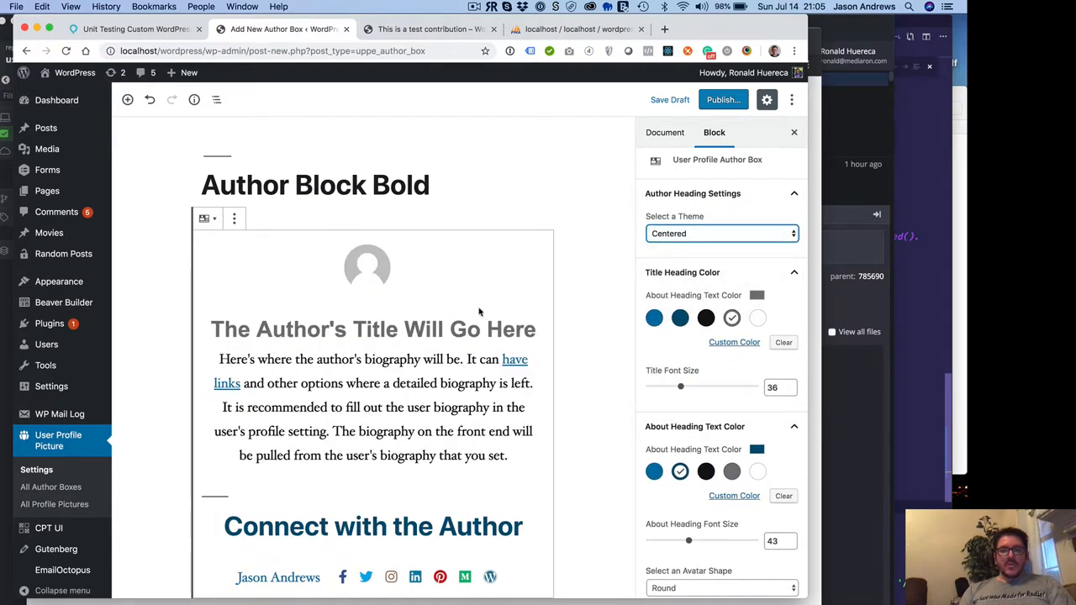
left_click(721, 233)
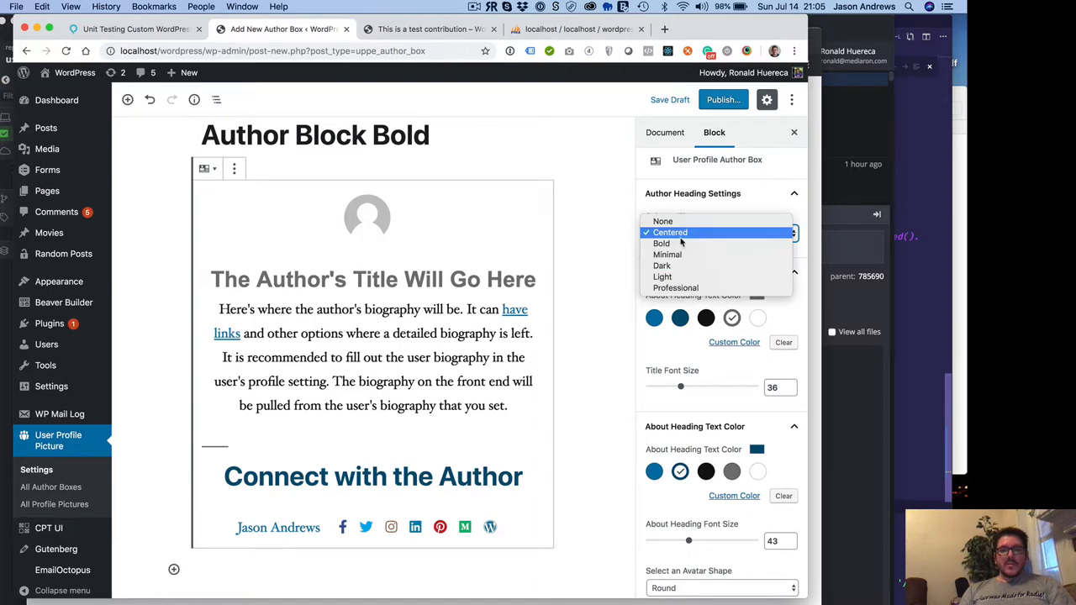
left_click(662, 243)
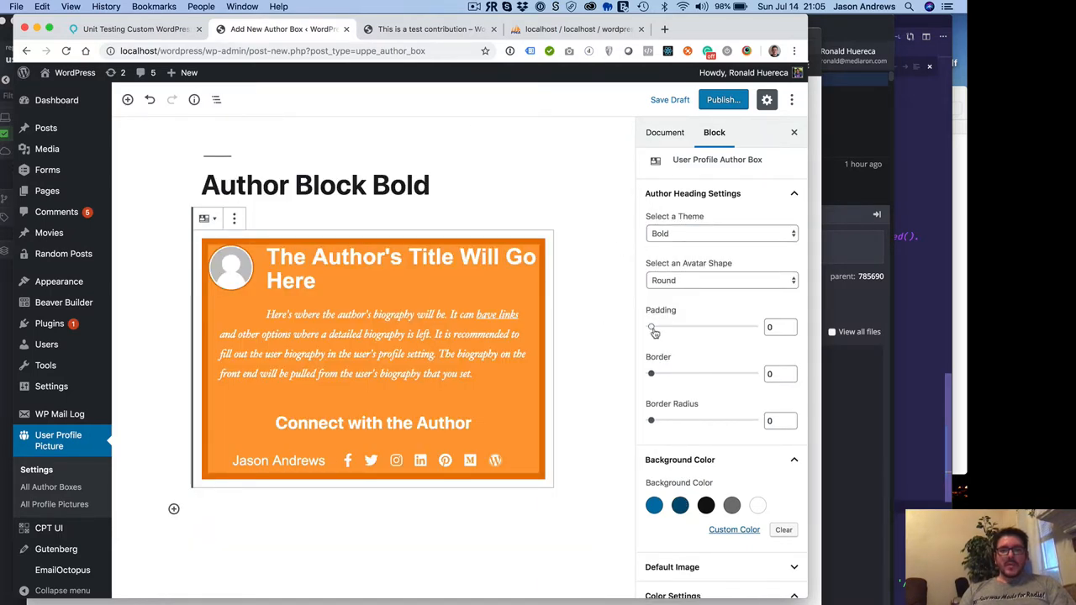
left_click_drag(650, 326, 681, 326)
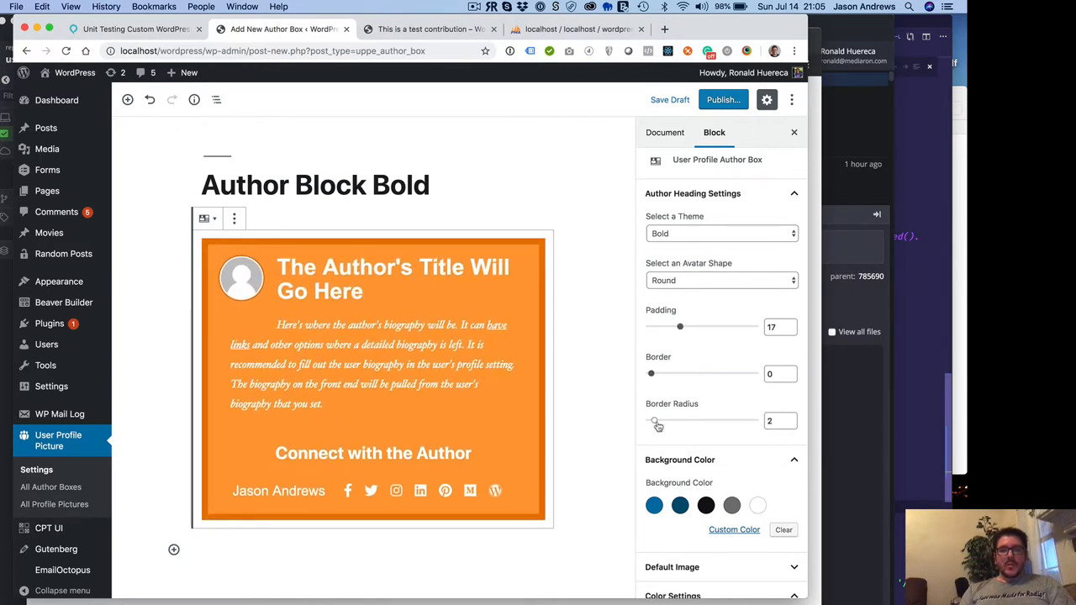
left_click_drag(658, 420, 724, 420)
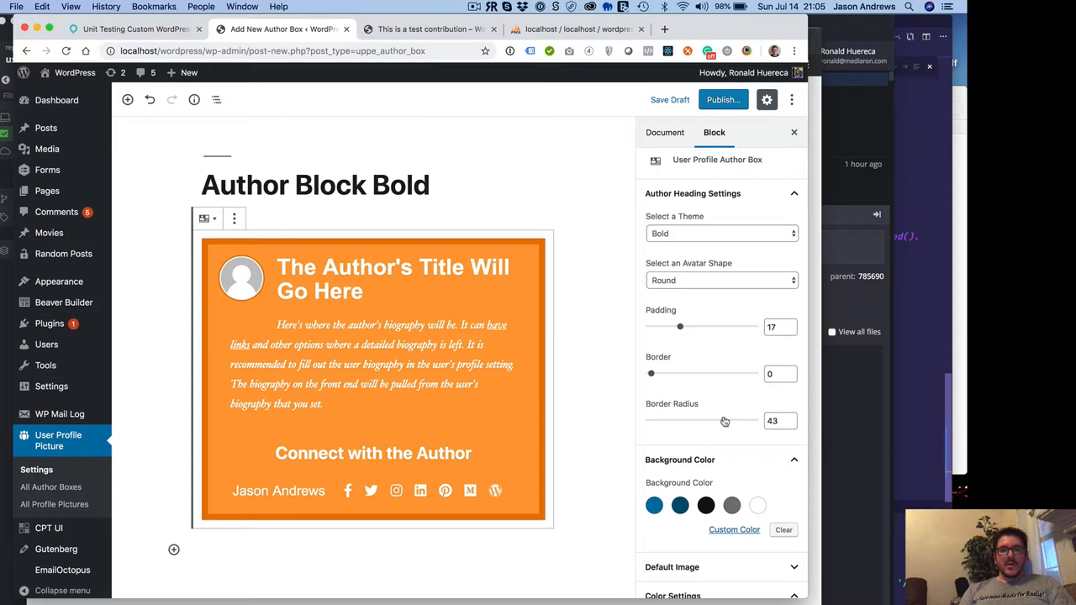
left_click_drag(724, 420, 689, 417)
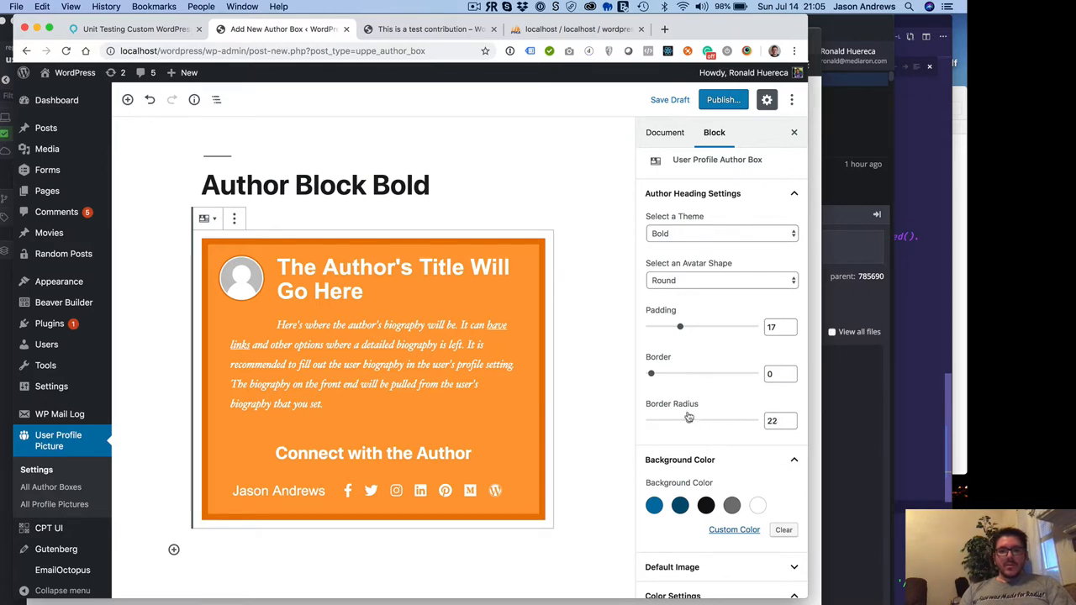
left_click_drag(689, 420, 678, 420)
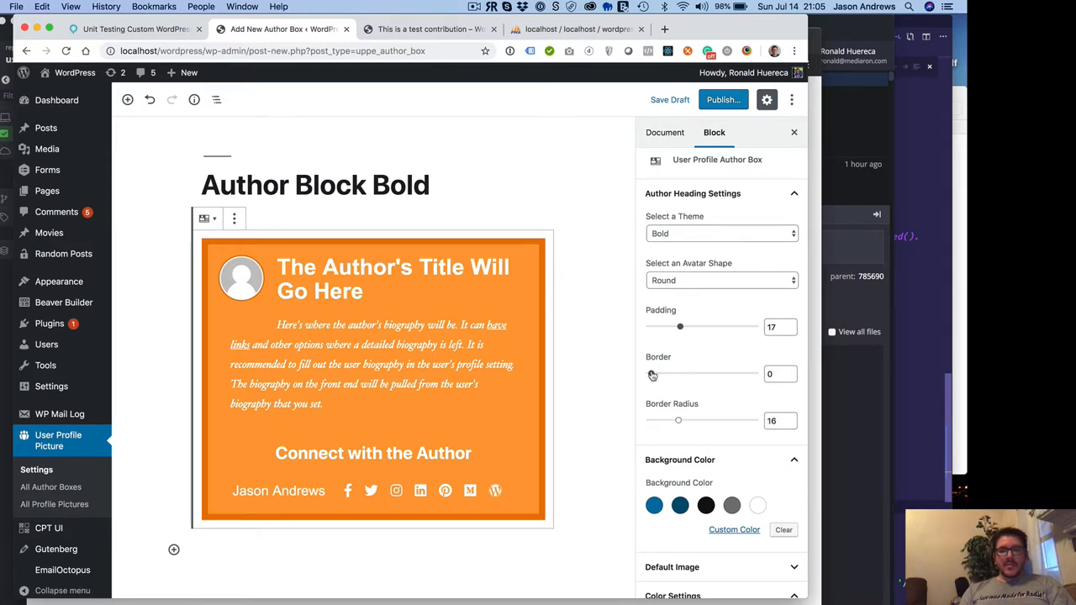
left_click_drag(680, 373, 657, 373)
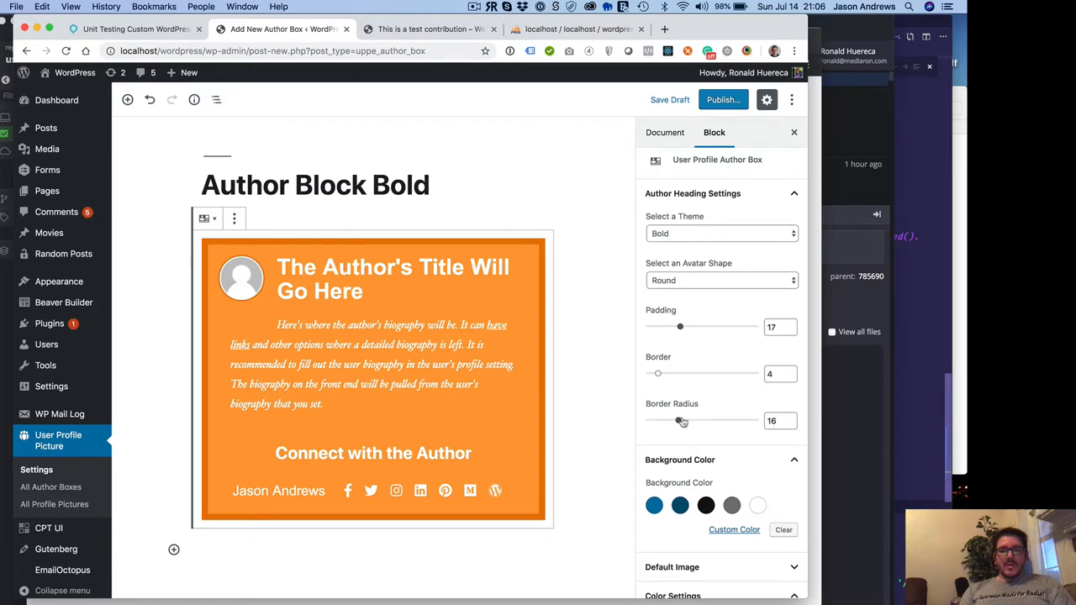
left_click_drag(680, 420, 675, 420)
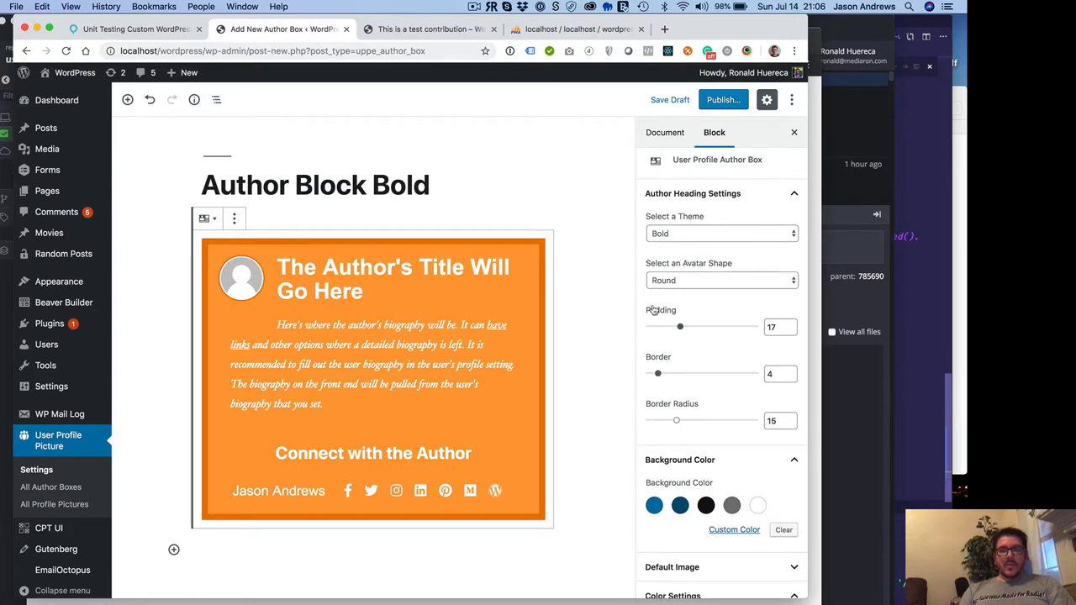
Step: Preview the Minimal, Dark, Light and Professional themes, then return to no theme
left_click(721, 233)
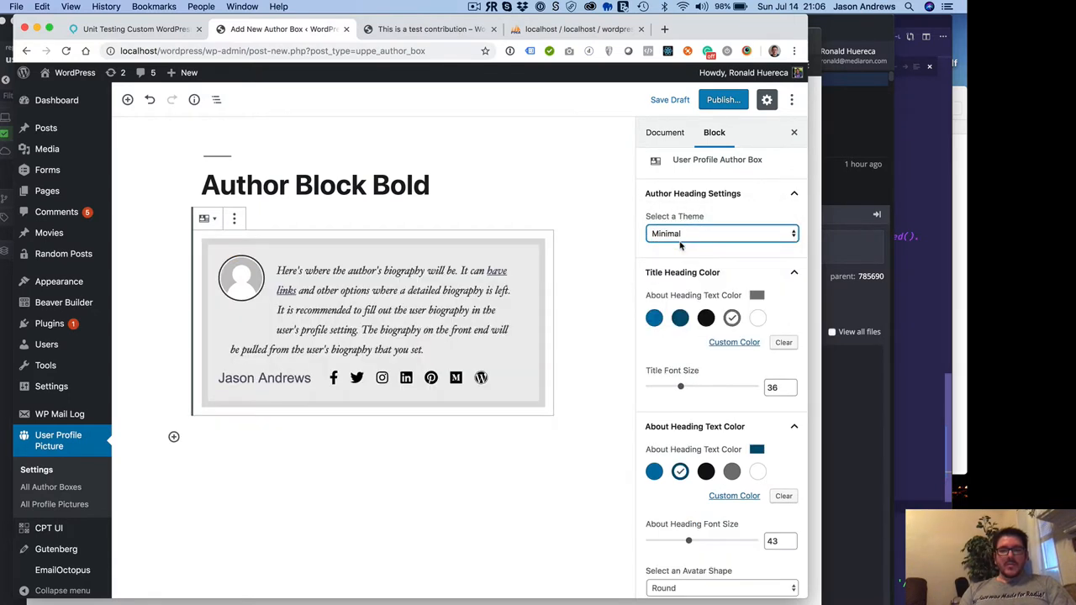
left_click(721, 233)
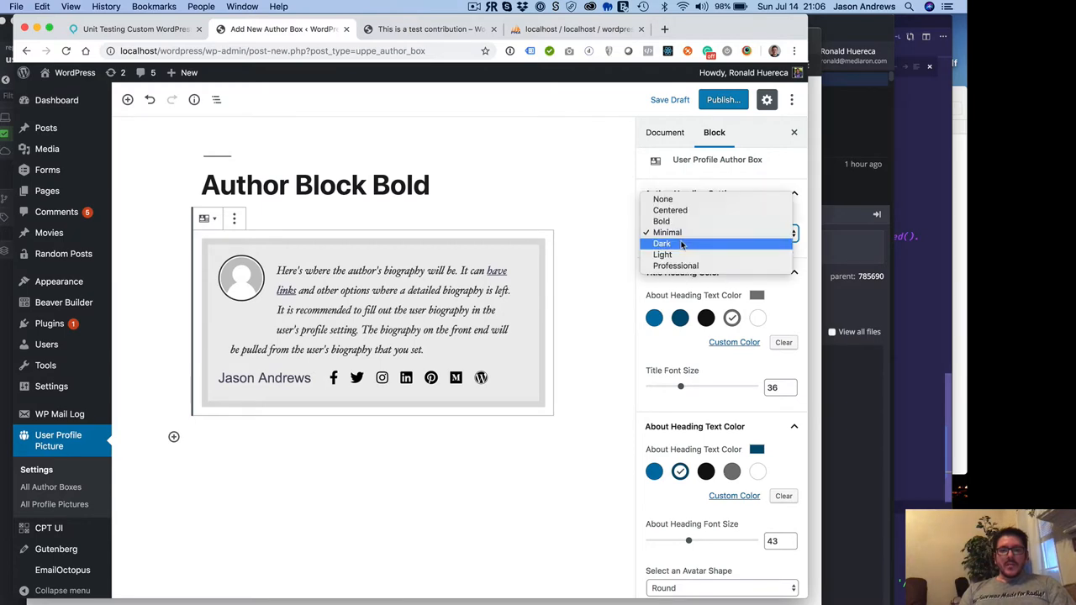
left_click(661, 243)
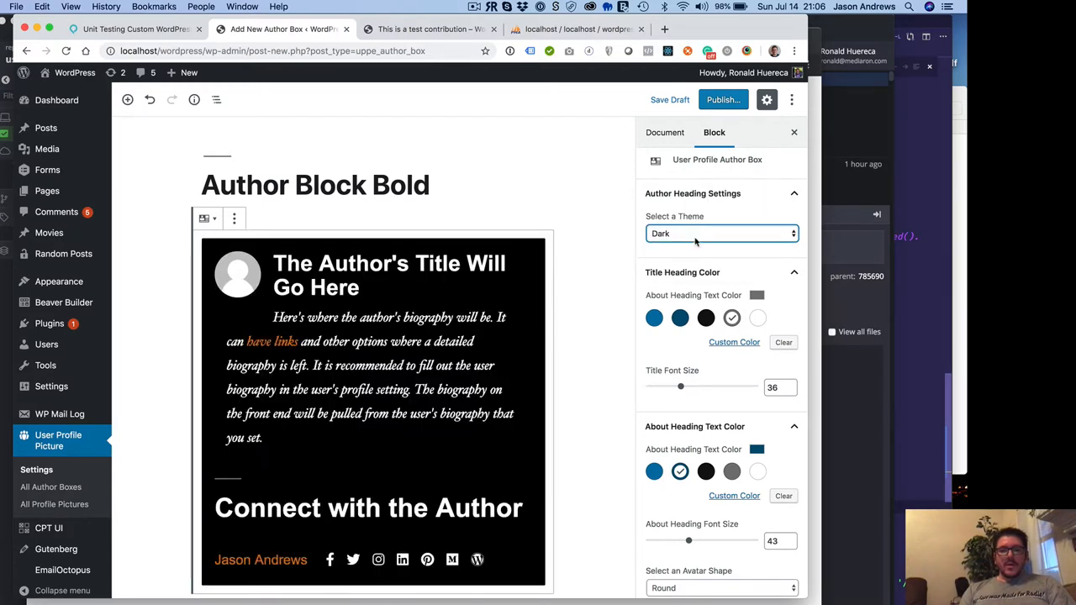
left_click(721, 233)
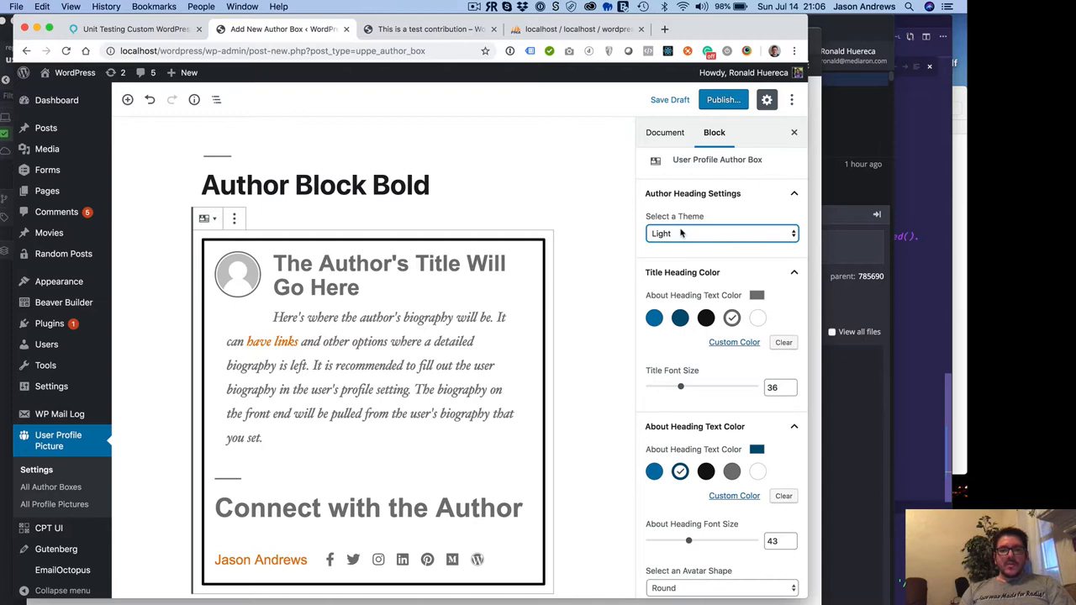
left_click(720, 232)
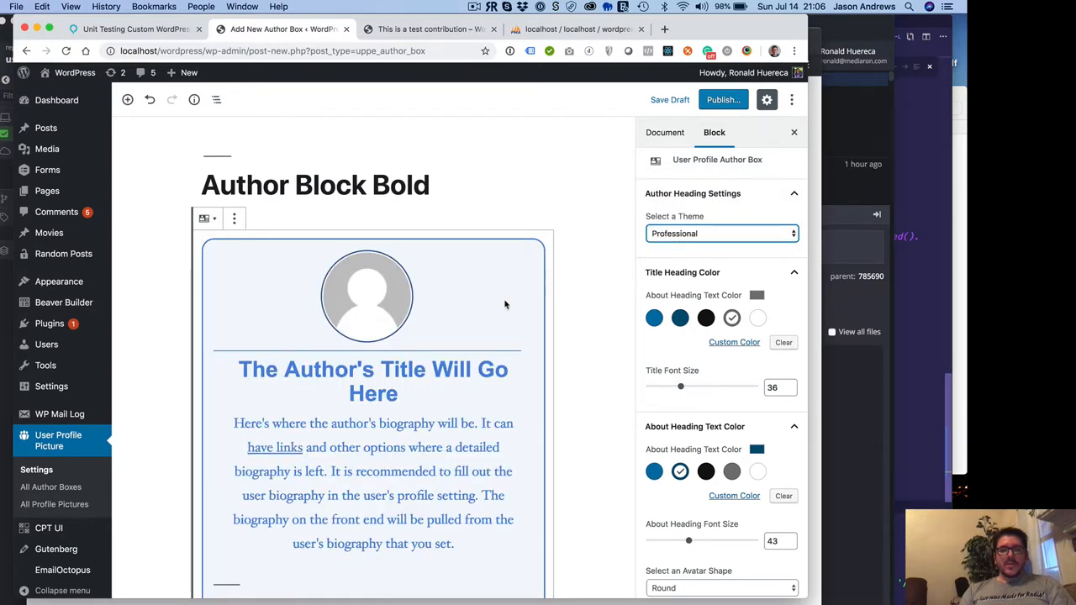
scroll("down", 3)
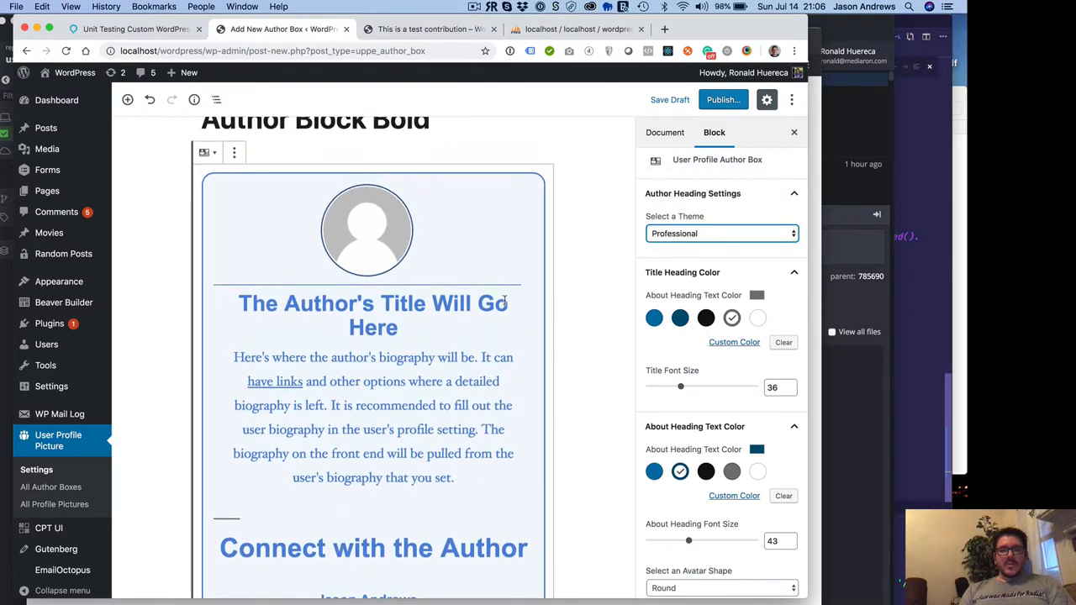
left_click(721, 234)
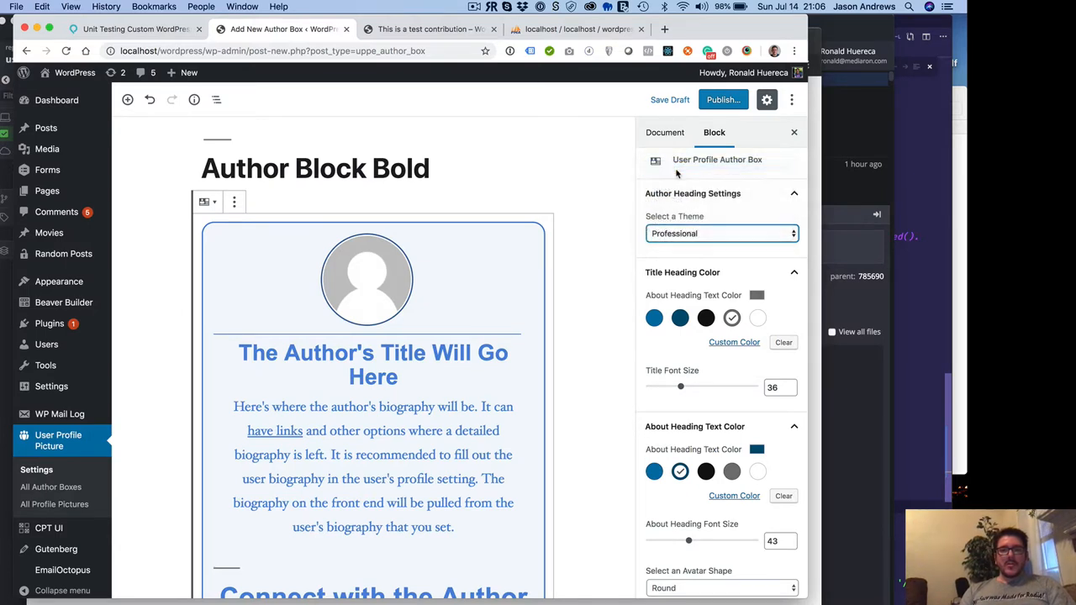
left_click(721, 233)
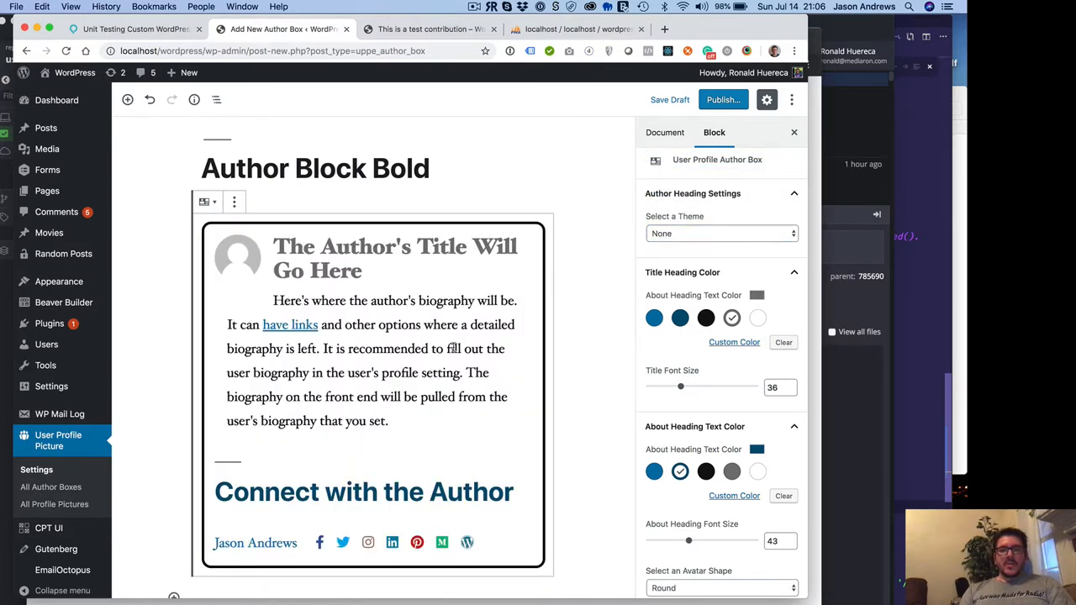
Step: Keep the round avatar, apply the orange Bold theme, and publish the author box
scroll("down", 3)
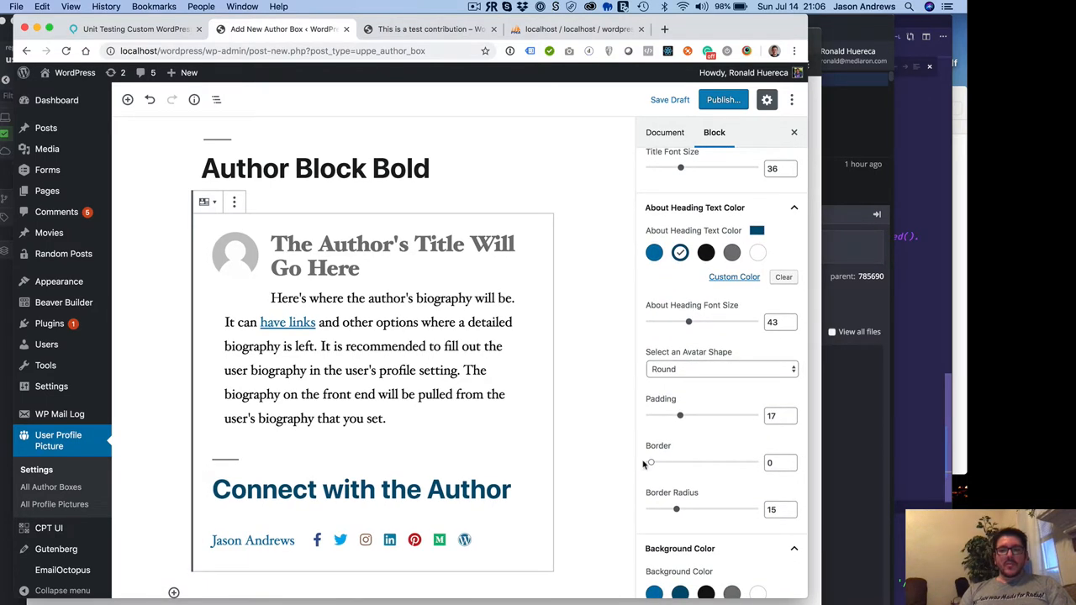
scroll("down", 3)
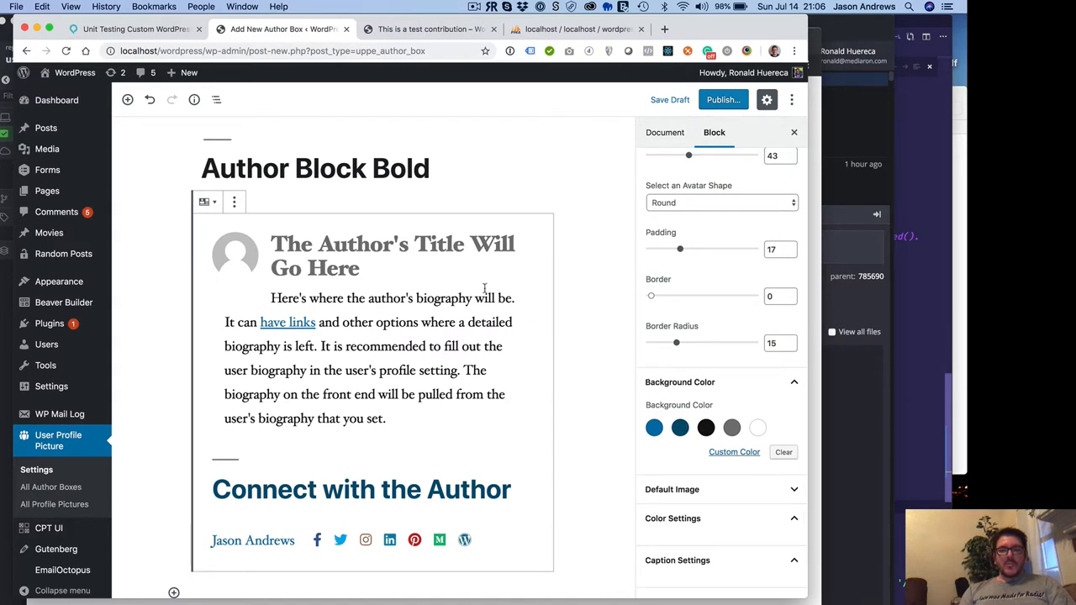
left_click(721, 203)
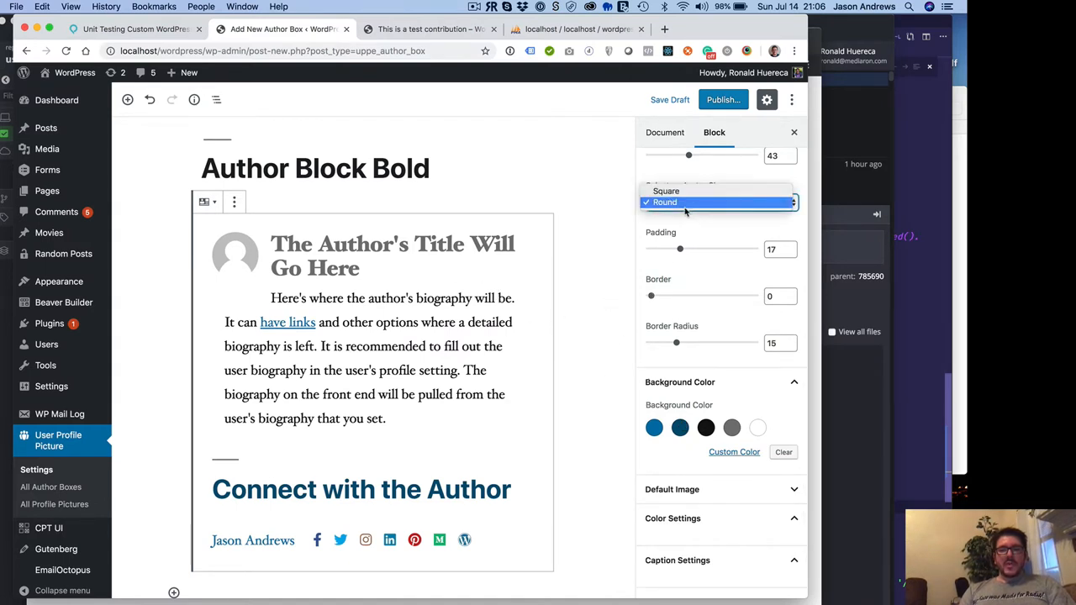
left_click(664, 201)
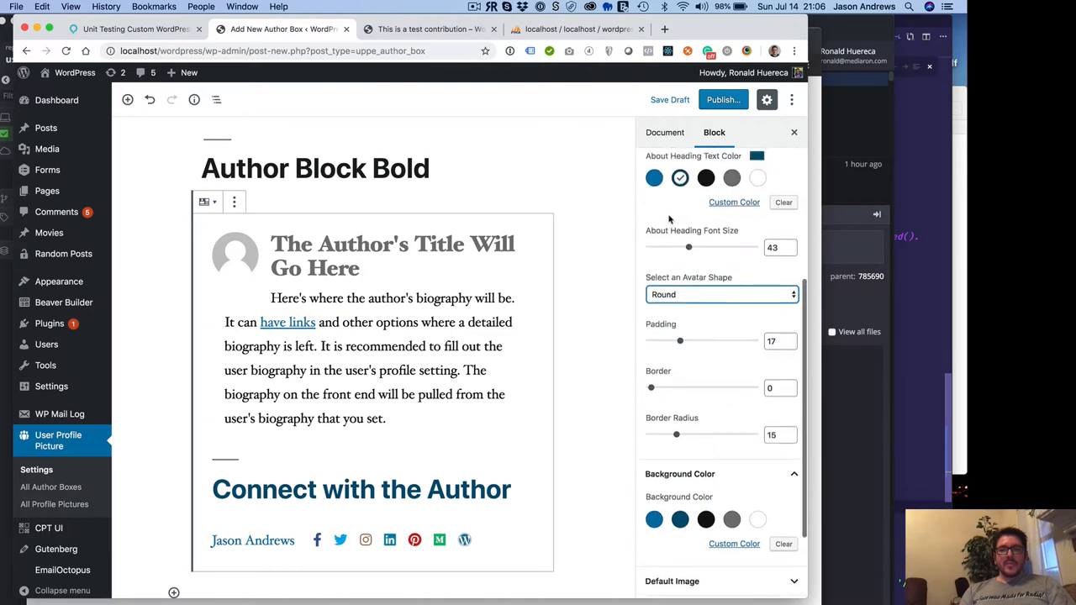
left_click(719, 236)
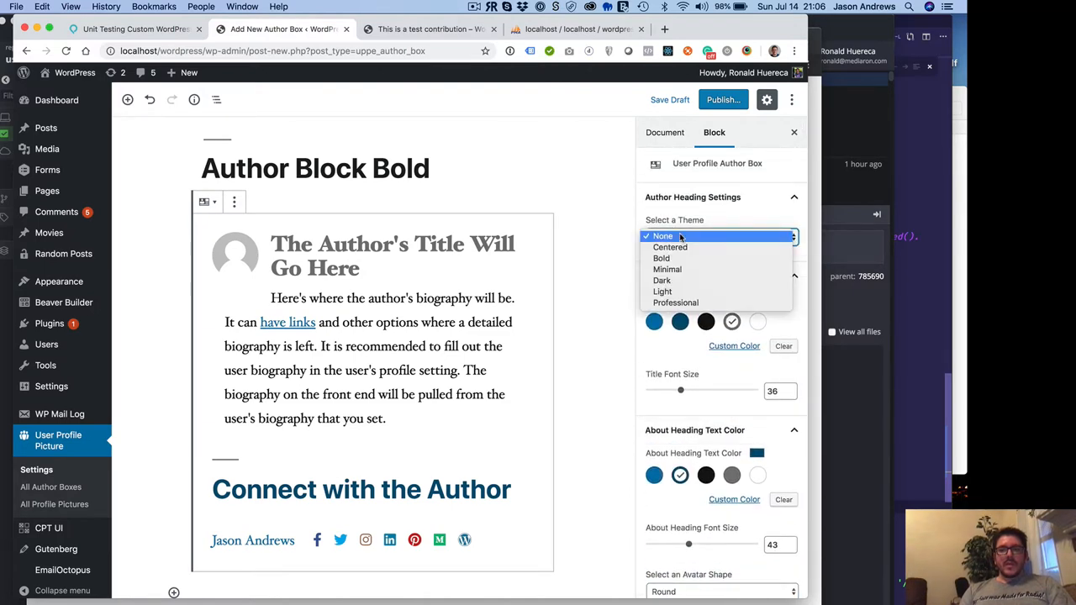
left_click(661, 258)
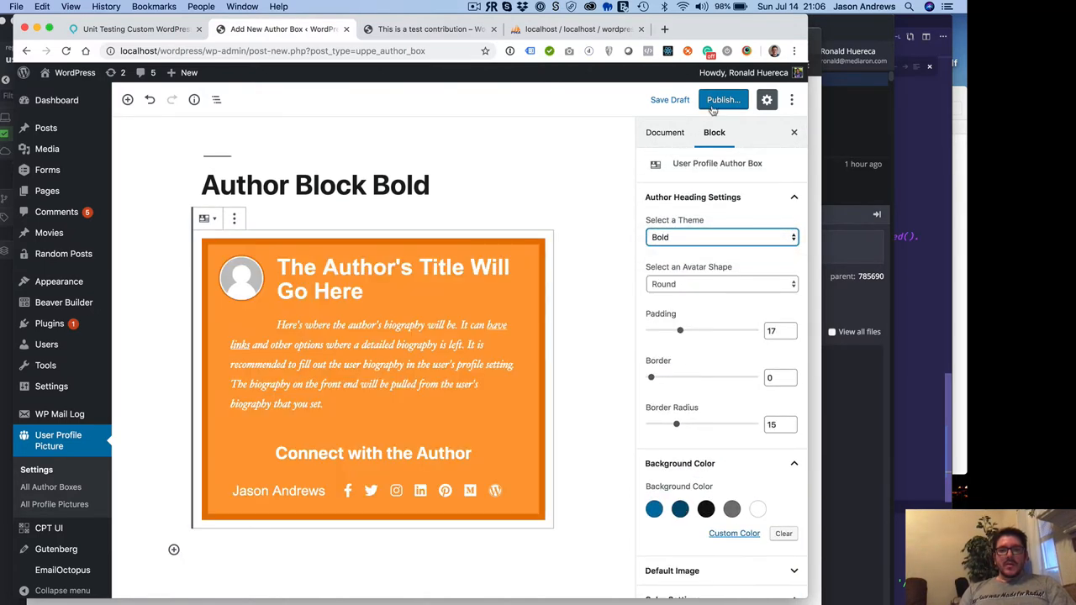
left_click(722, 100)
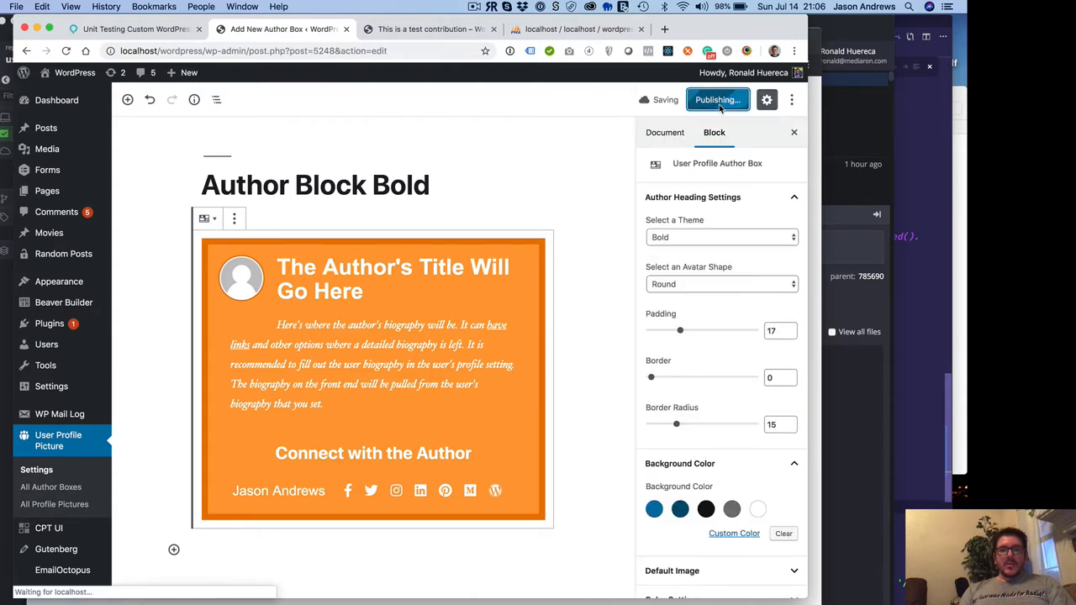
left_click(716, 99)
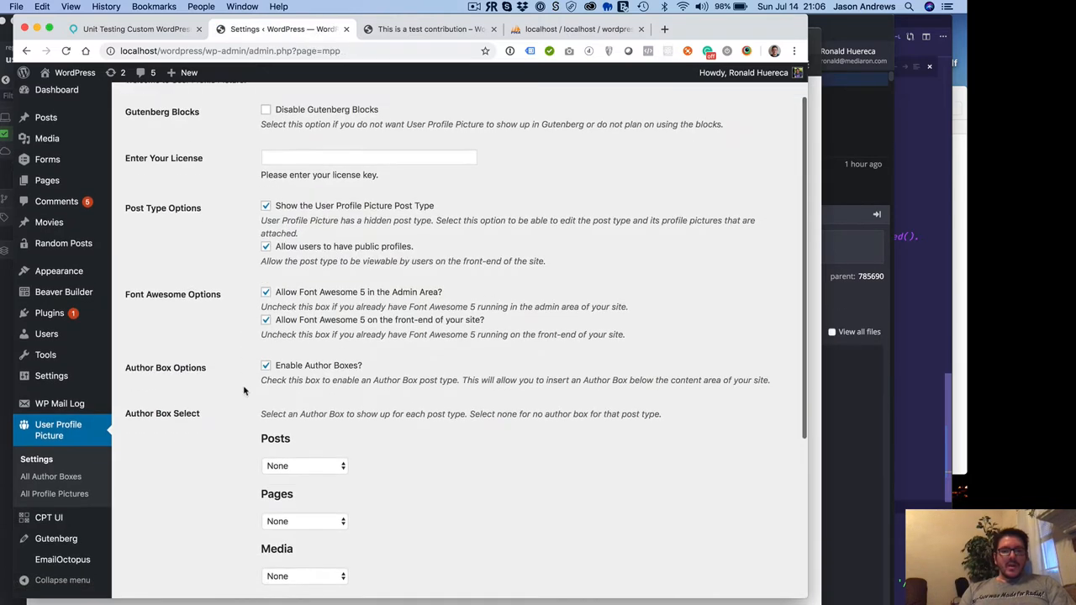
Step: Save the User Profile Picture options with Author Block Bold for Posts, then open All Posts
scroll("down", 3)
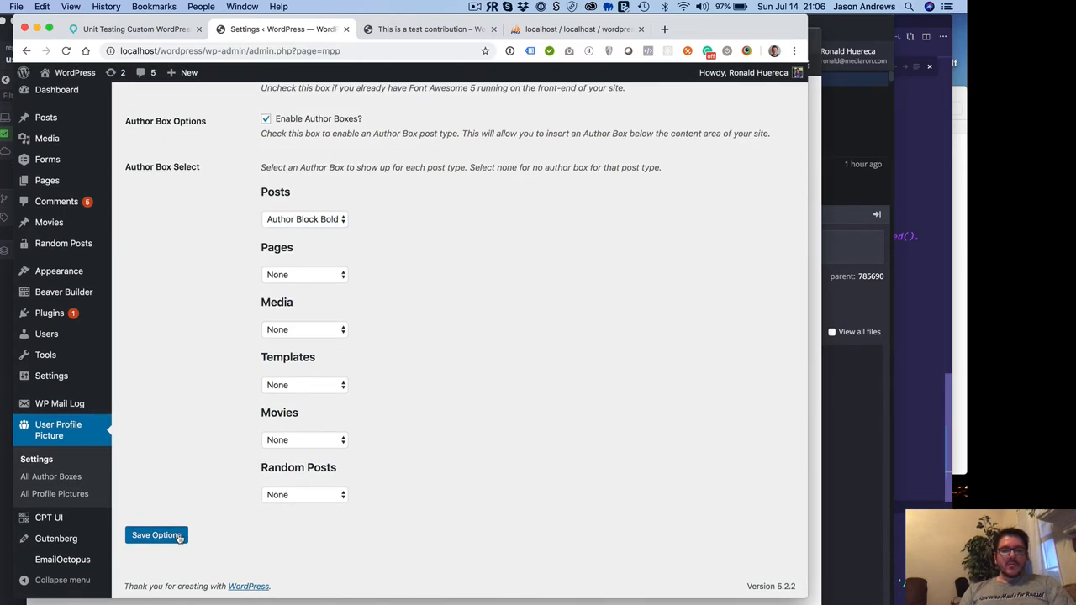
left_click(155, 535)
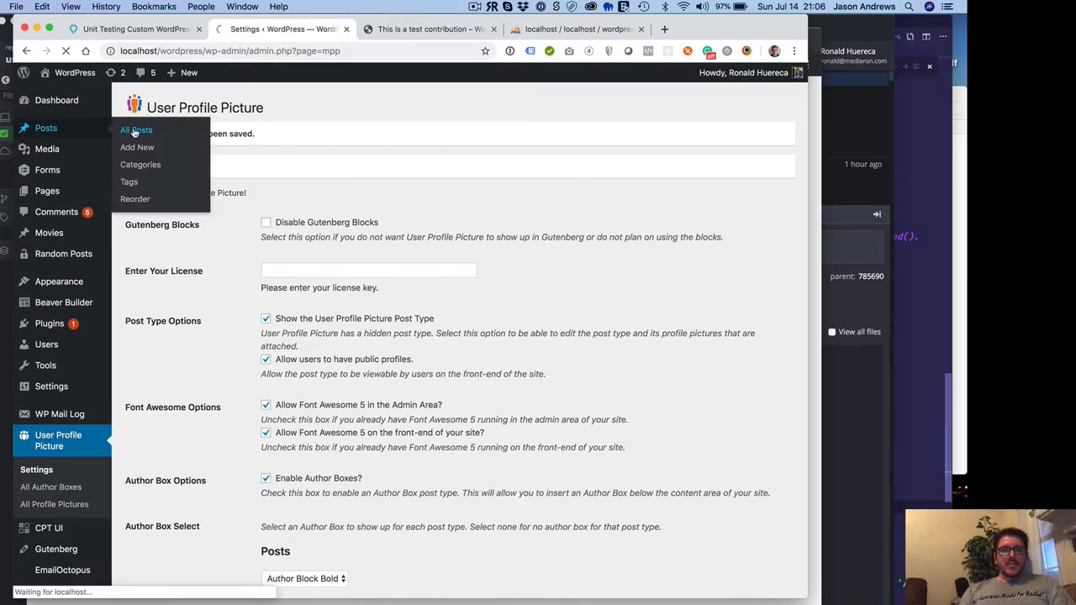
left_click(136, 129)
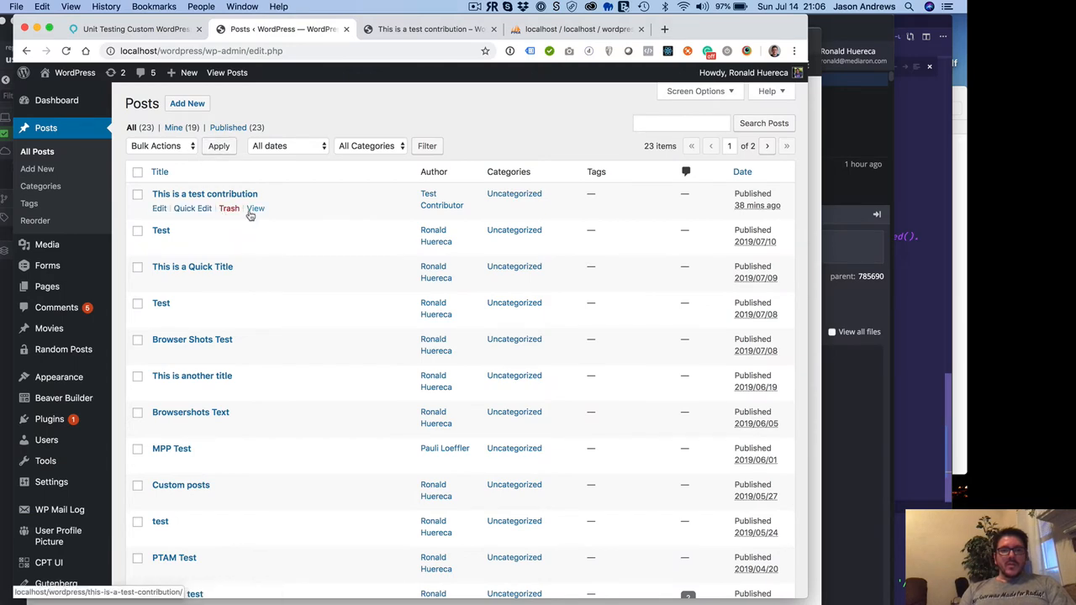
left_click(255, 207)
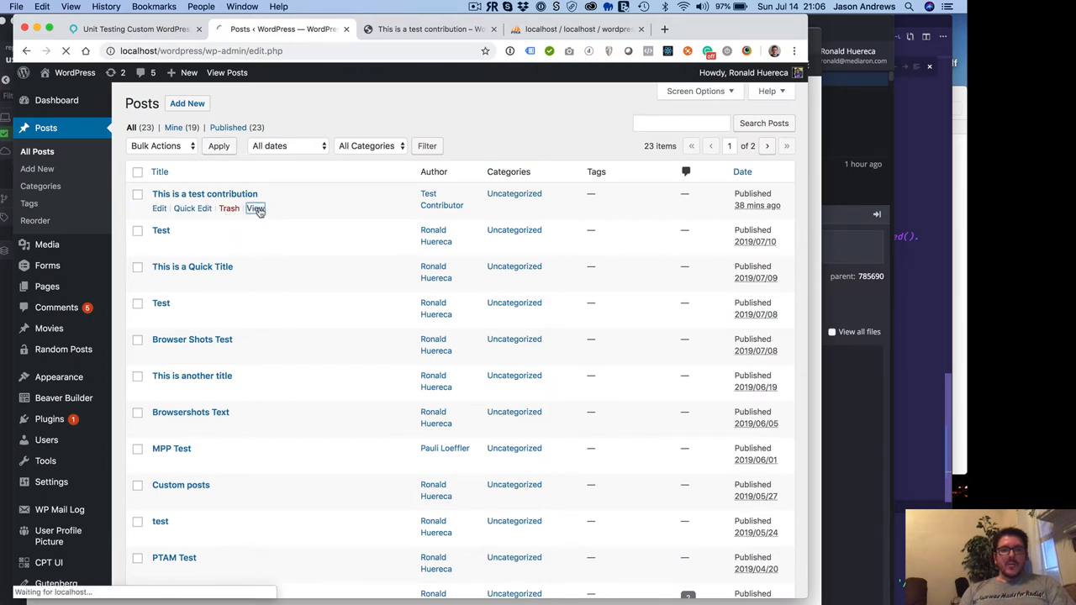
left_click(255, 208)
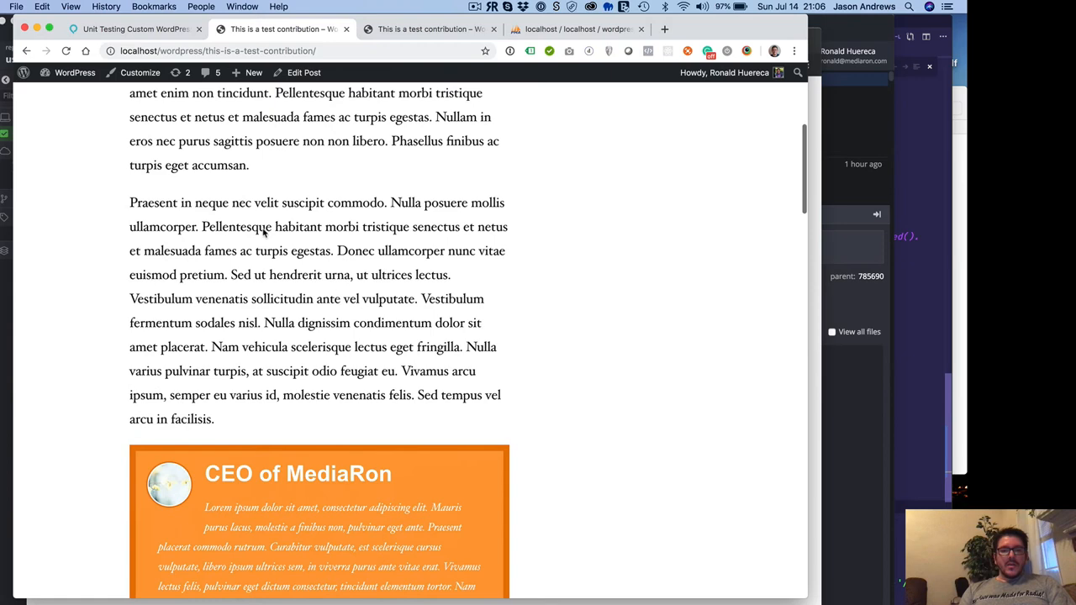
scroll("down", 3)
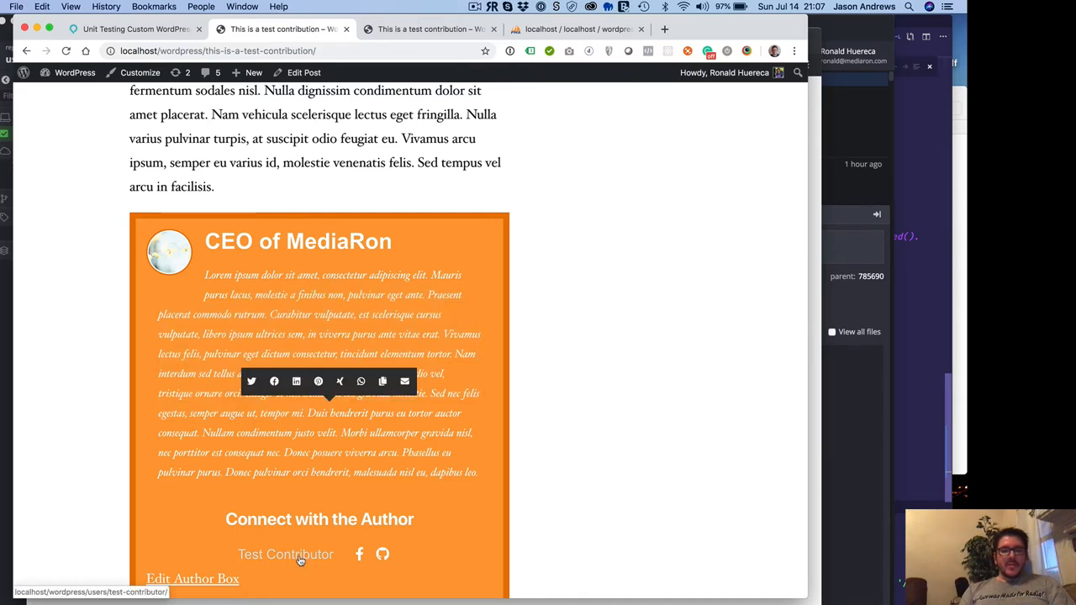
mouse_move(286, 554)
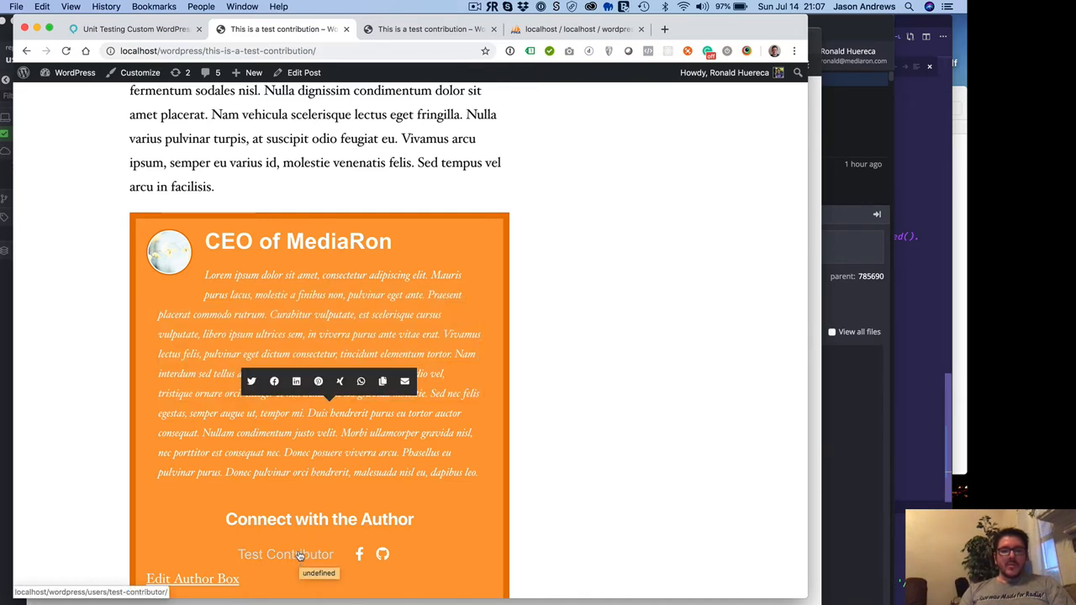
mouse_move(382, 554)
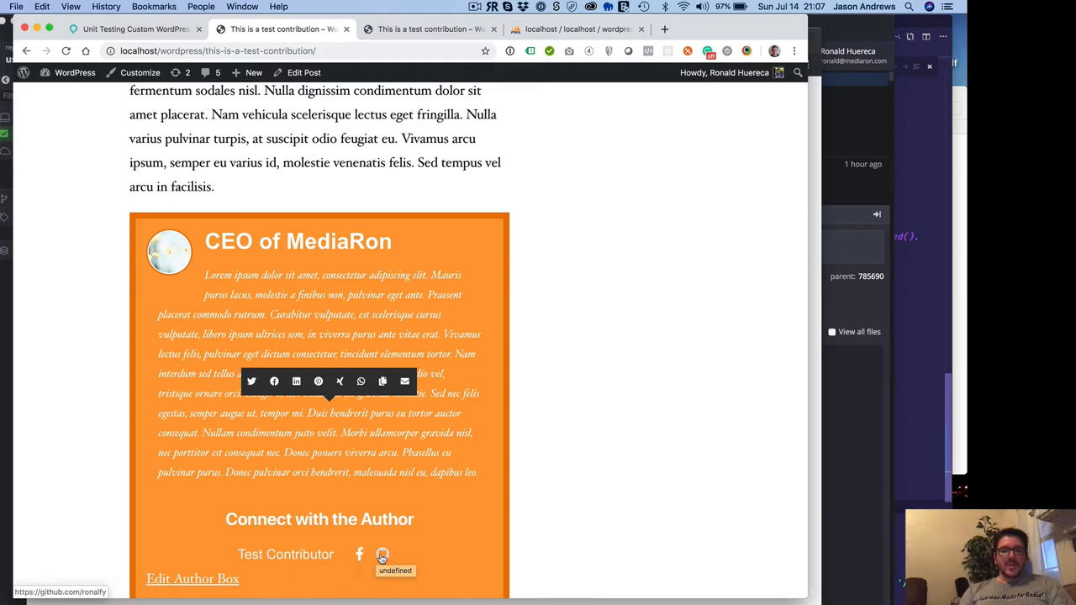
scroll("down", 3)
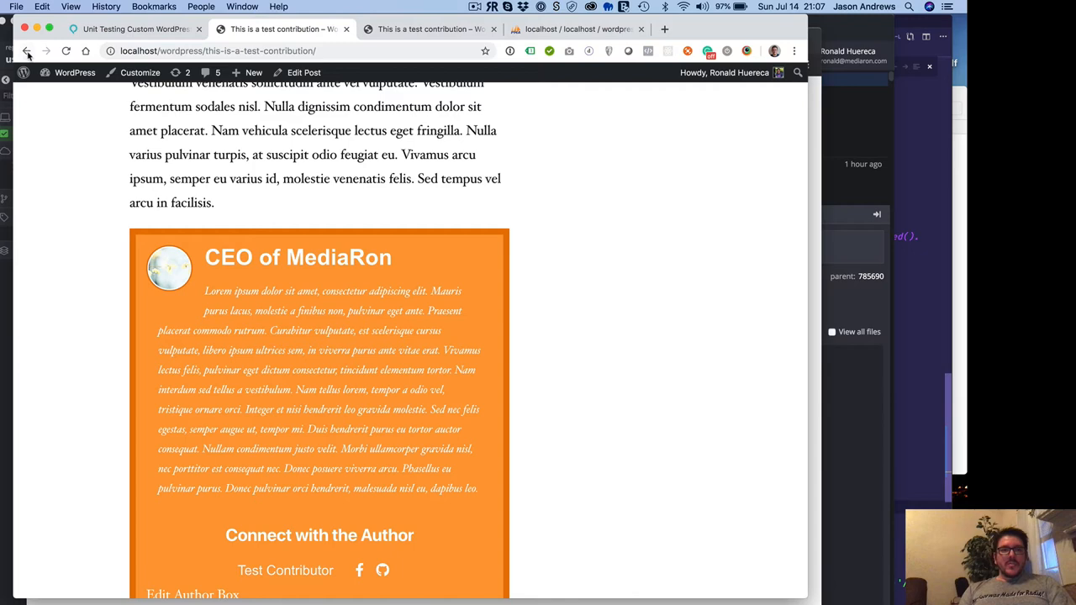
left_click(26, 50)
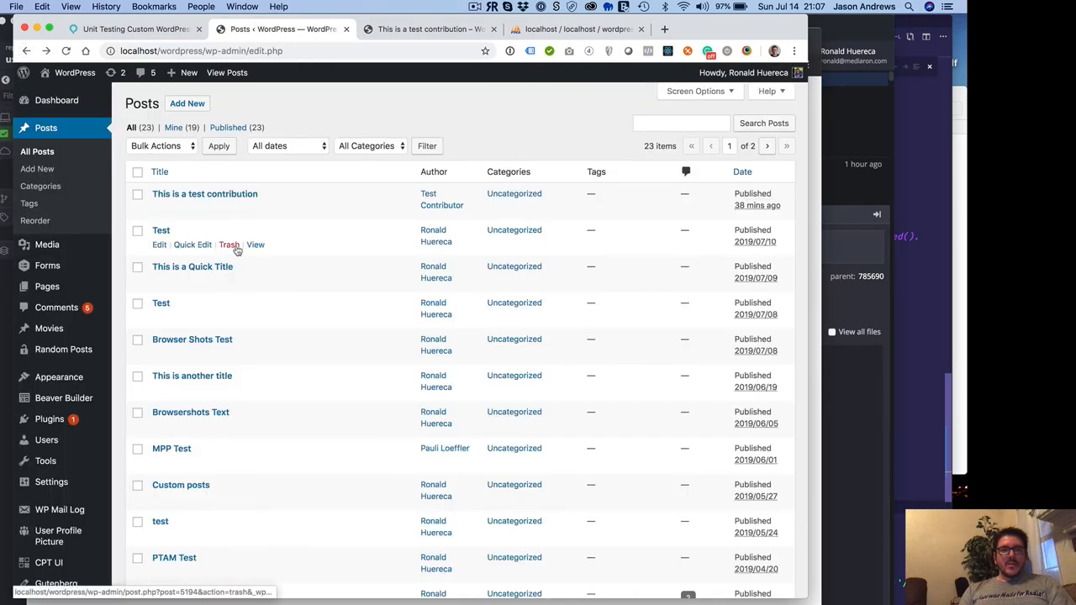
Step: View the 'Test' post live and scroll down to Ronald Huereca's orange author box
left_click(255, 245)
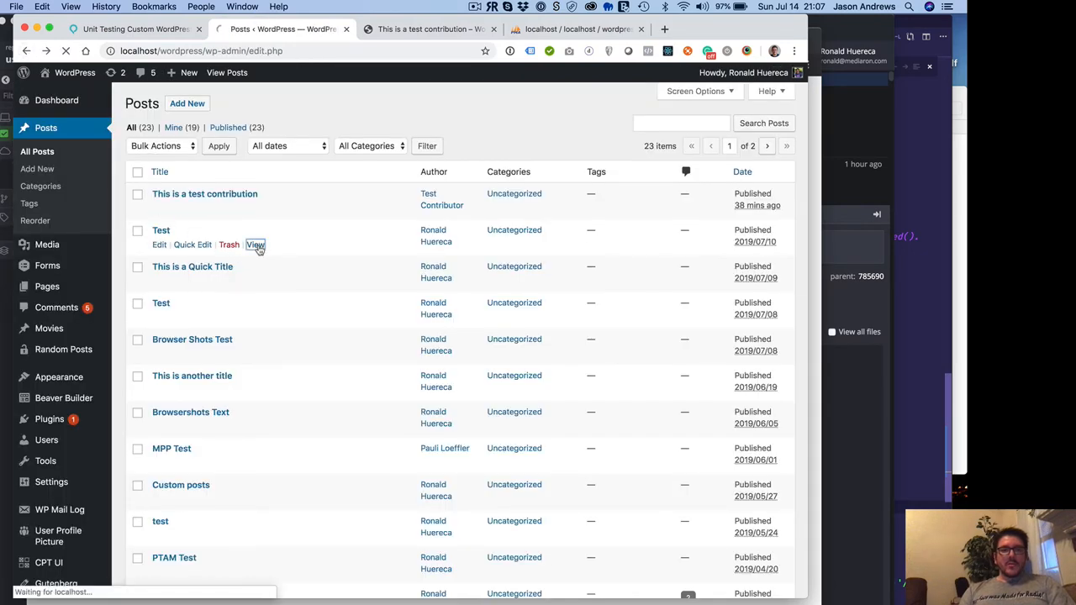
left_click(254, 244)
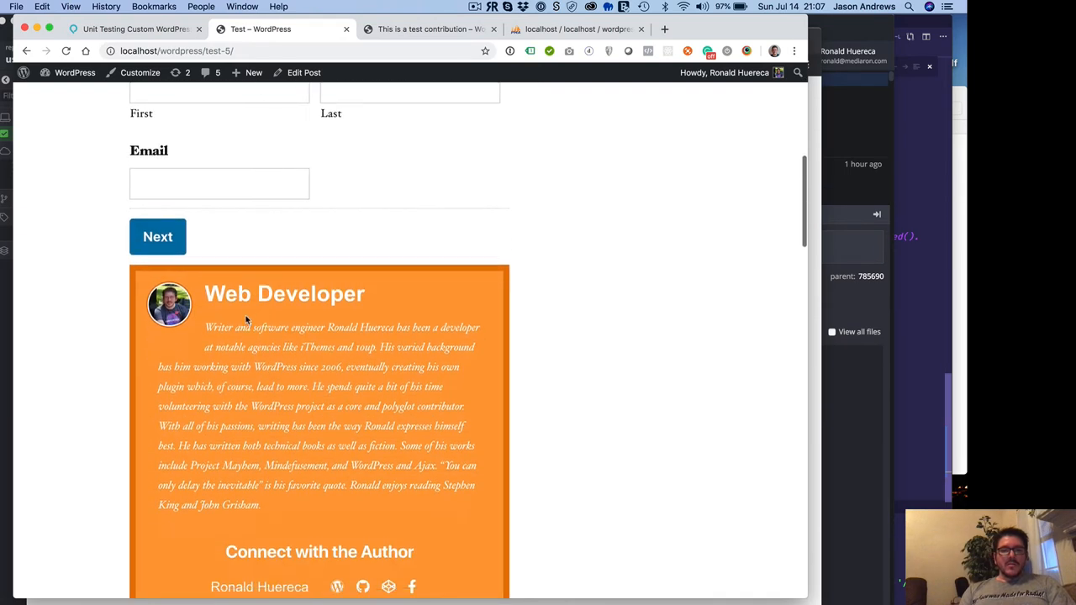
scroll("down", 3)
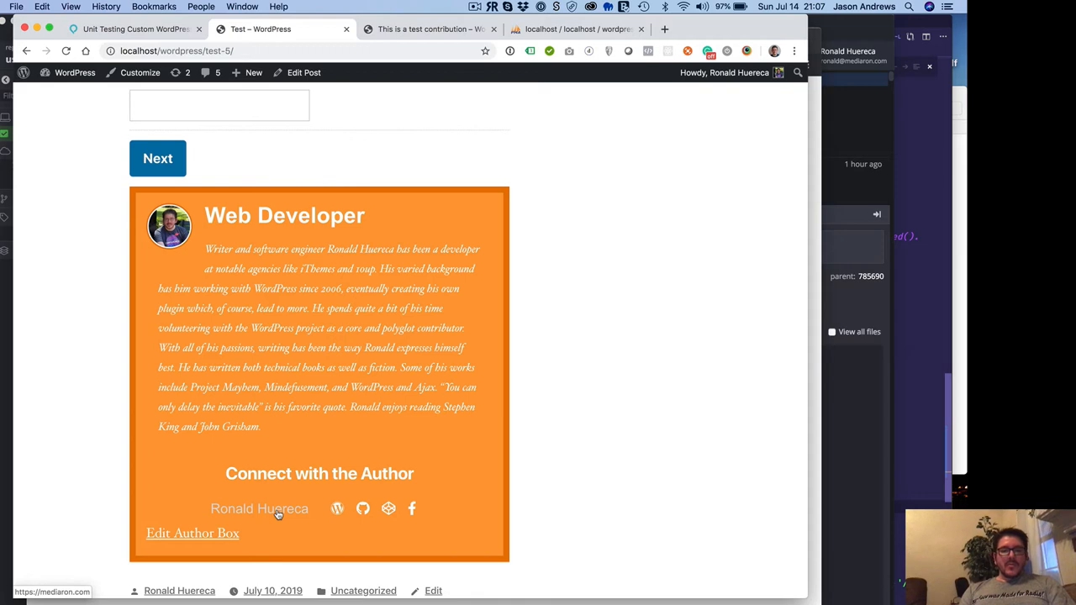
mouse_move(362, 508)
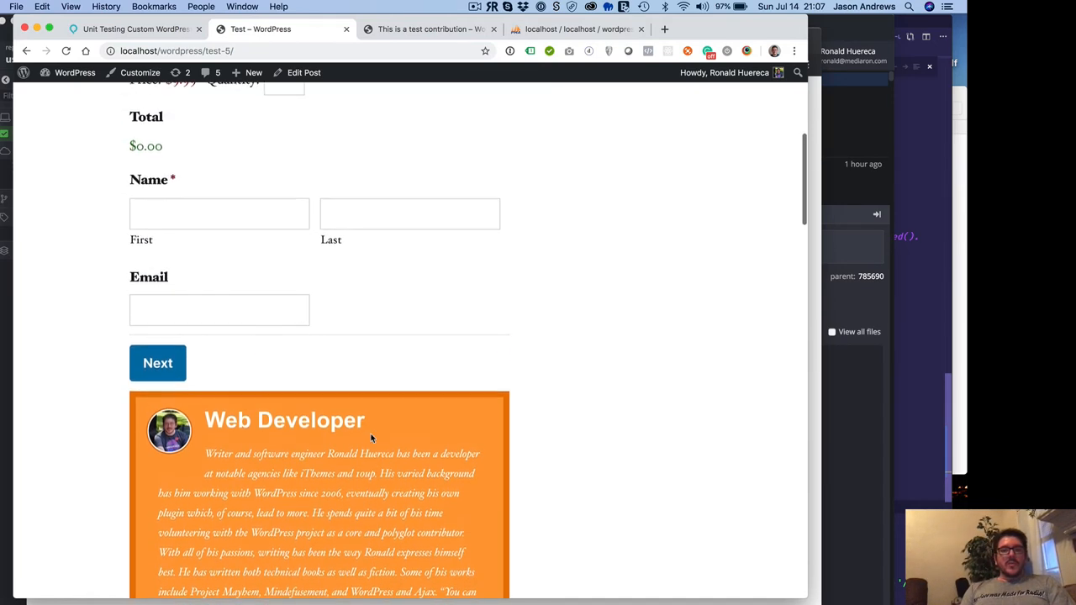
scroll("down", 3)
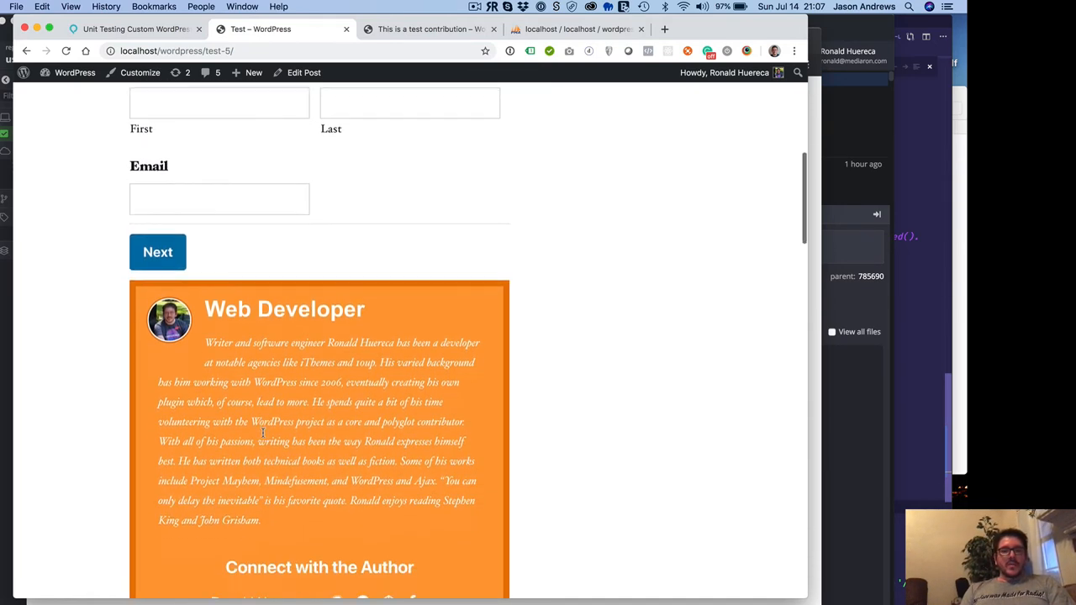
scroll("down", 3)
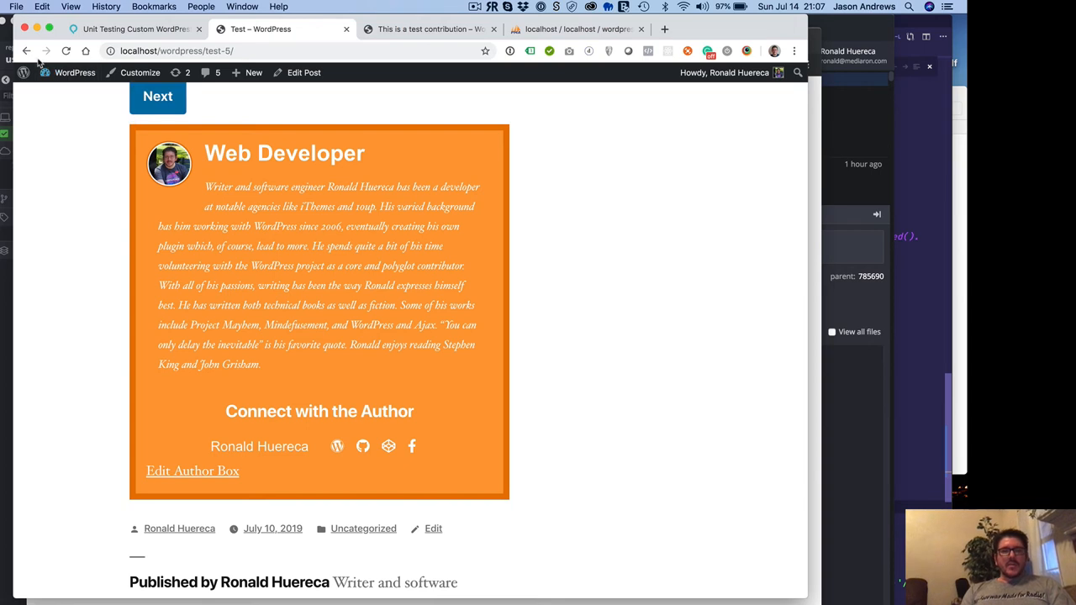
mouse_move(46, 50)
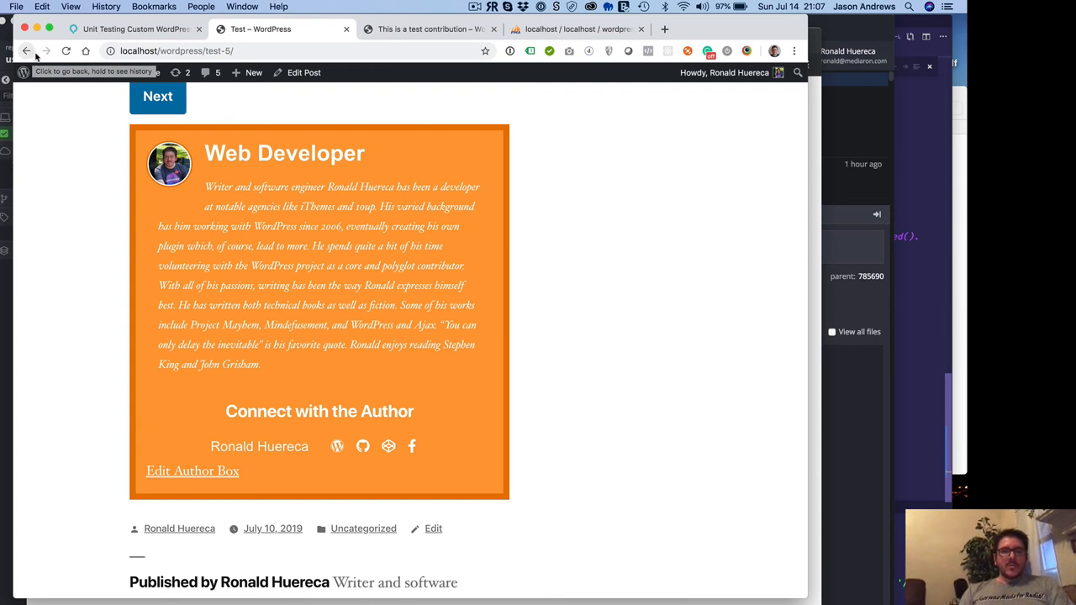
mouse_move(27, 52)
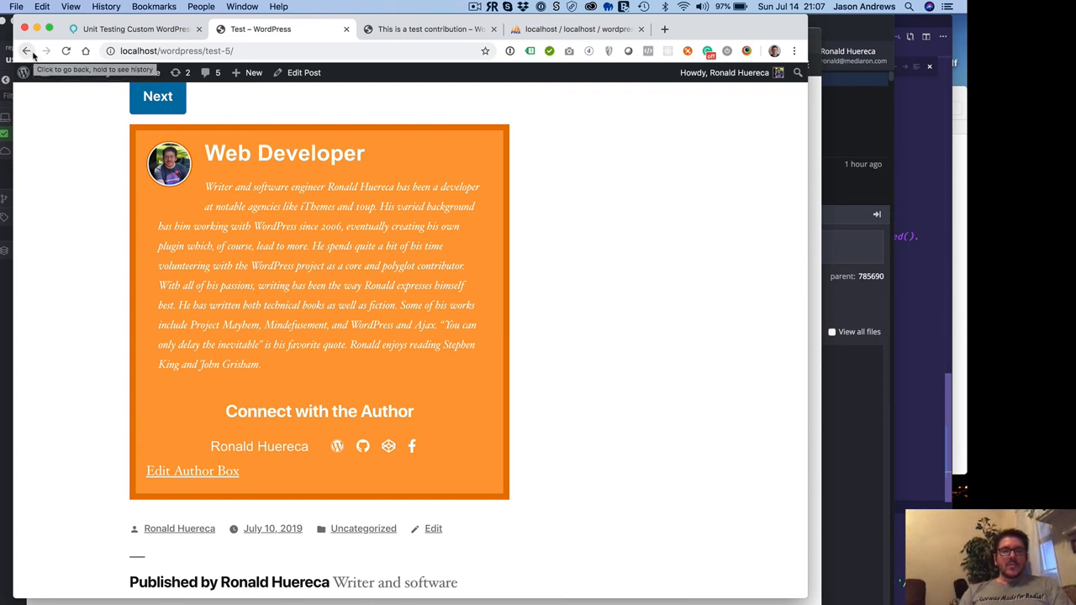